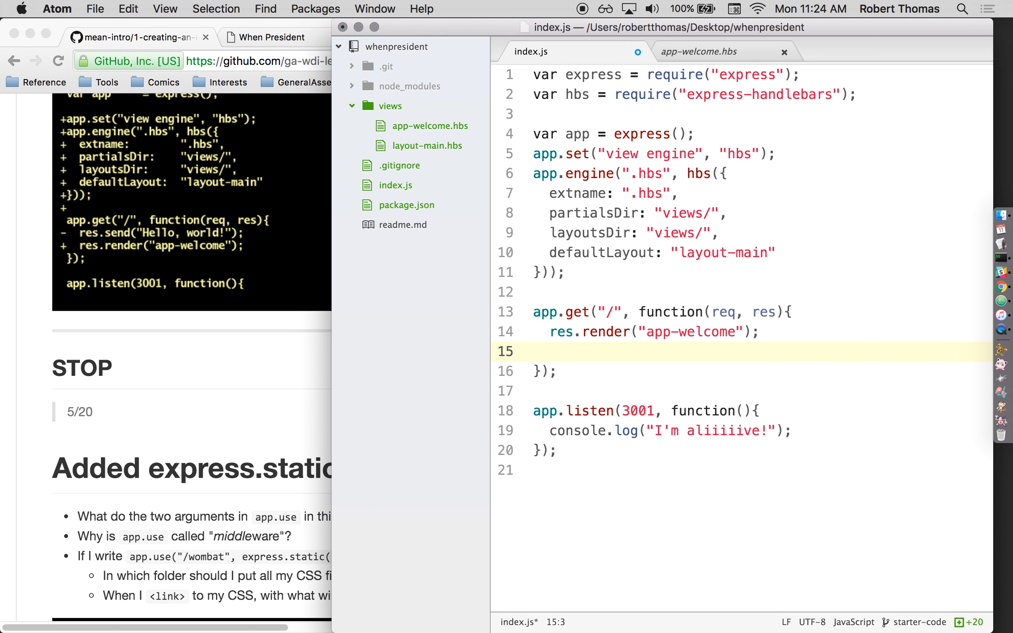
- Add a test route handler that responds with res.send("yo")
type("res")
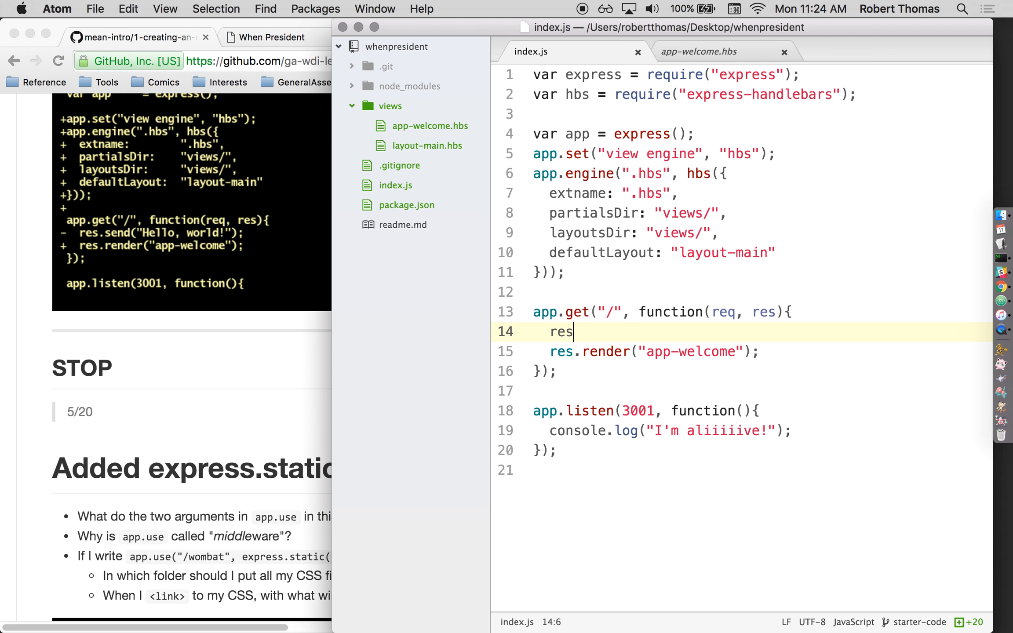
type(".send(\"yo\")")
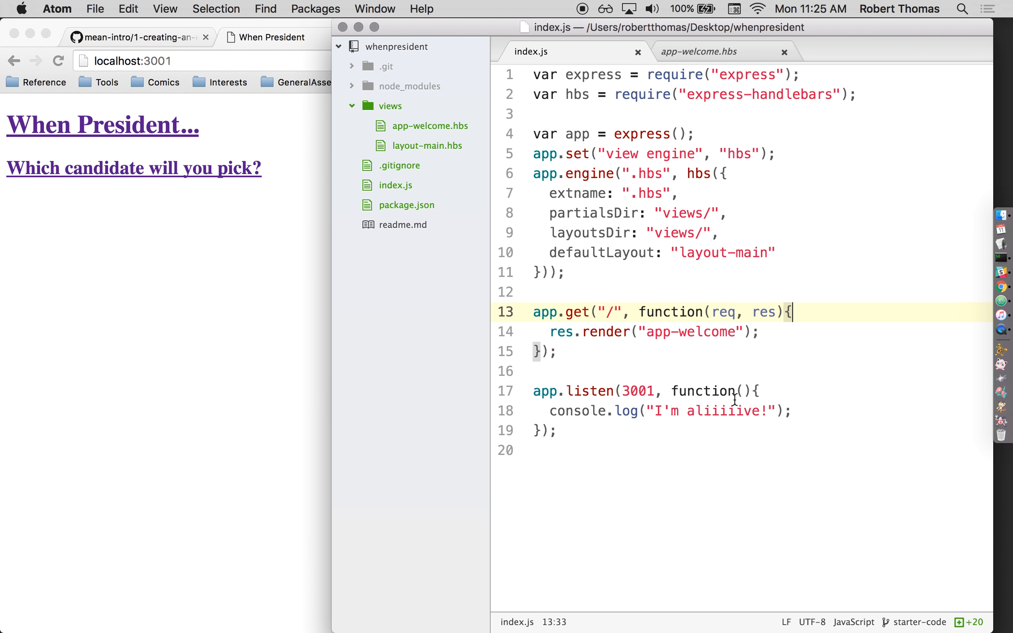
type("res.")
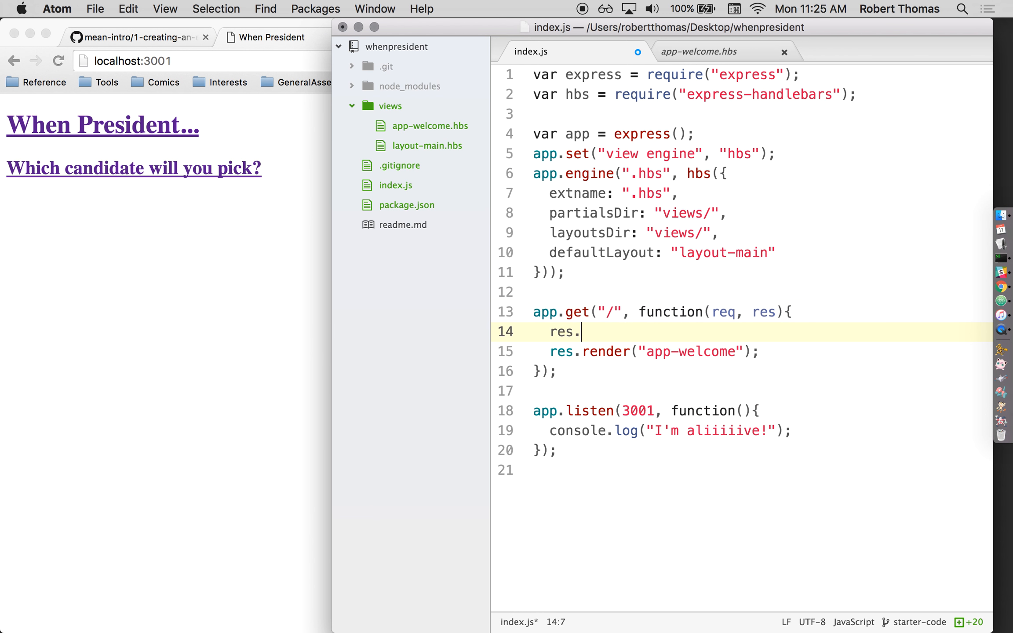
type("send")
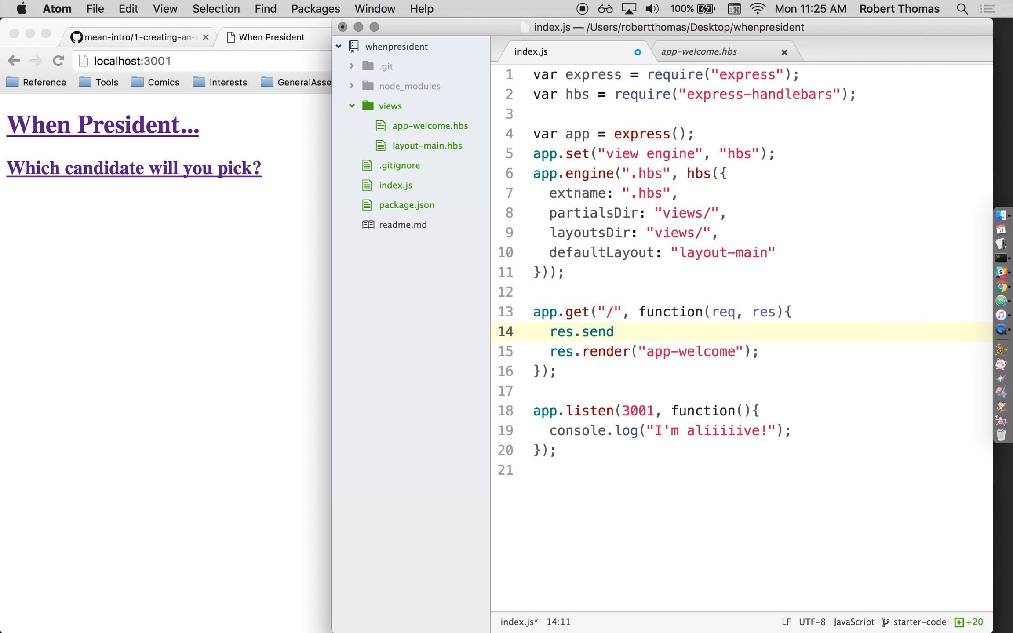
left_click(614, 331)
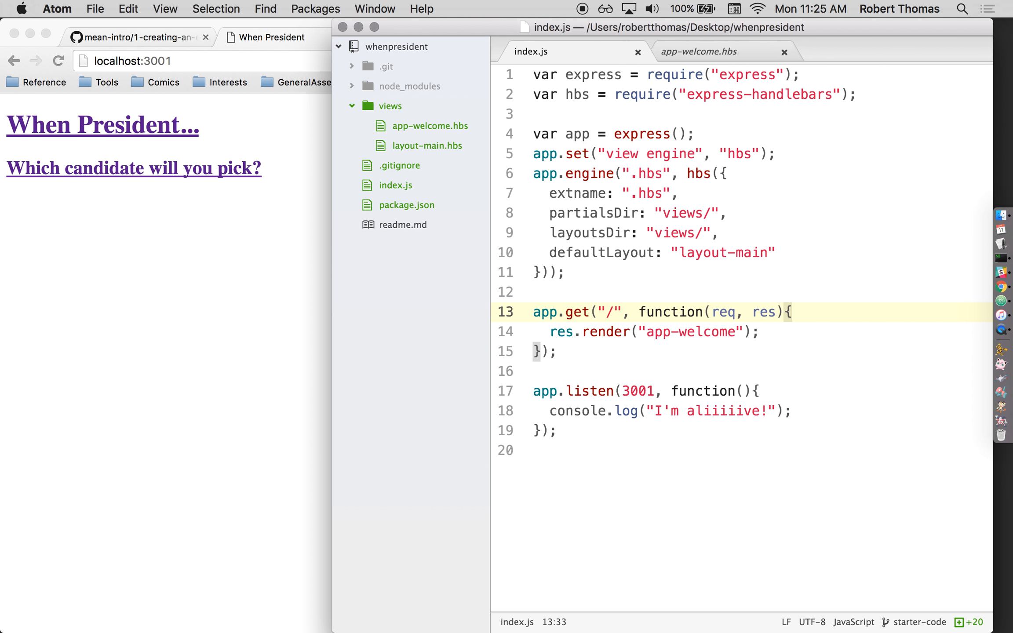
- Review the app and view-engine setup lines in index.js
left_click(793, 312)
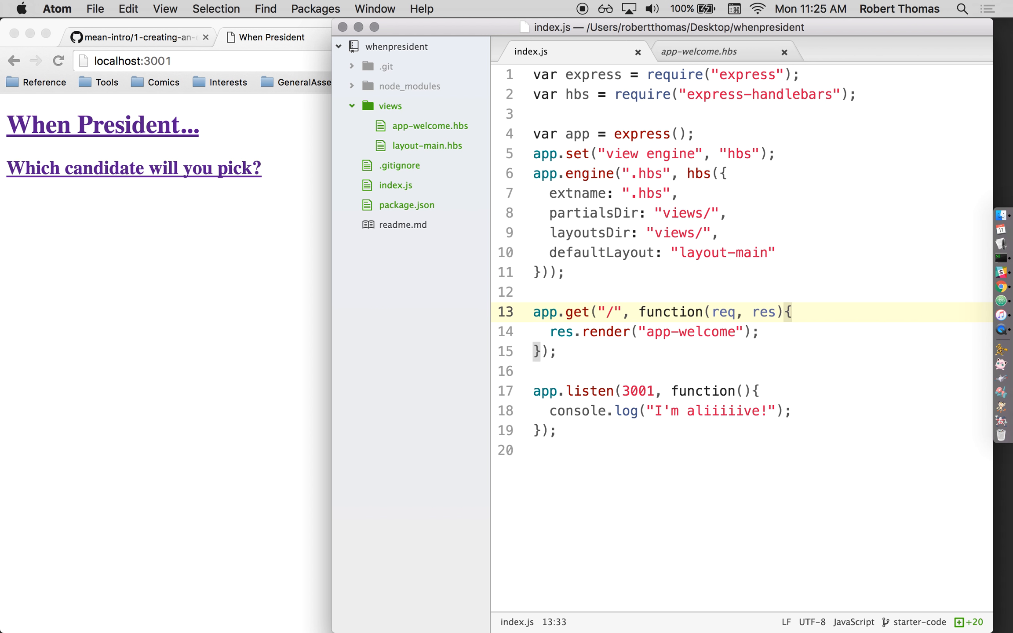
left_click(793, 312)
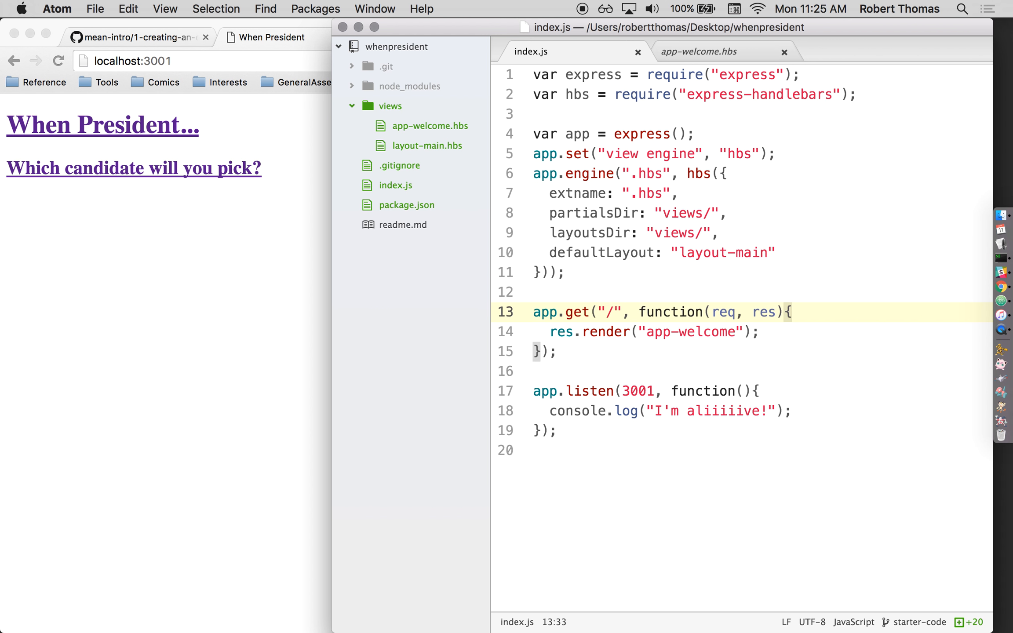
left_click(792, 313)
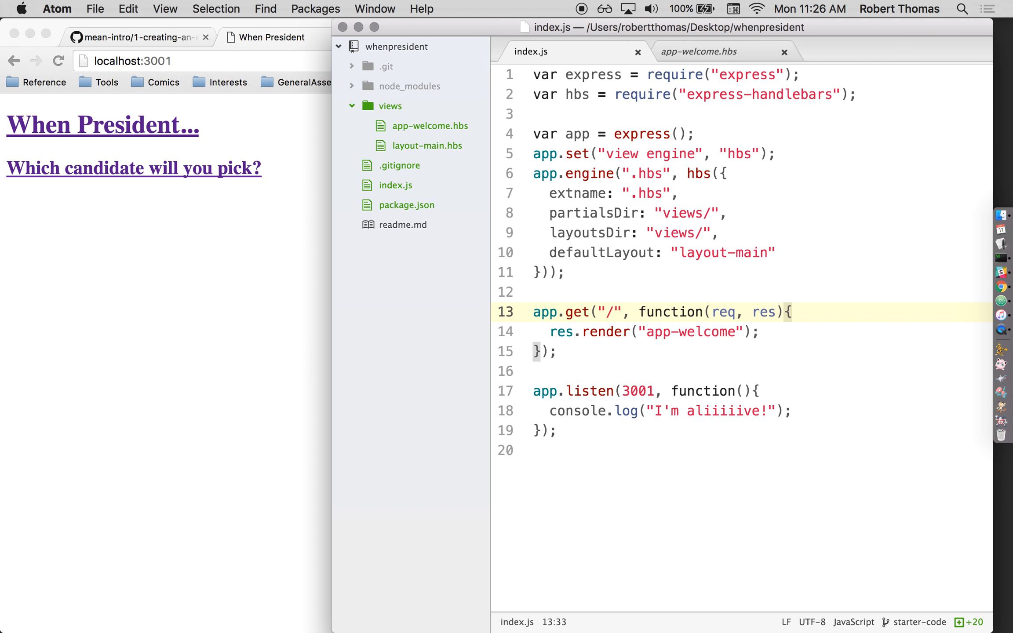
left_click(792, 312)
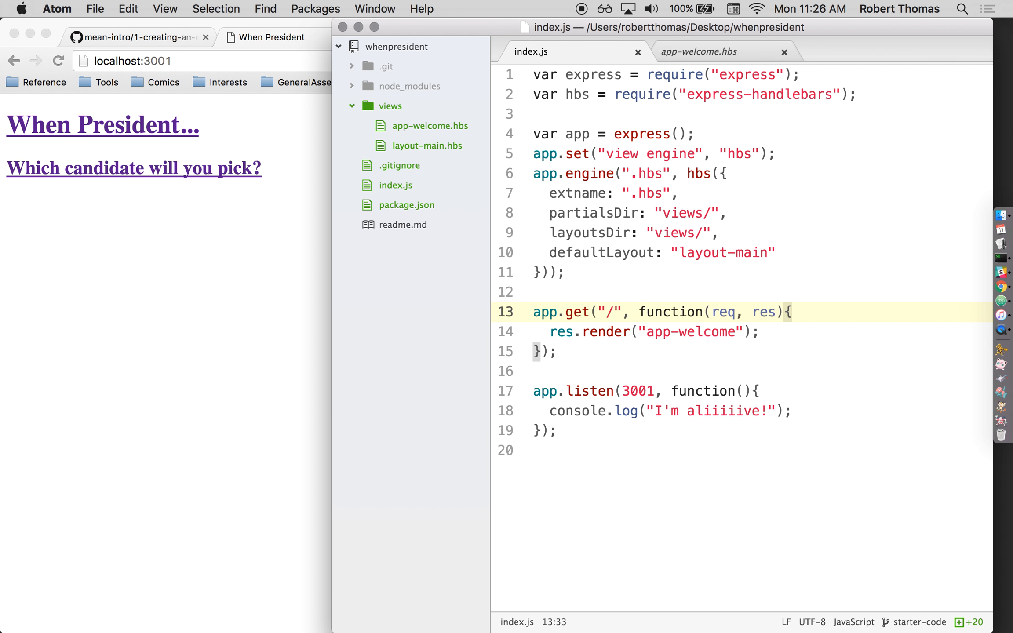
left_click(792, 313)
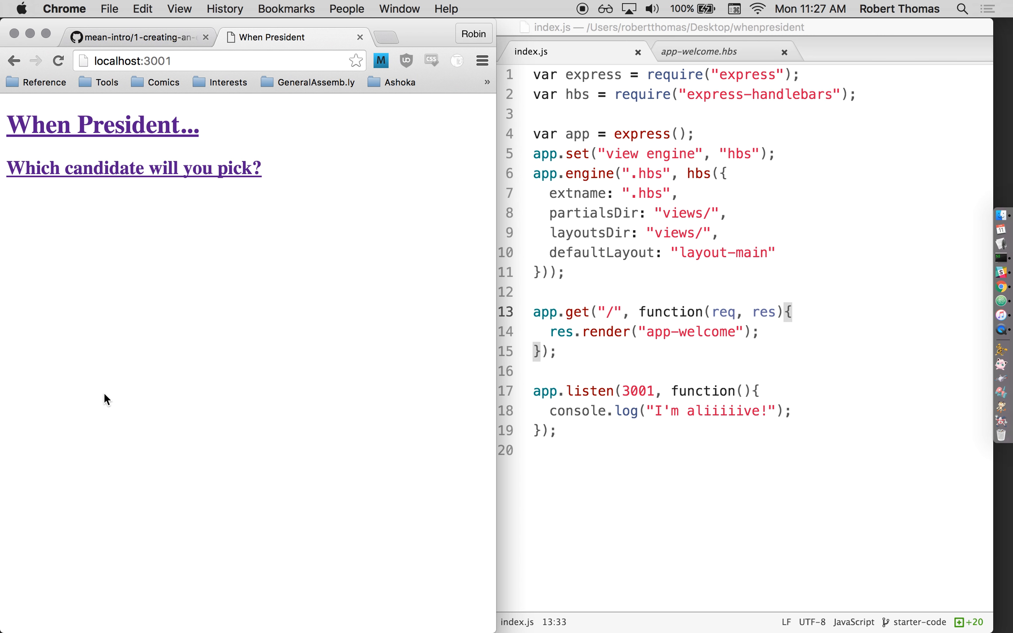
mouse_move(216, 333)
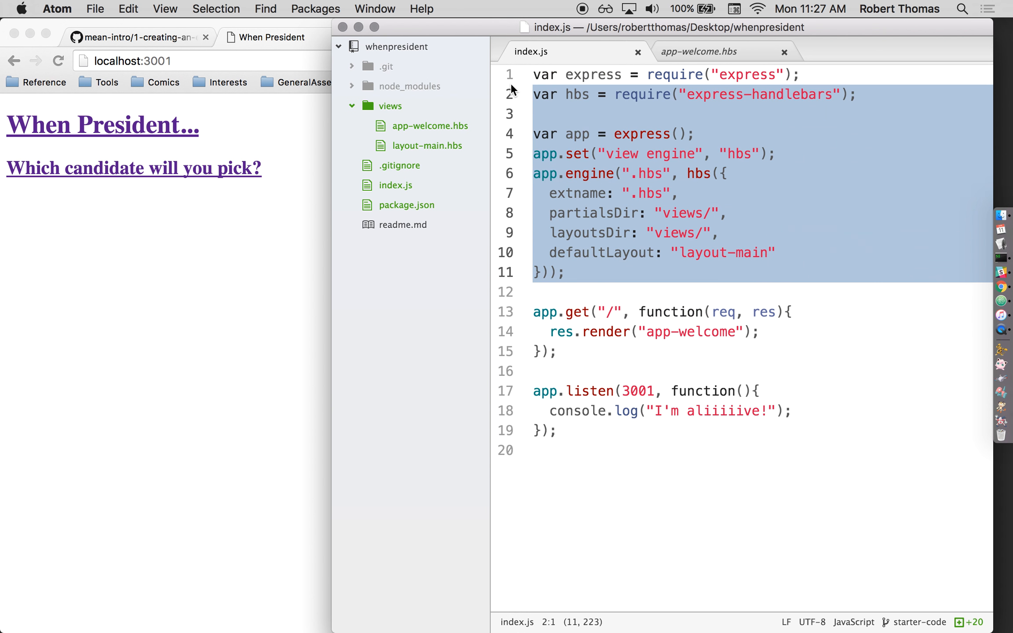
- Cut the app creation and view engine setup and retype var app = express();
key("delete")
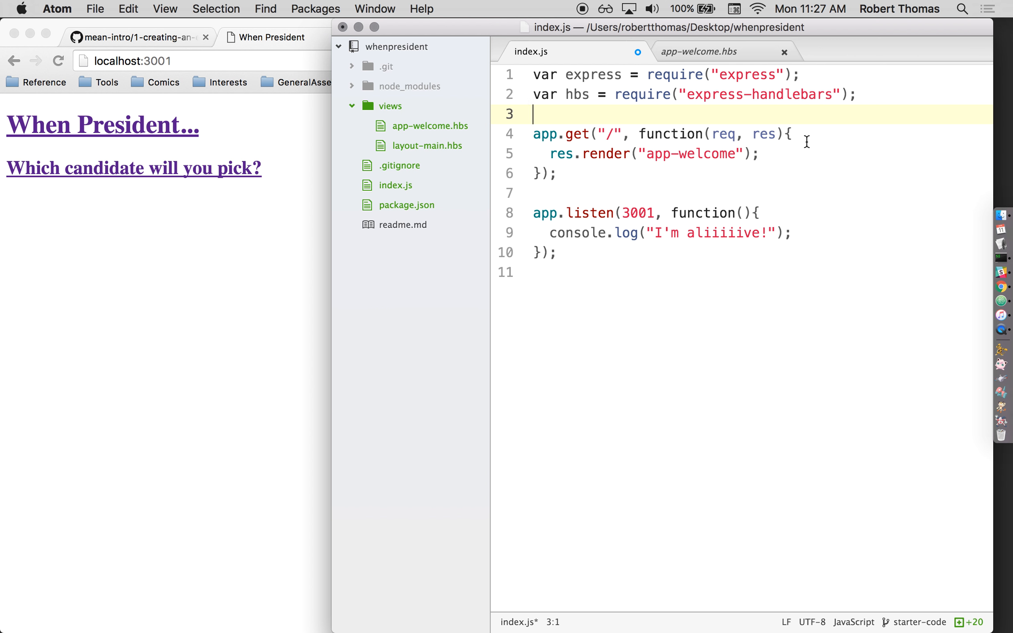
type("var app = express();")
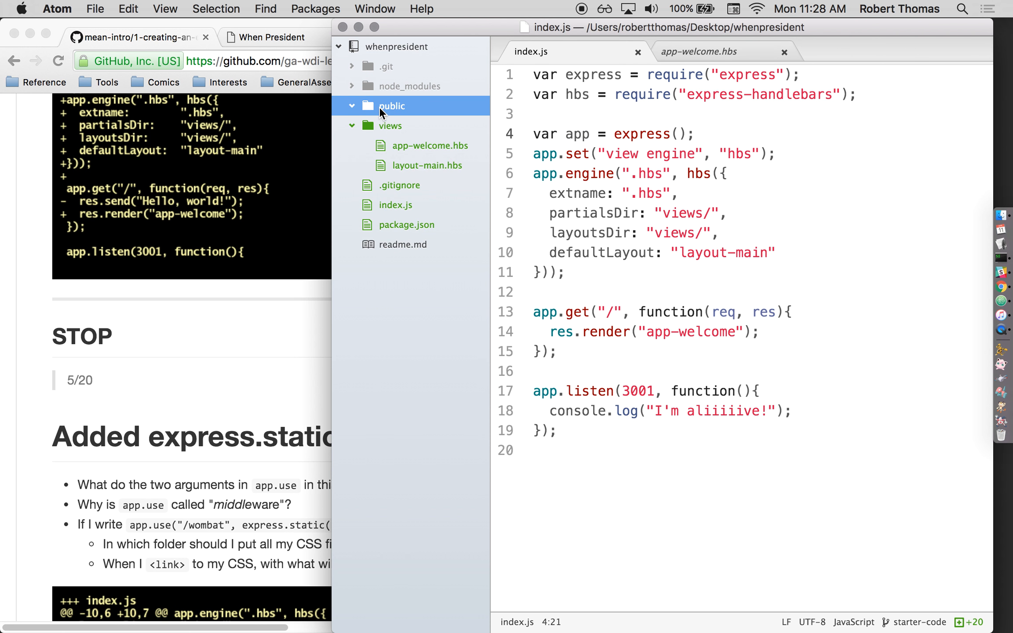
mouse_move(380, 112)
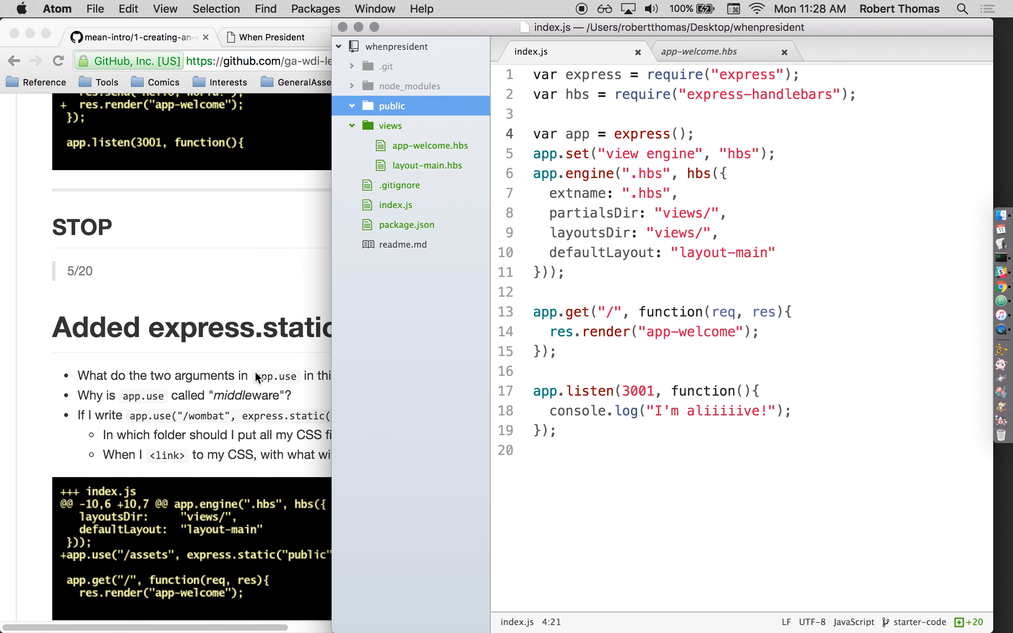
- Create css and js folders inside public and select css for a new file
right_click(391, 105)
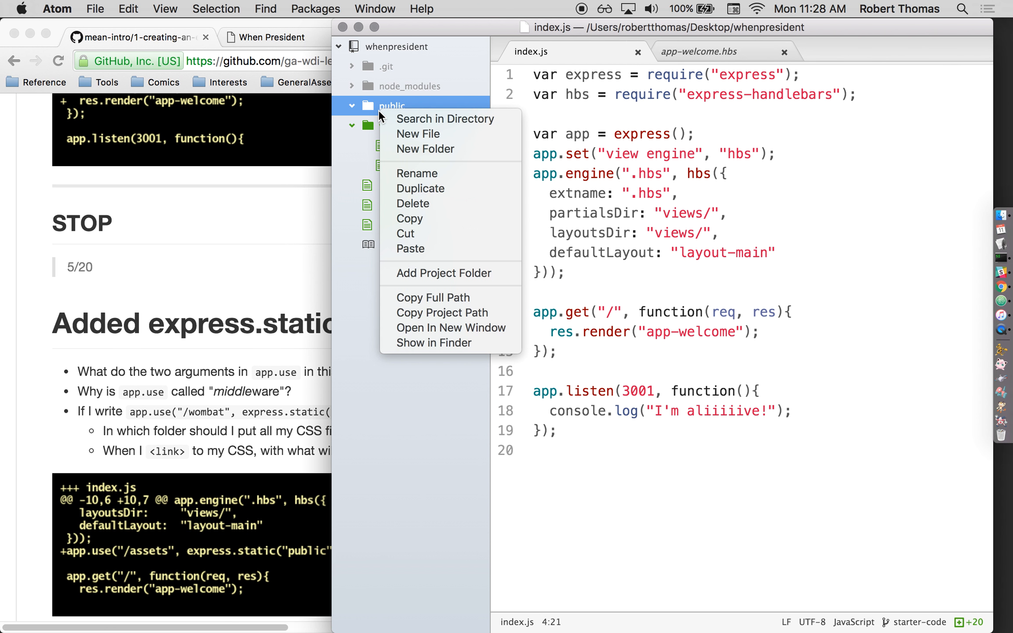
left_click(419, 134)
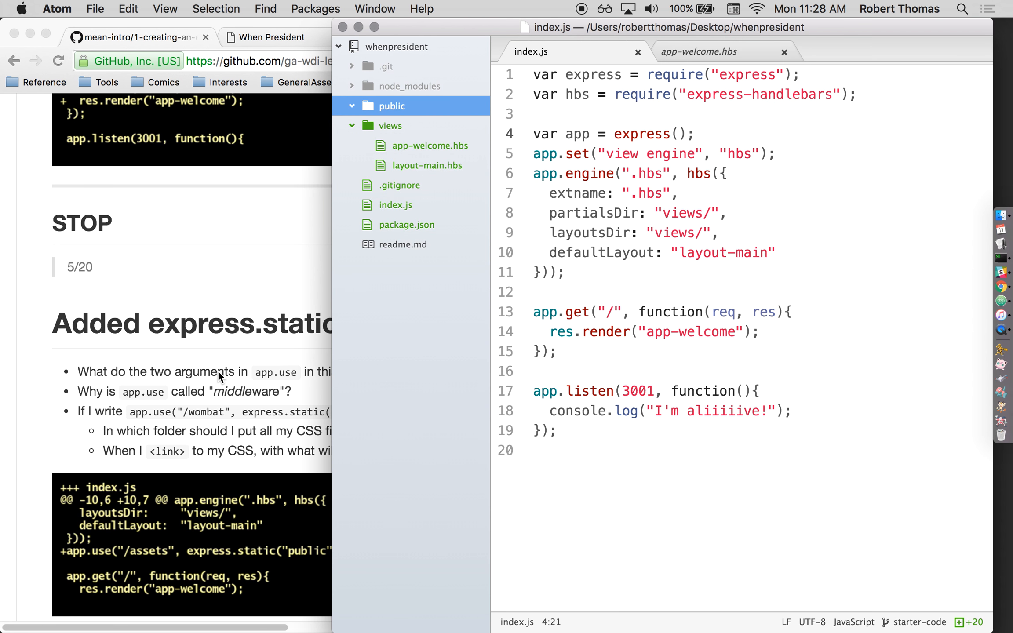
scroll("down", 3)
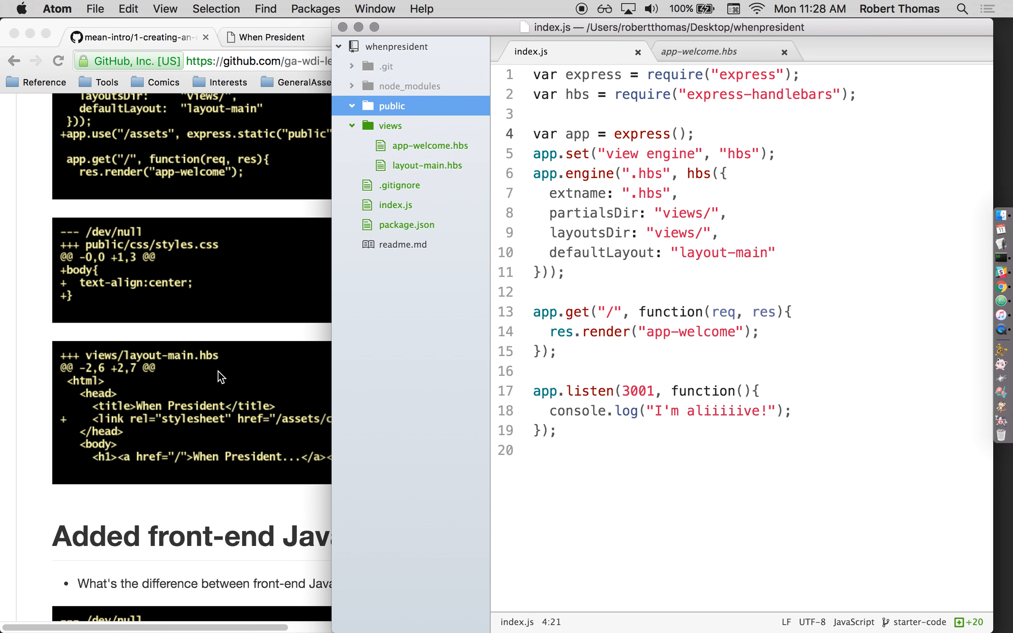
right_click(391, 105)
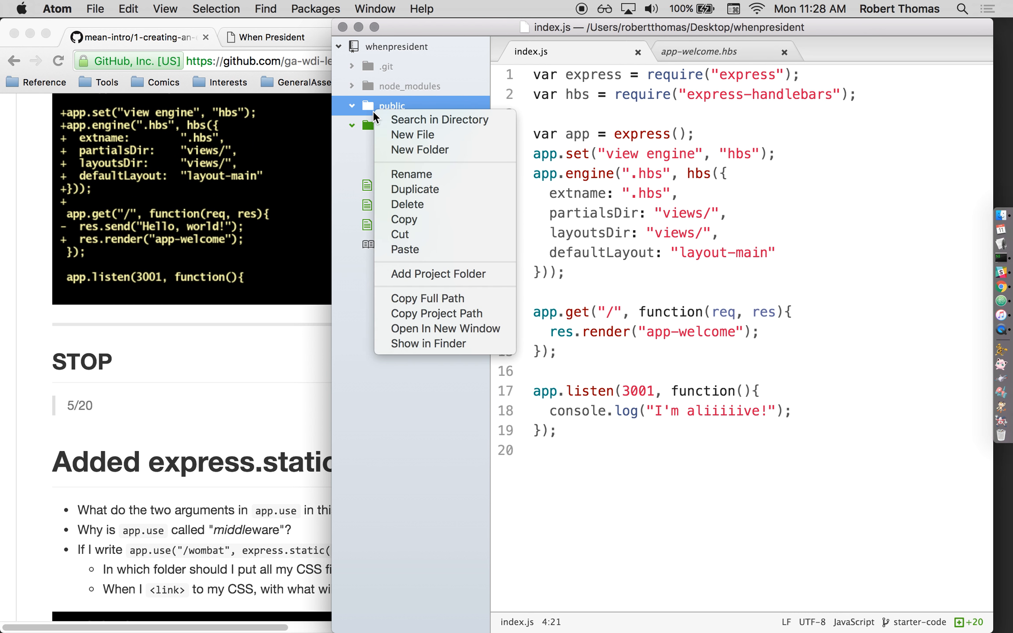
left_click(419, 149)
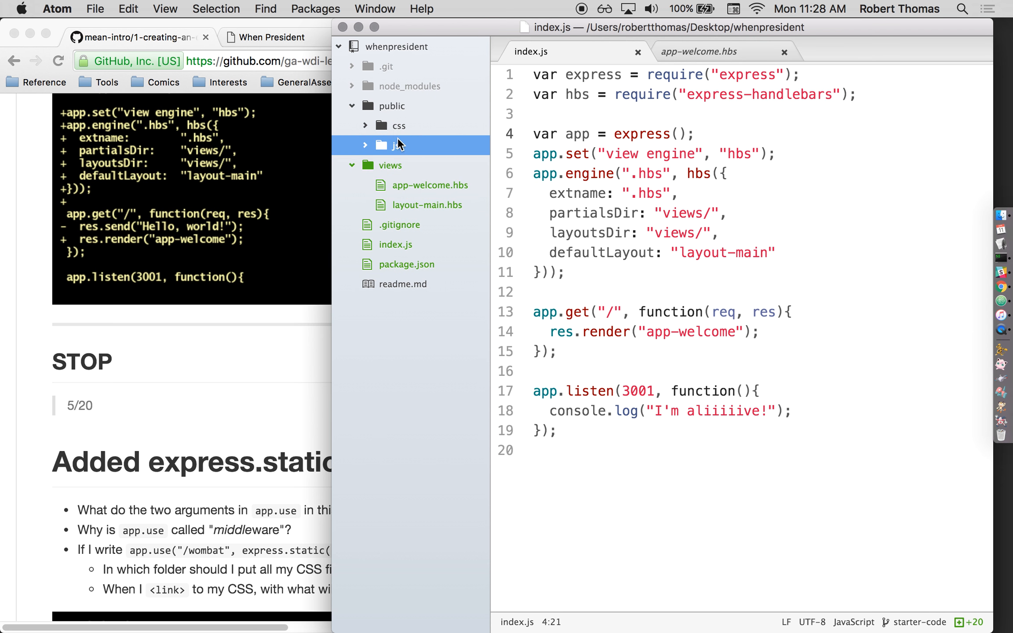
left_click(399, 126)
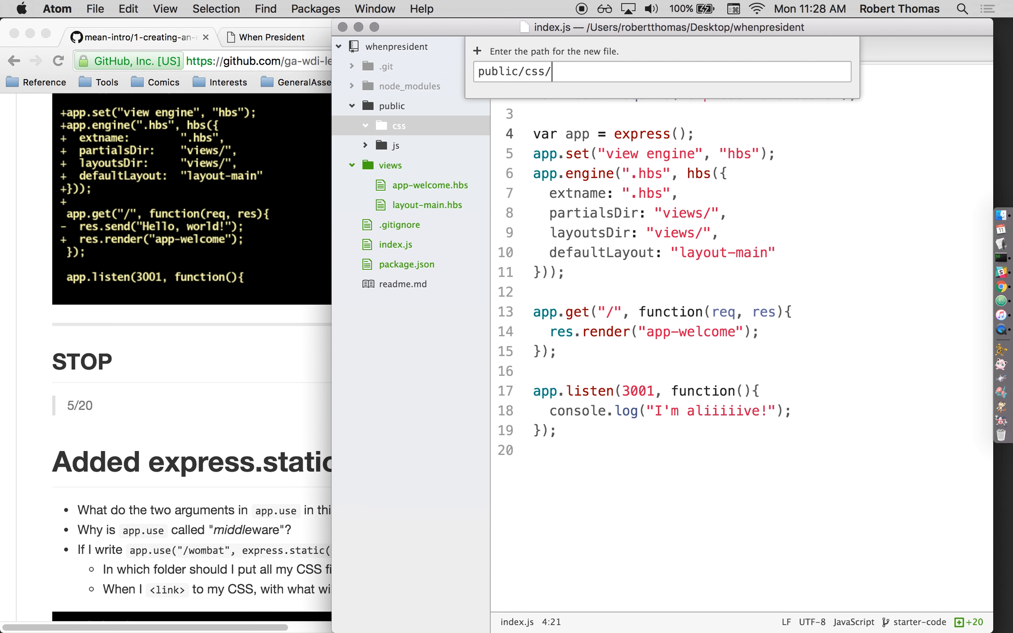
- Create styles.css with body{background-color:red;} and close the finished stylesheet
type("styles.css")
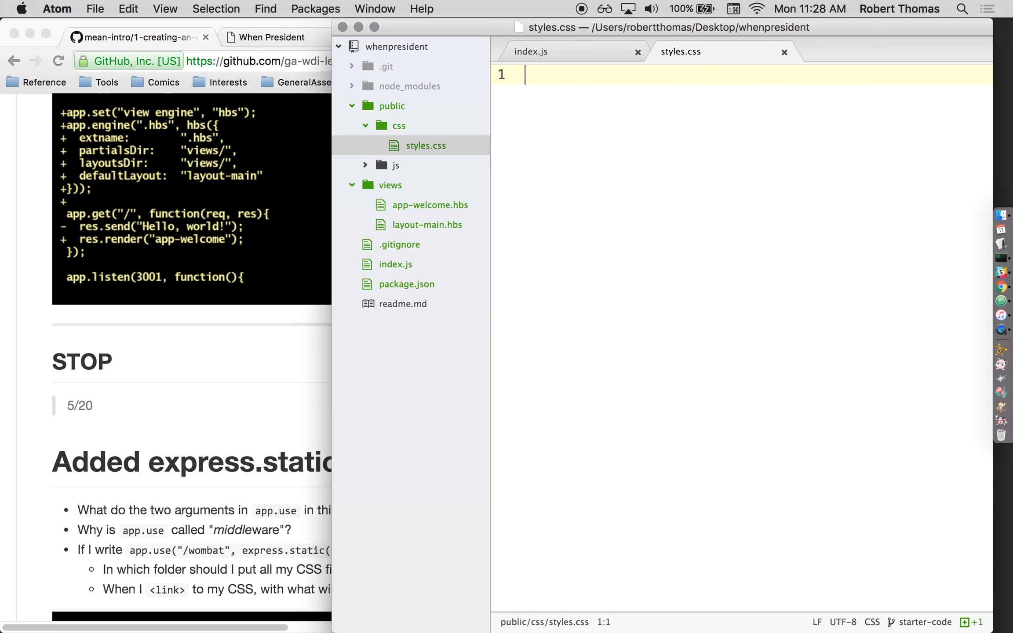
type("body{")
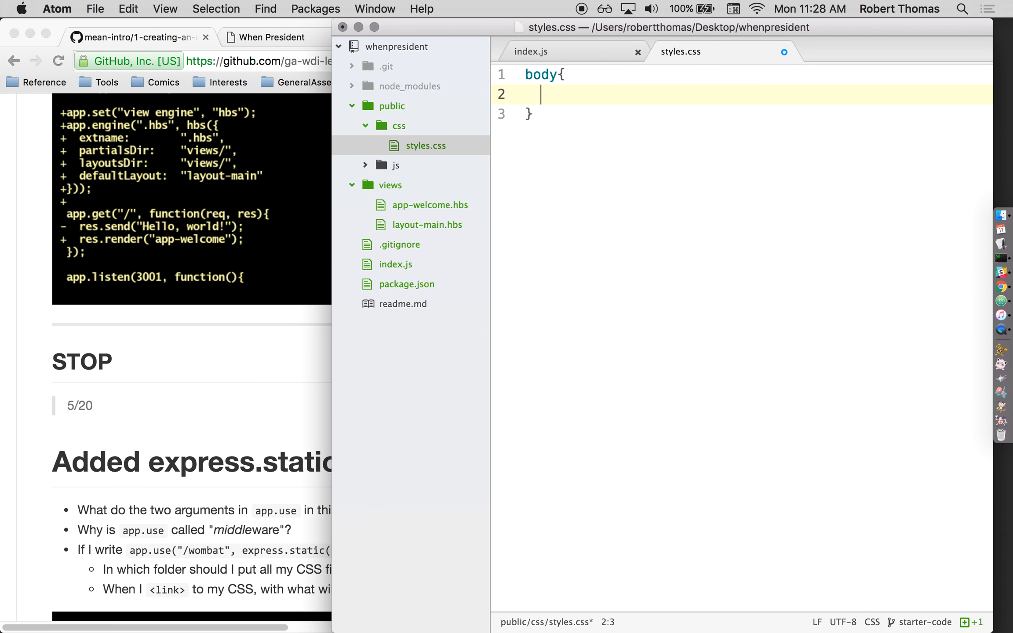
type("background-")
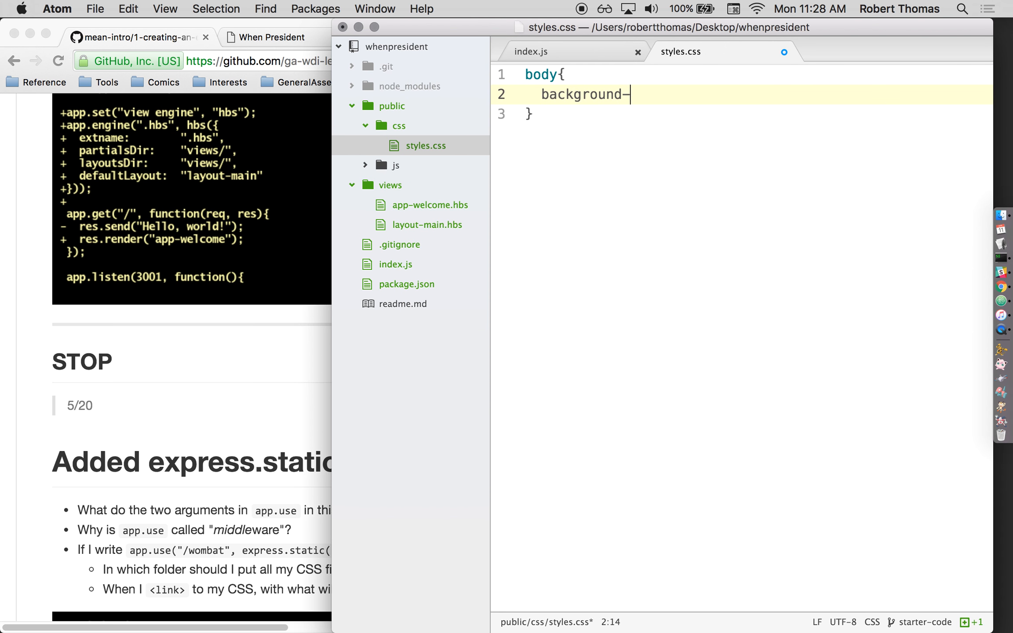
type("color:red;")
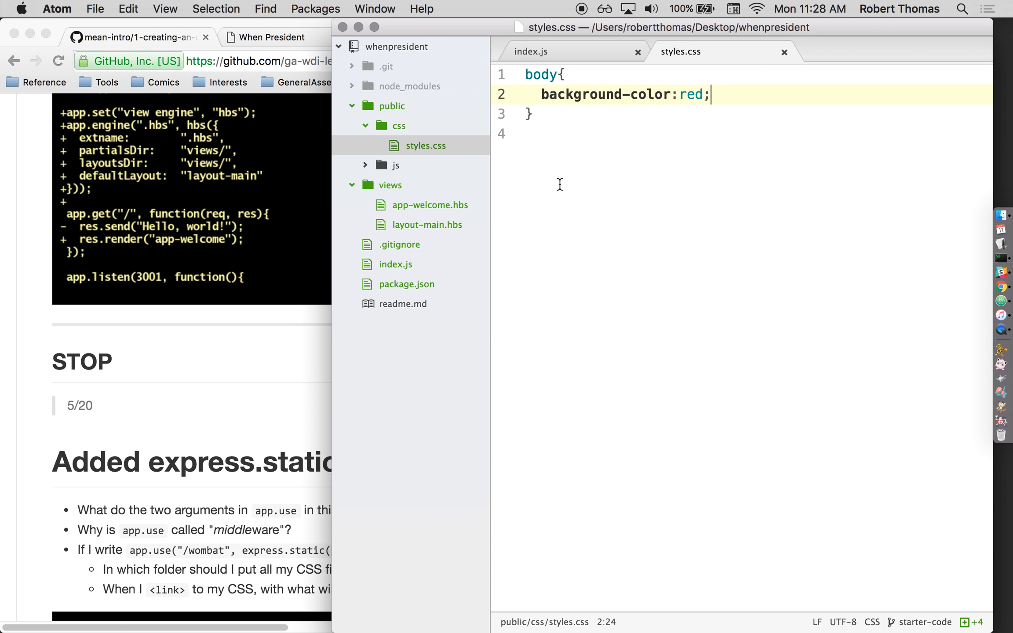
key("cmd+a")
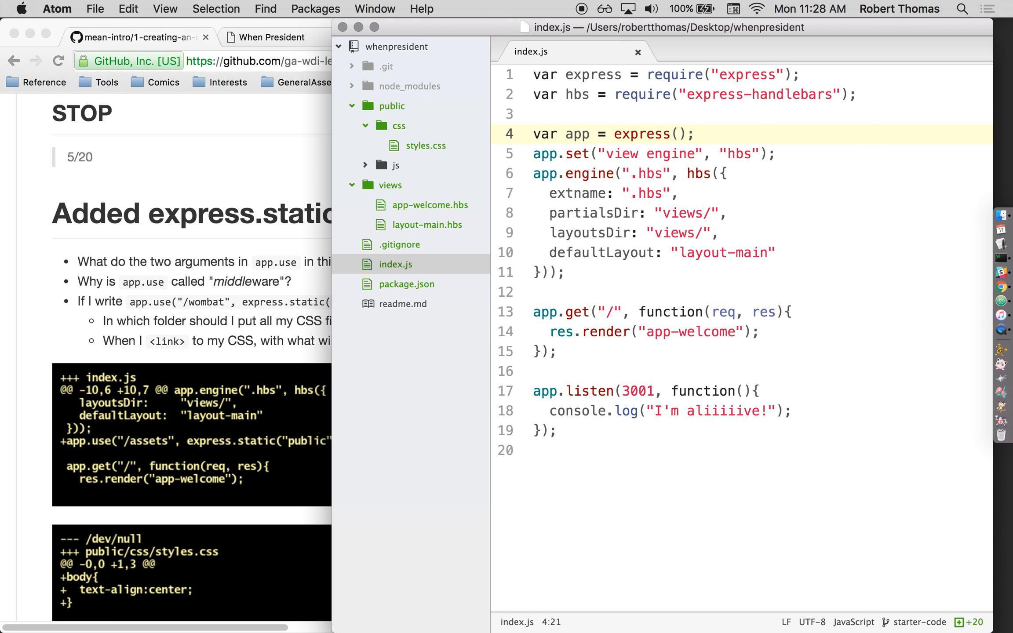
- Add app.use("/assets", express.static(...)) to index.js to serve static files
type("app")
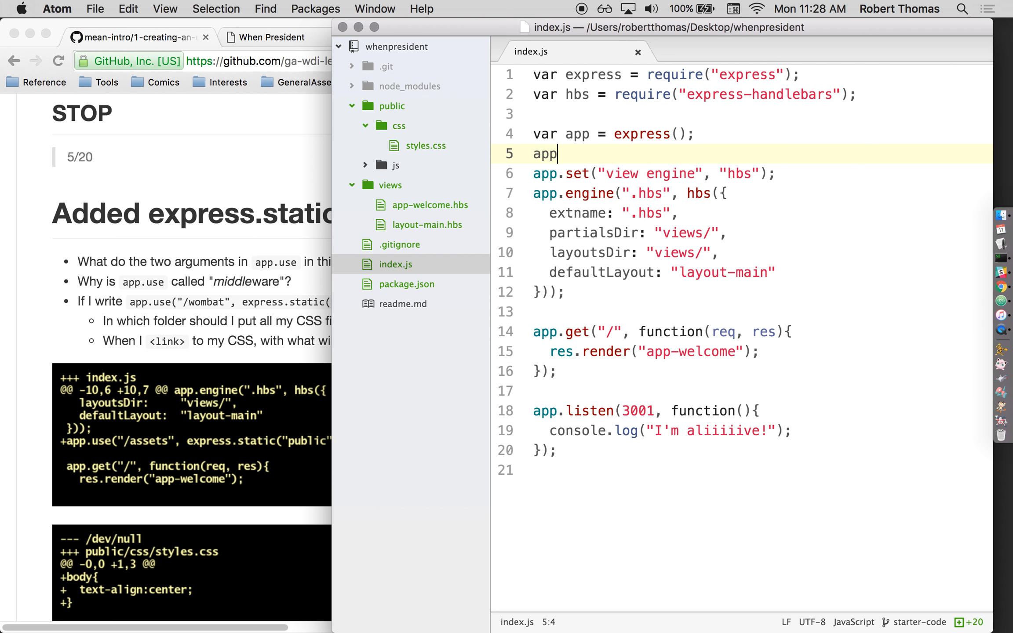
type(".use(\"\")")
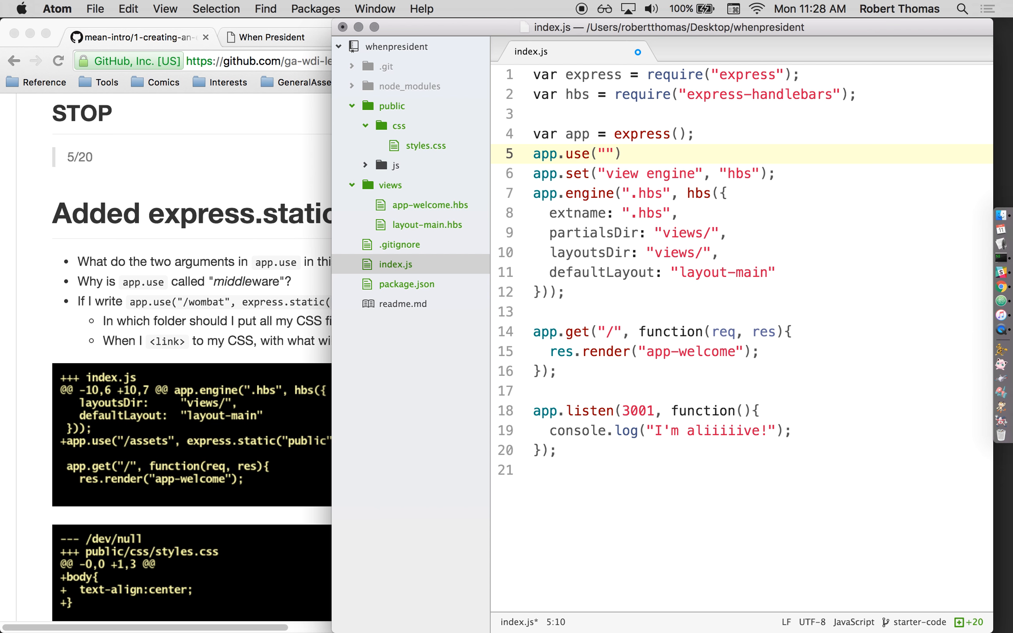
type("\"/assets\",")
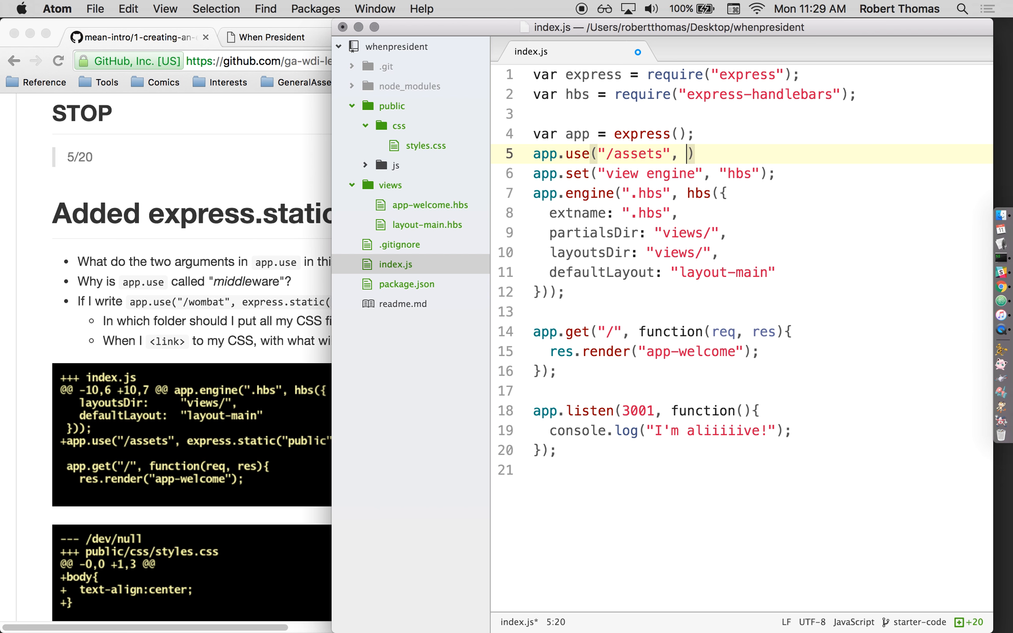
type("express.static")
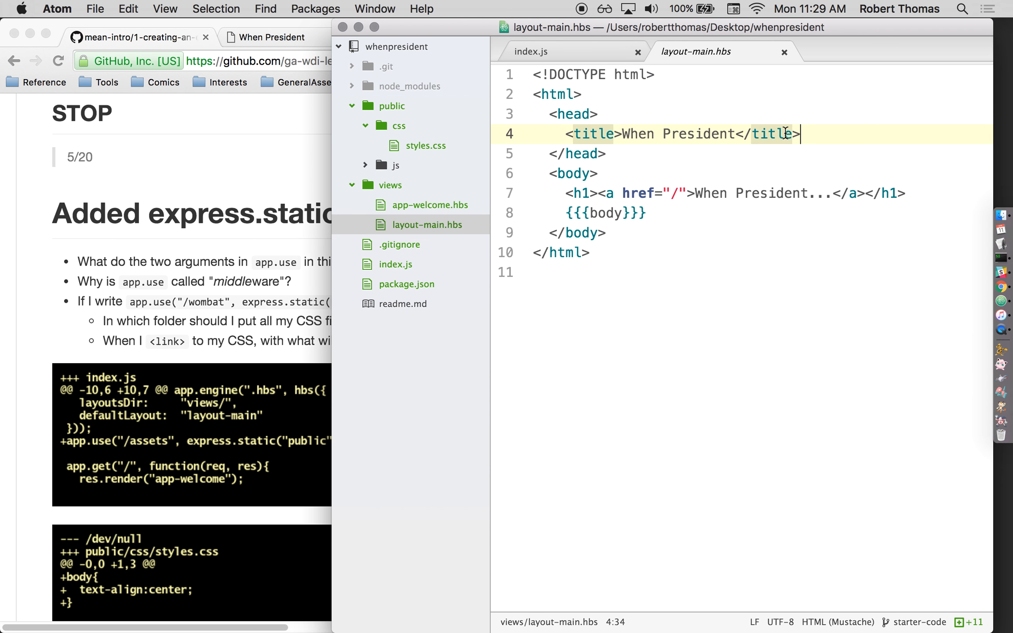
- Link /assets/css/styles.css as the stylesheet in layout-main.hbs
type("<link rel=\"st")
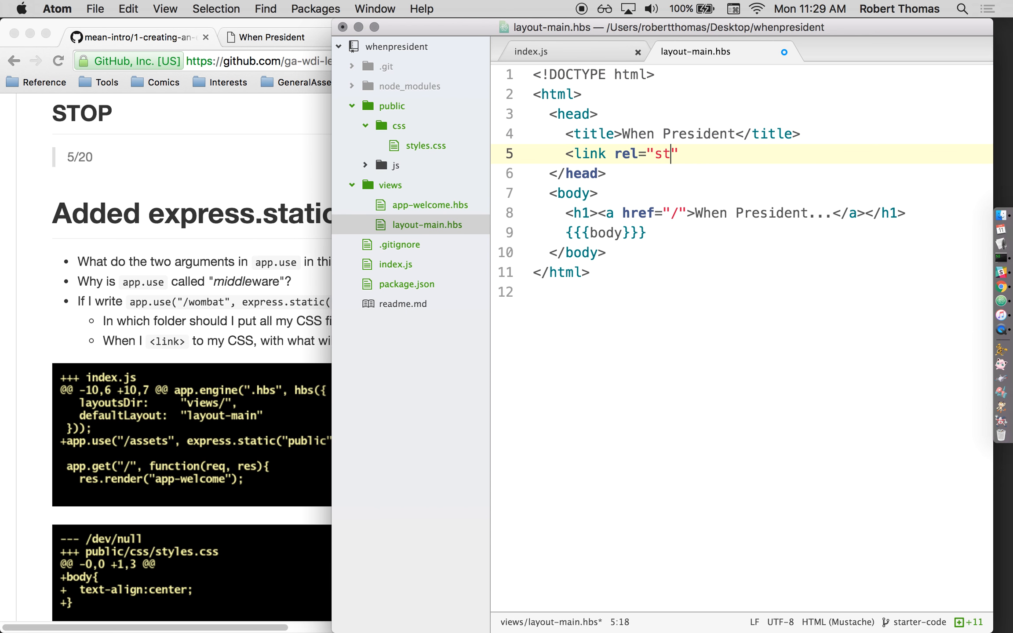
type("ylesheet\" href=")
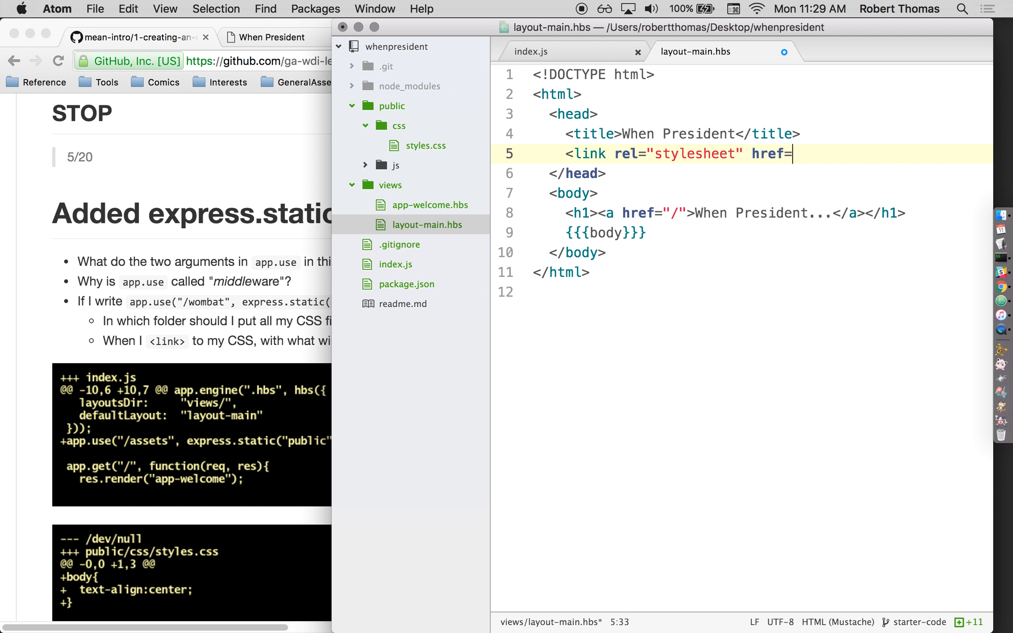
type("\"/assets/cs")
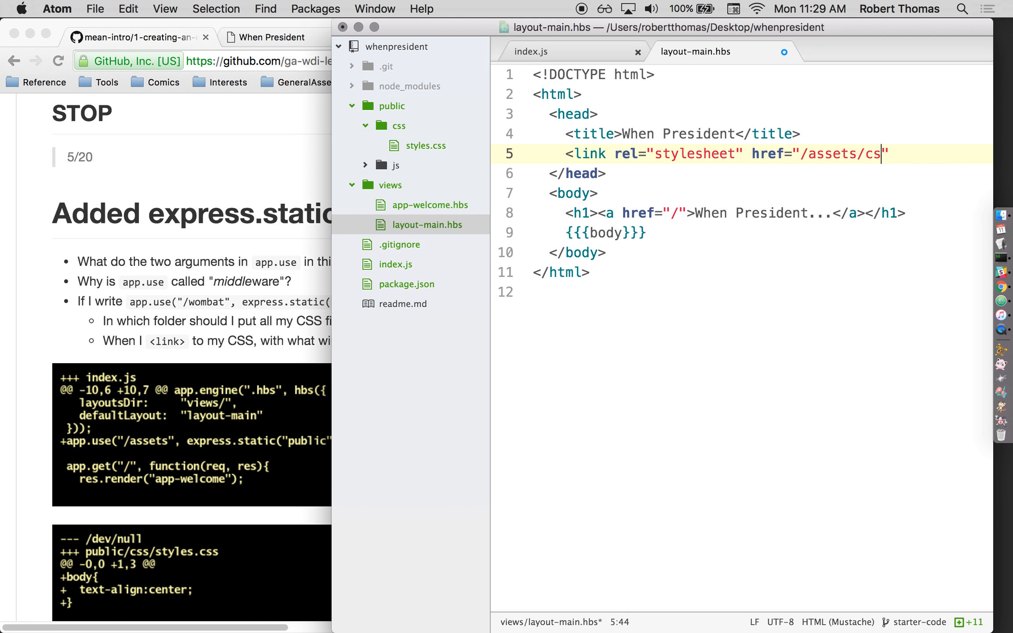
type("s/styles.css")
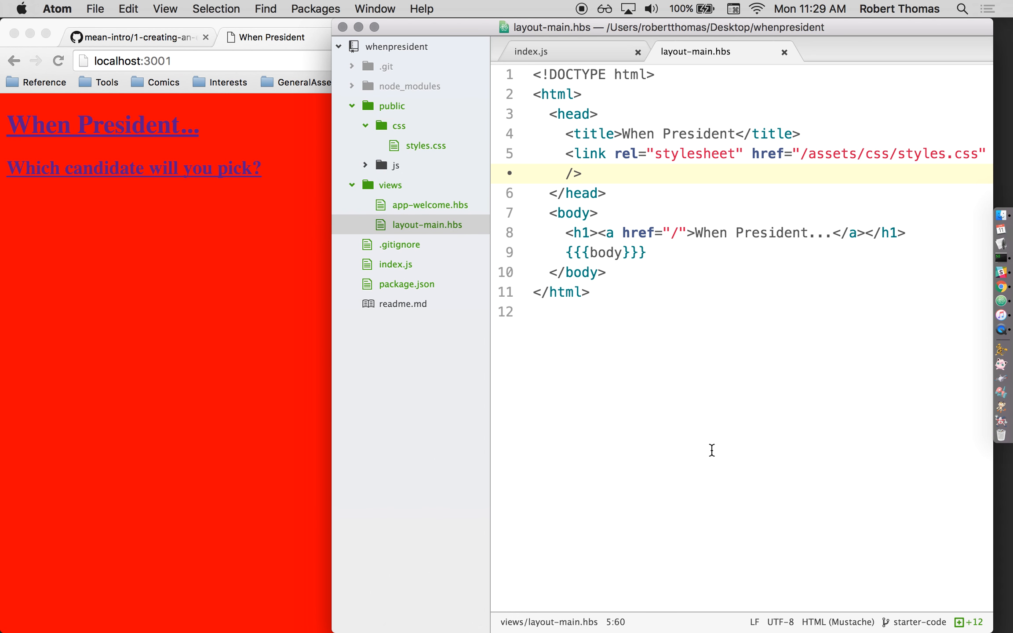
- Return to index.js and maximize the Atom window to show the static route
left_click(580, 173)
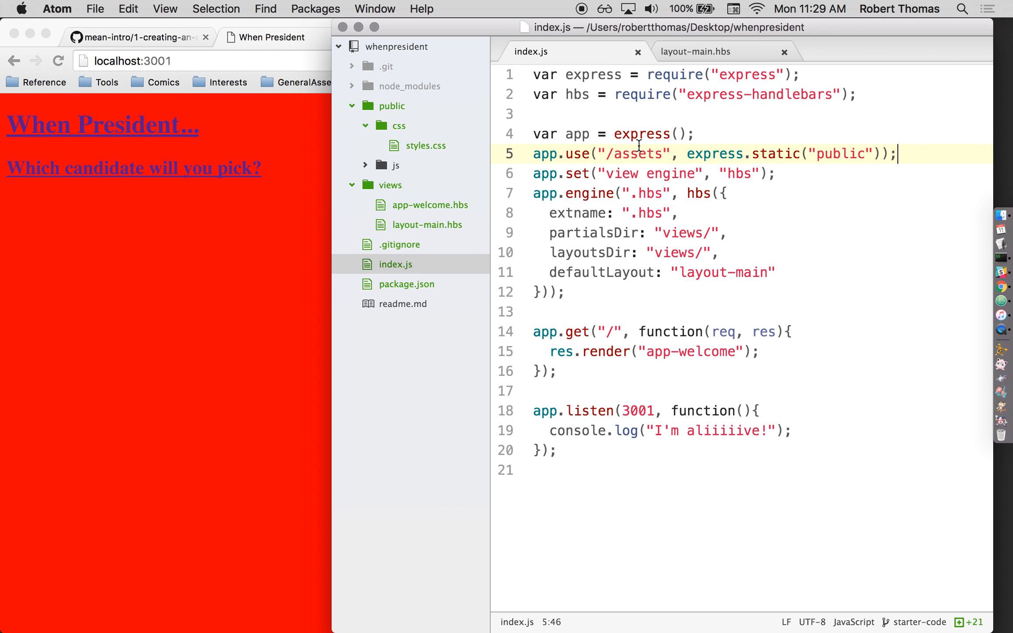
mouse_move(639, 187)
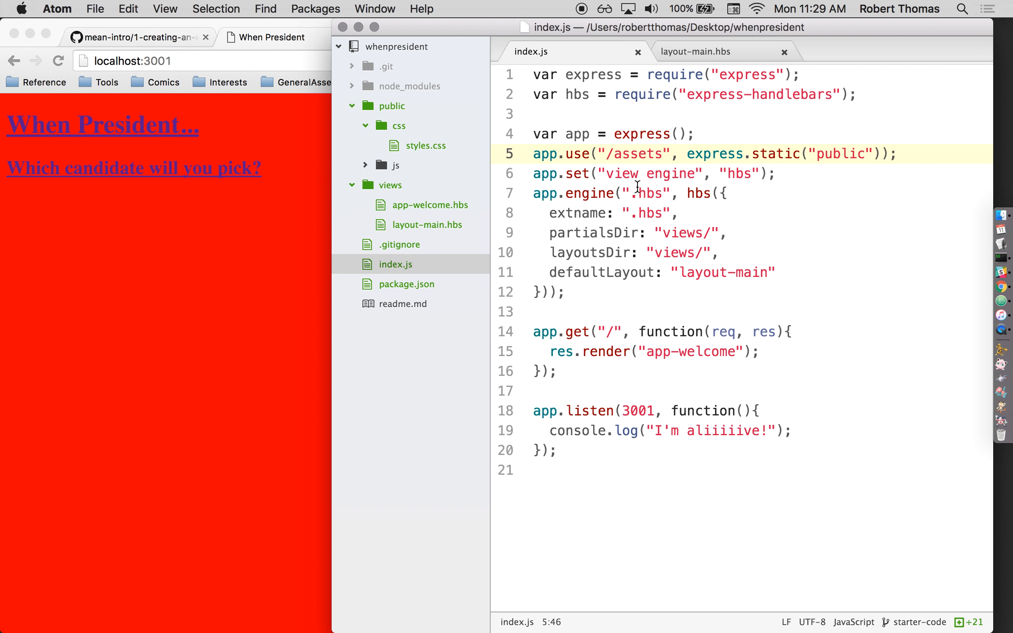
left_click(897, 154)
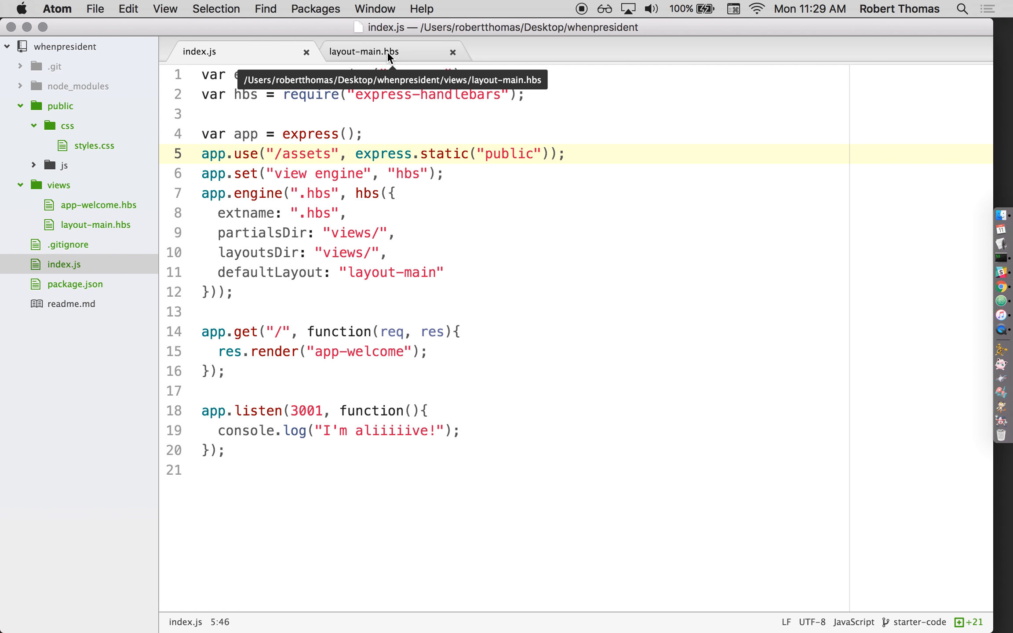
left_click(567, 154)
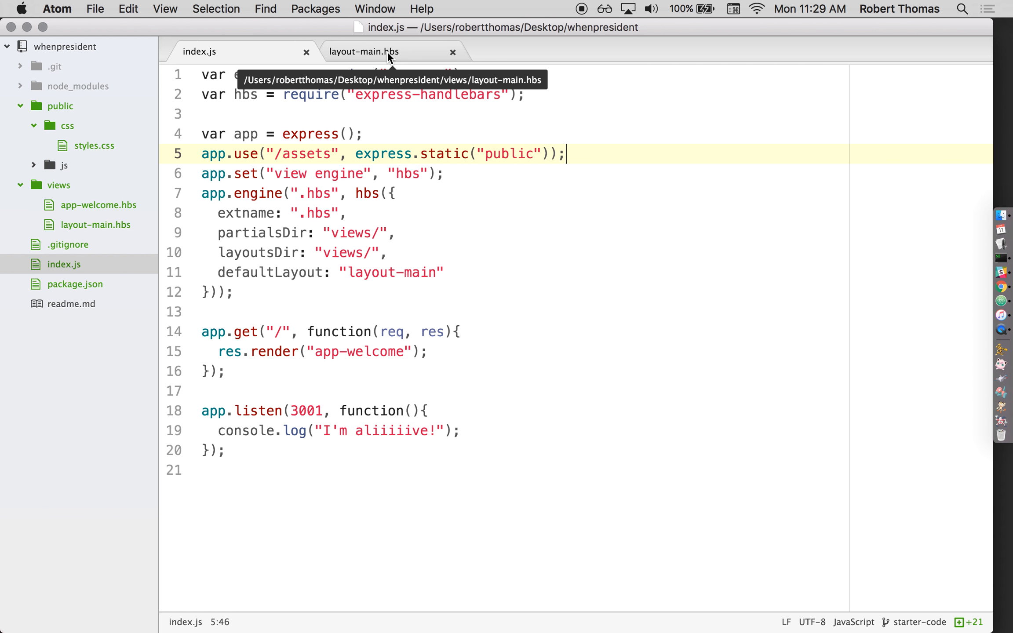
- Switch to layout-main.hbs and highlight the assets segment of the stylesheet href
left_click(364, 51)
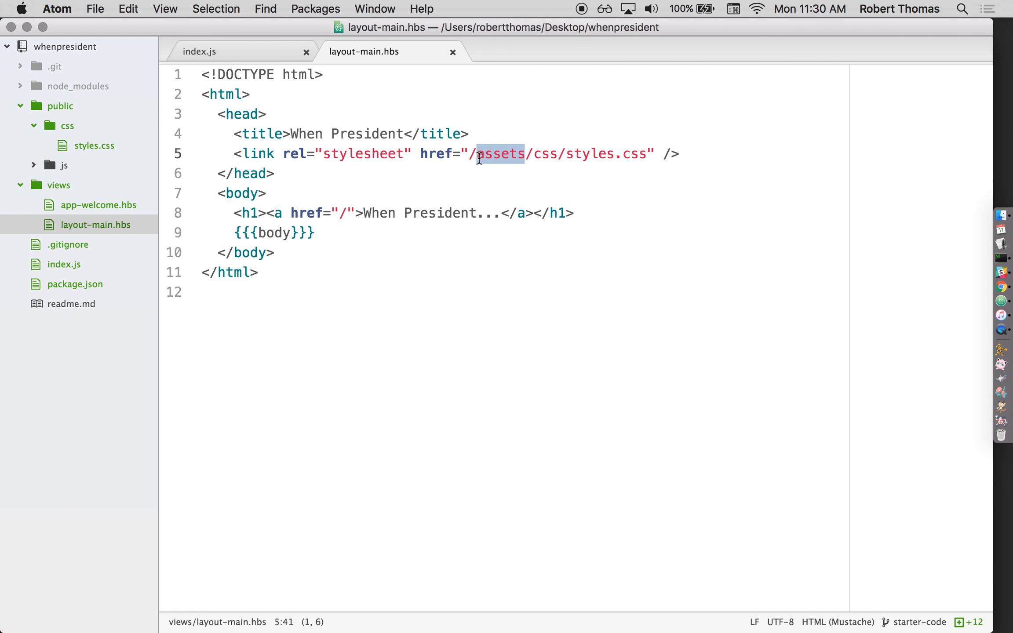
mouse_move(420, 103)
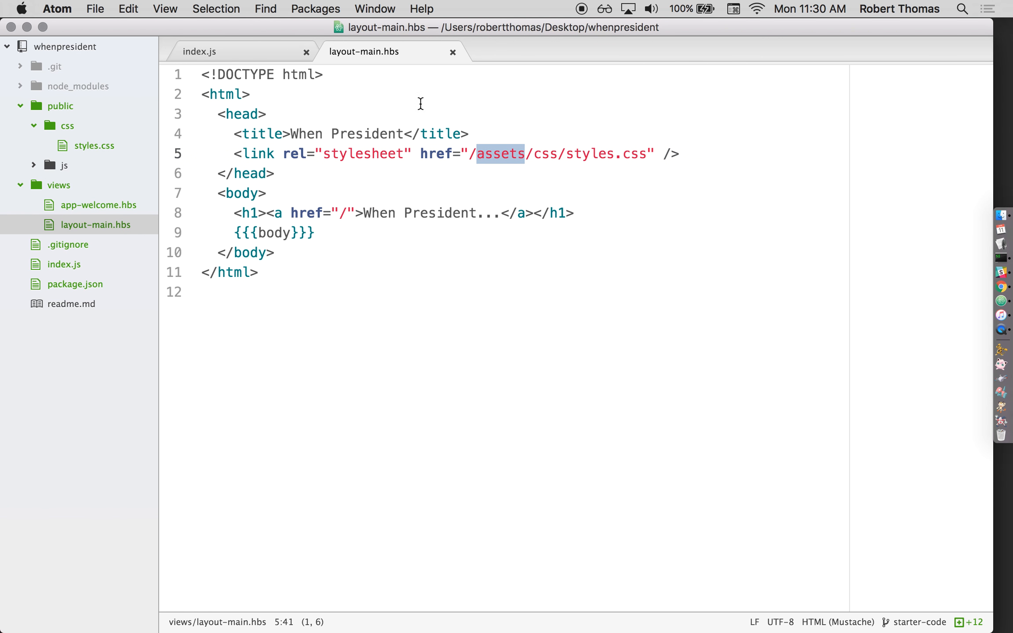
mouse_move(55, 116)
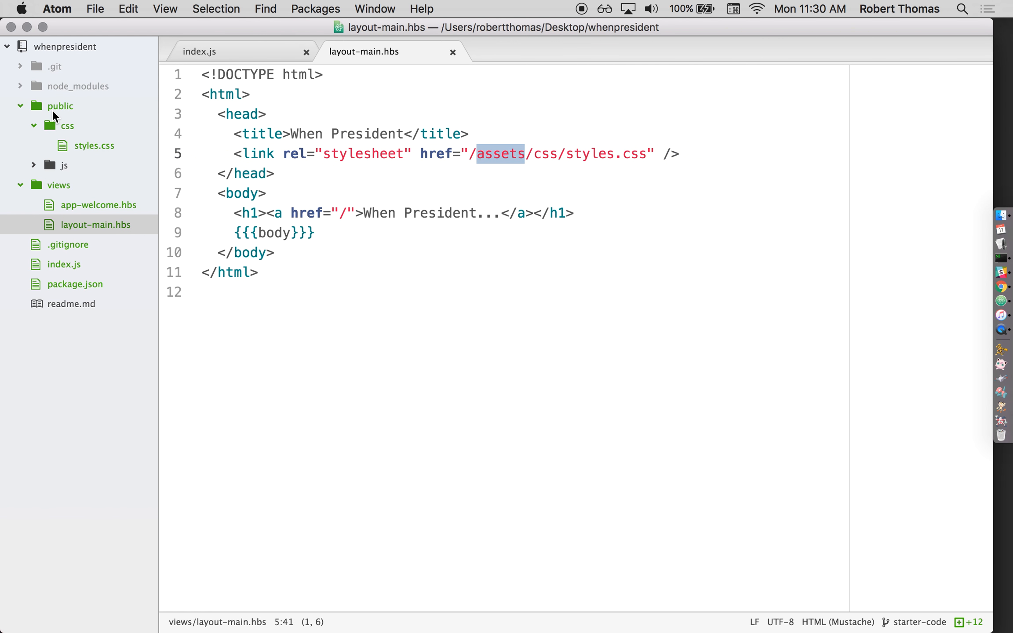
left_click(202, 50)
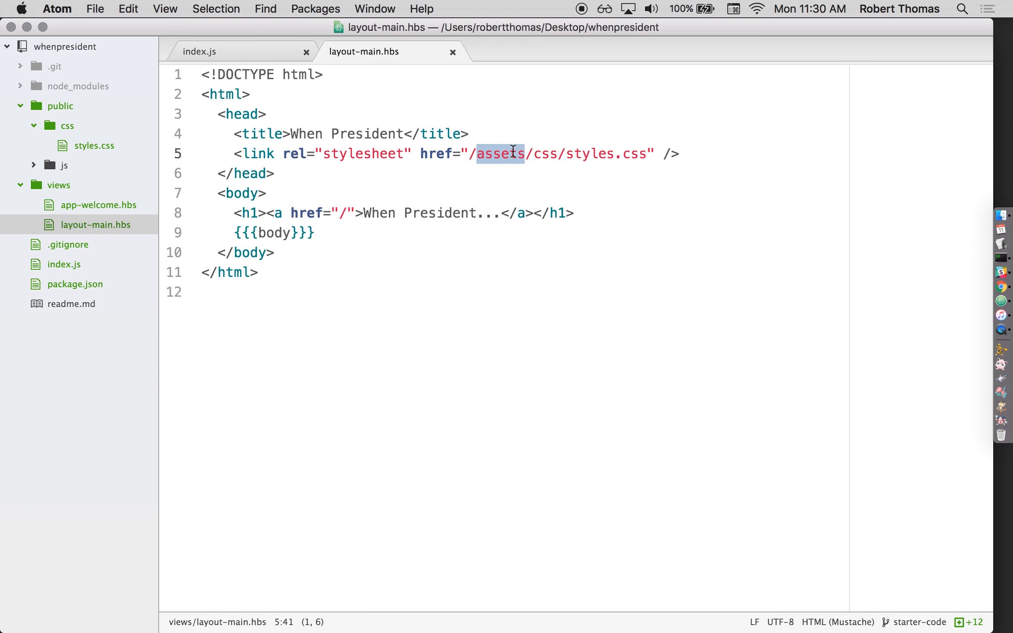
mouse_move(74, 127)
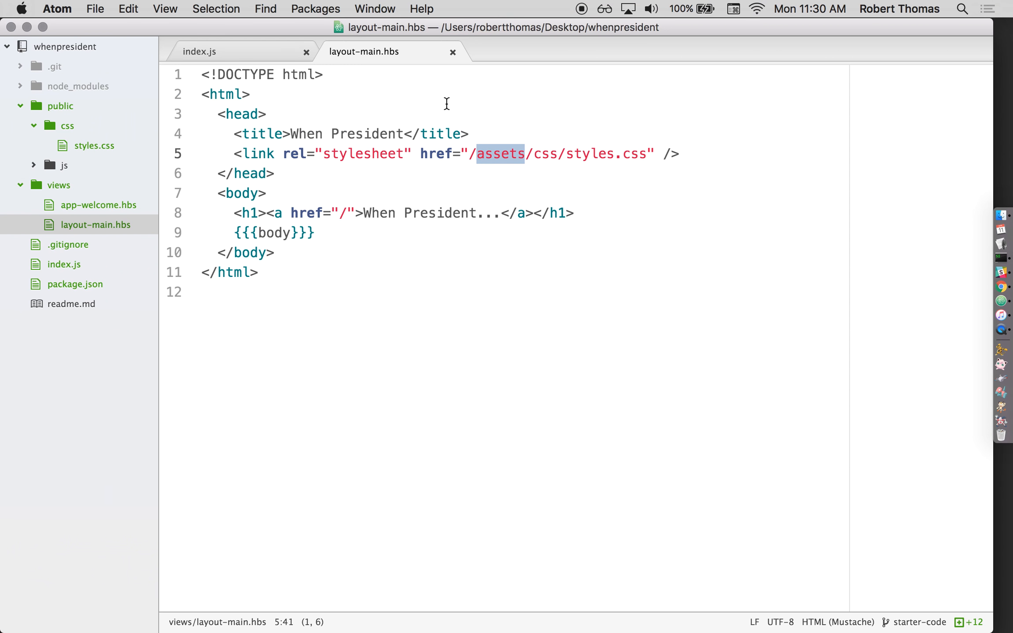
- Change the static route from /assets to /wombat in index.js and select wombat
type("wo")
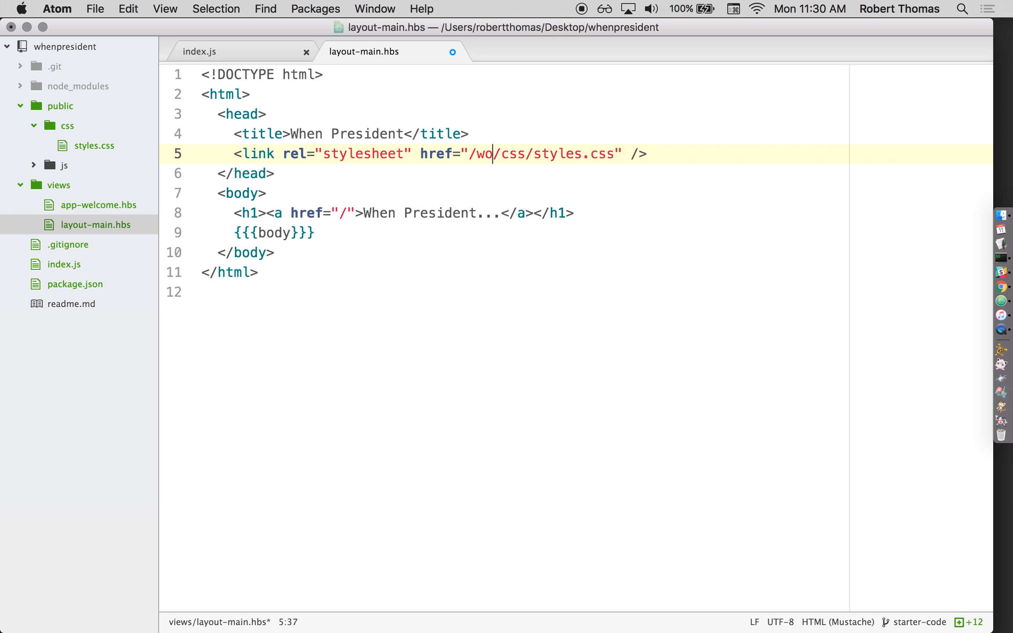
left_click(200, 51)
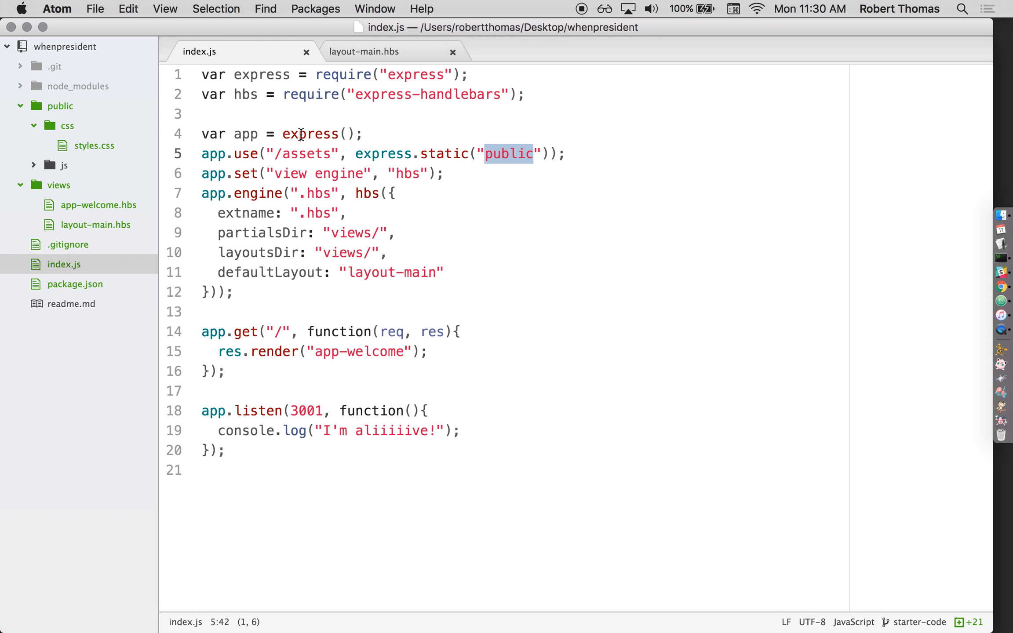
type("/womb")
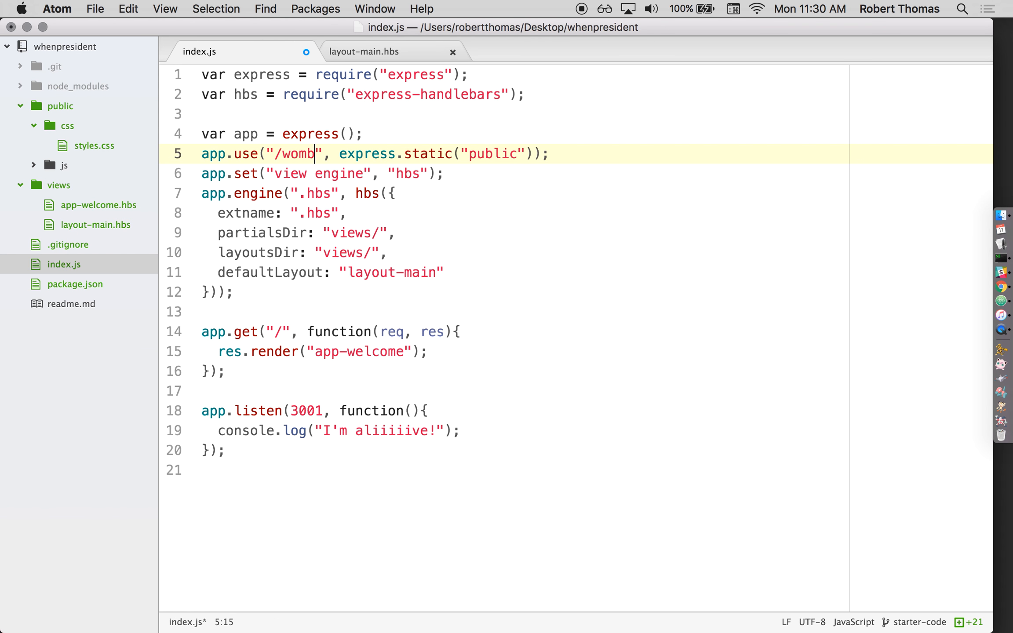
left_click(959, 314)
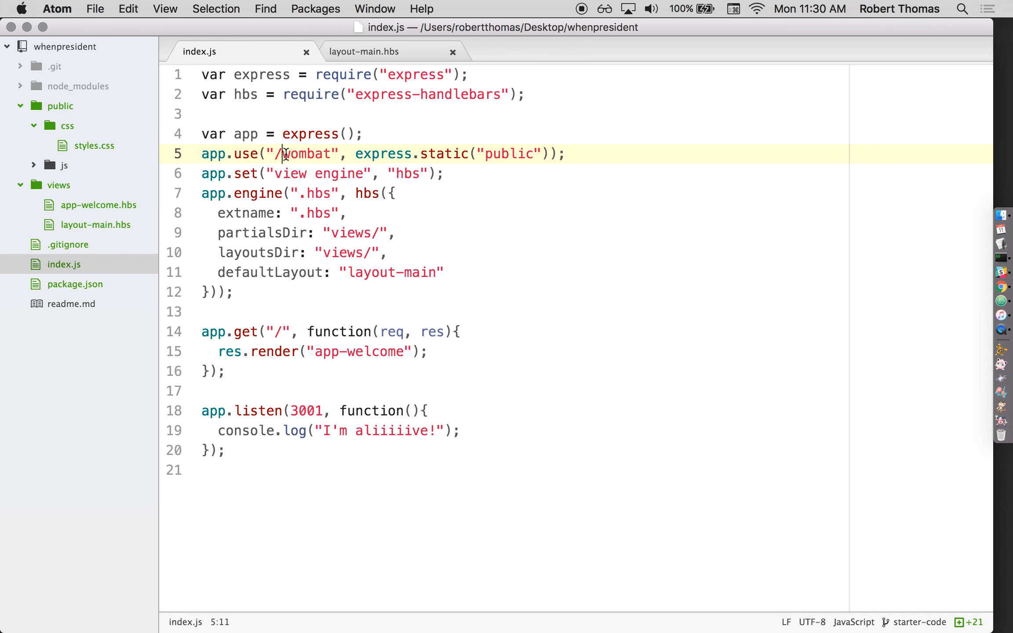
double_click(309, 154)
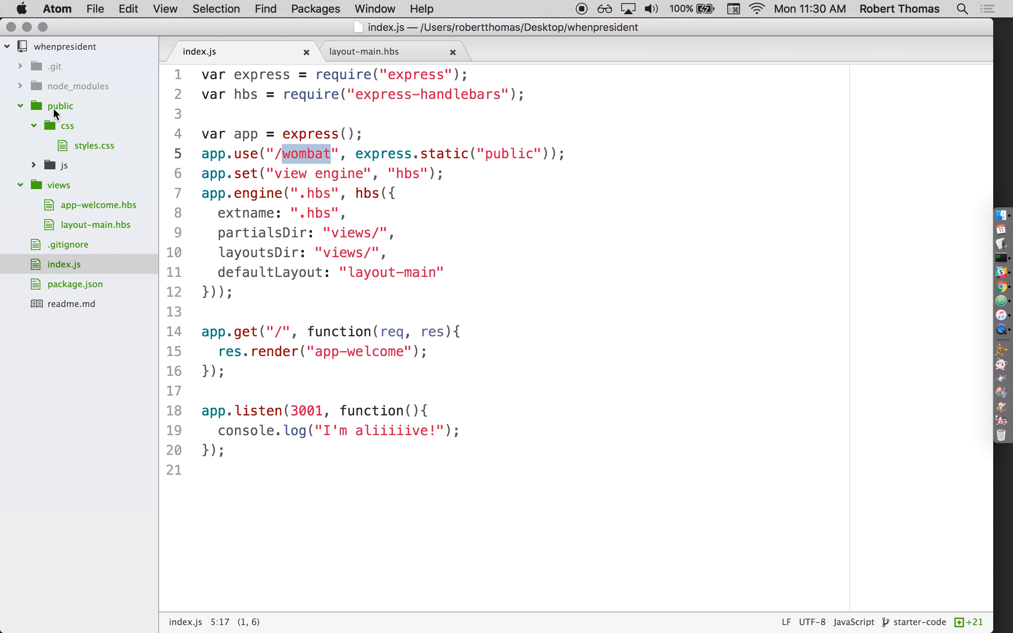
mouse_move(73, 105)
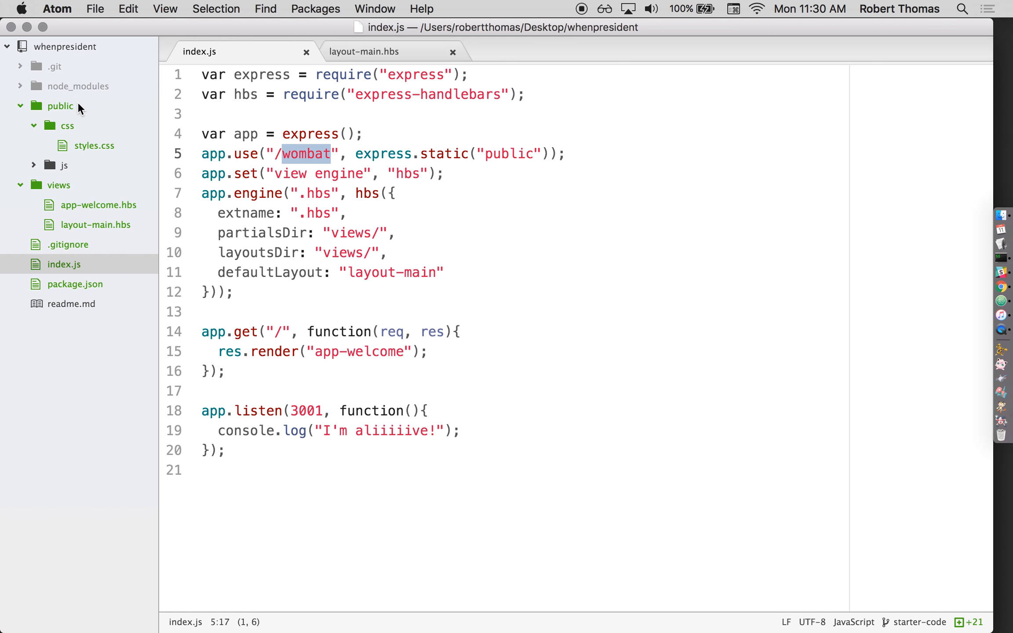
mouse_move(474, 220)
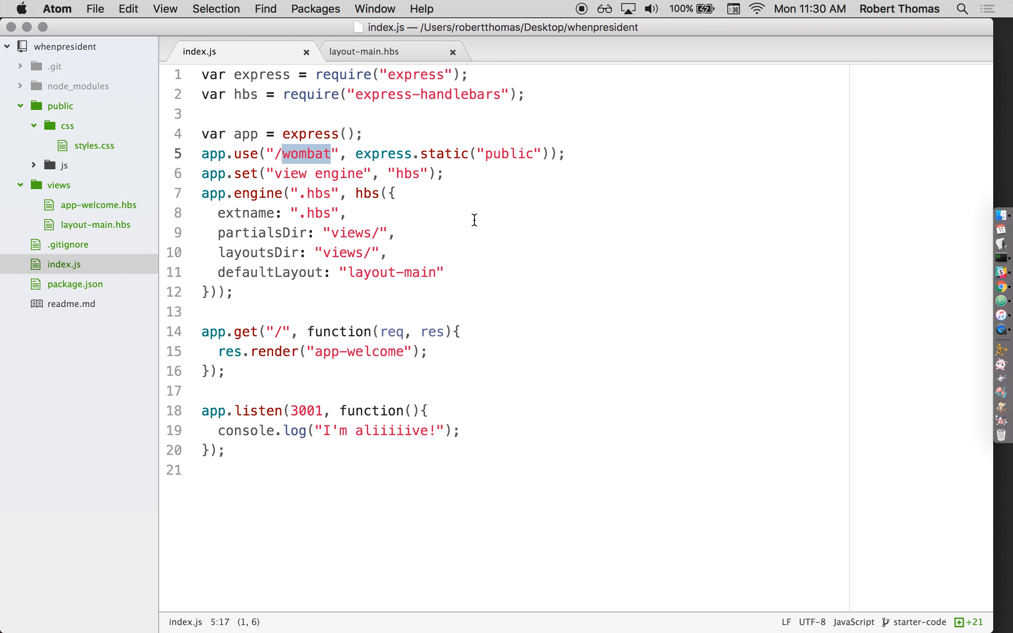
- Rename the public folder to hooray and update the express.static folder name to match
right_click(52, 106)
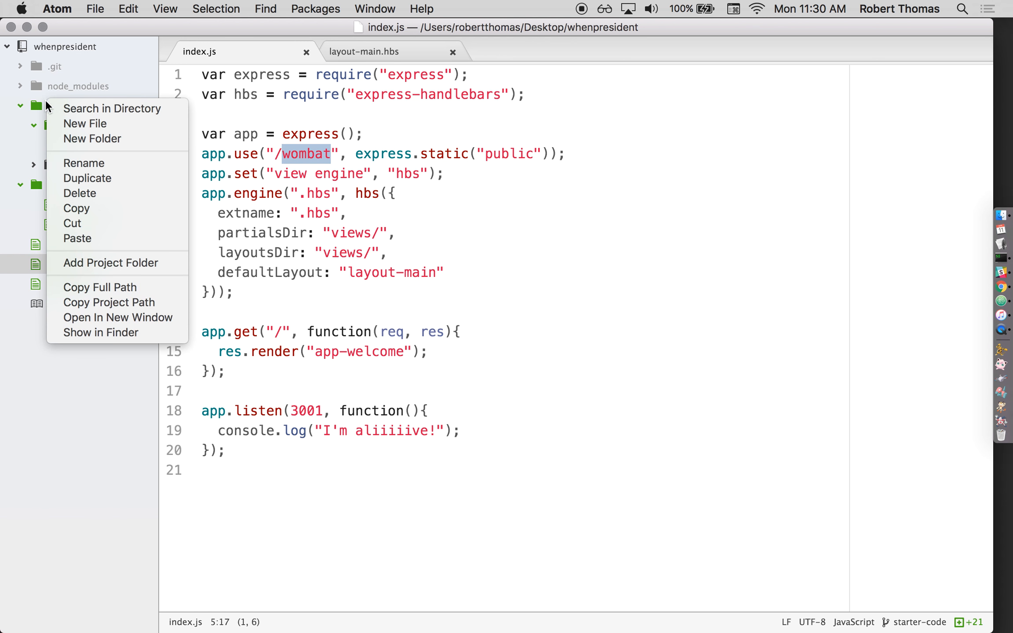
left_click(84, 162)
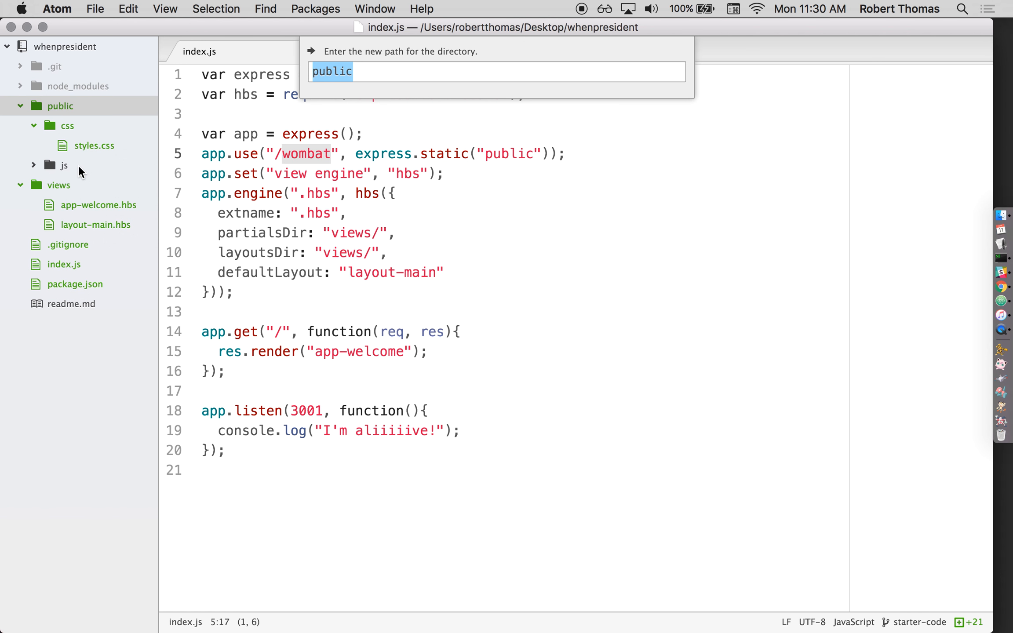
type("hooray")
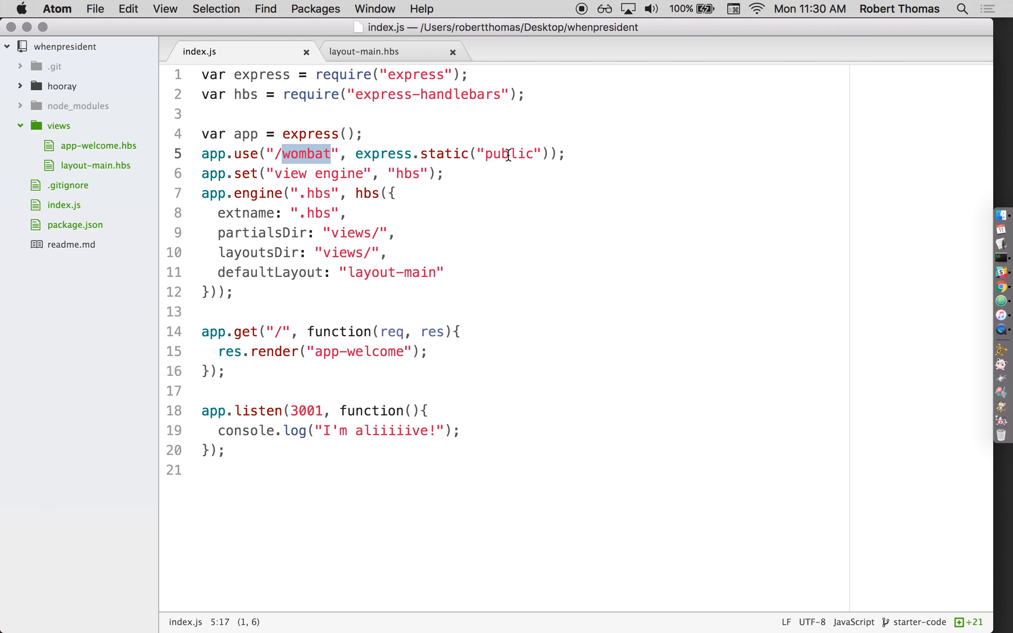
double_click(509, 154)
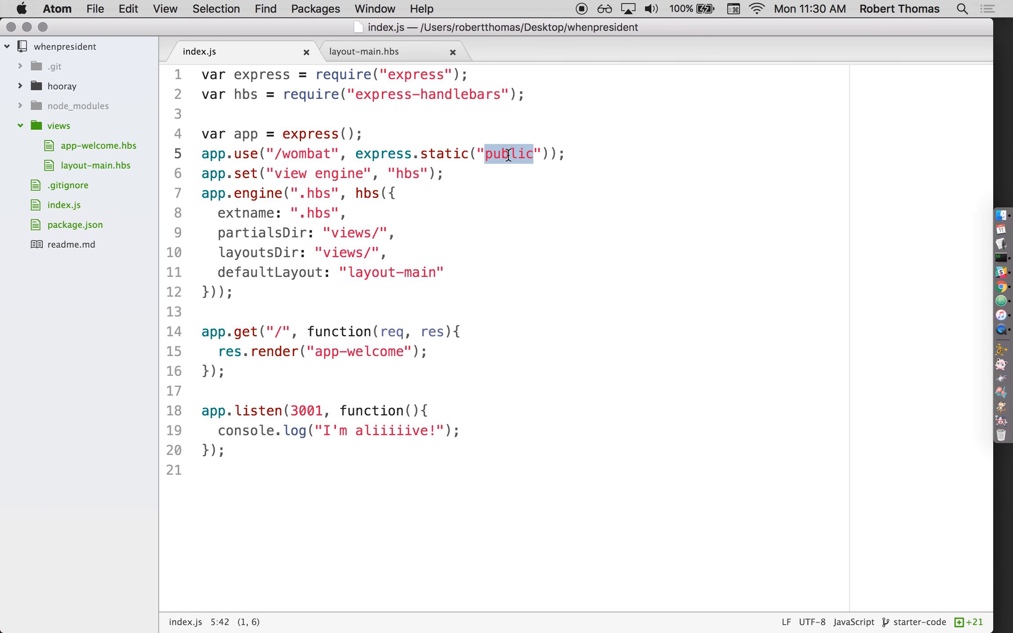
type("hooray")
type("ssets")
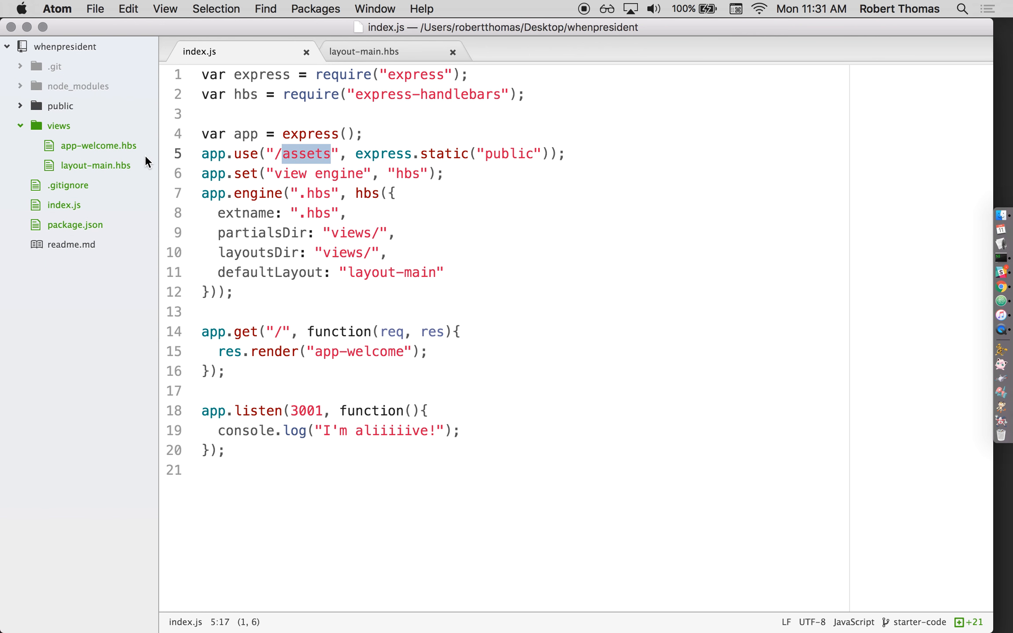
- Point the stylesheet href at /public/css/styles.css and go to the static-serving line in index.js
type("public")
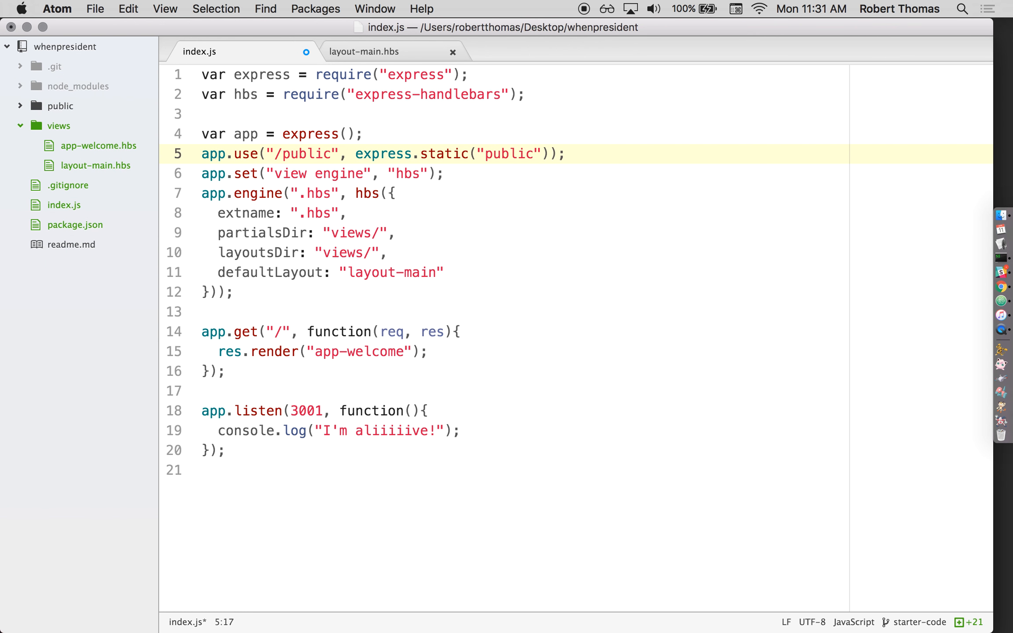
left_click(364, 51)
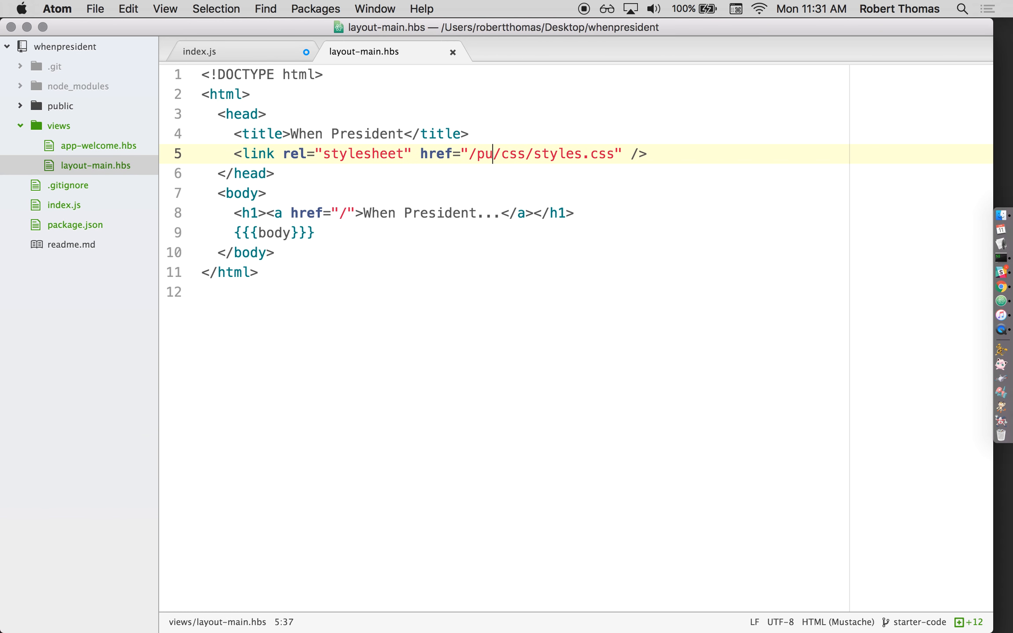
left_click(200, 51)
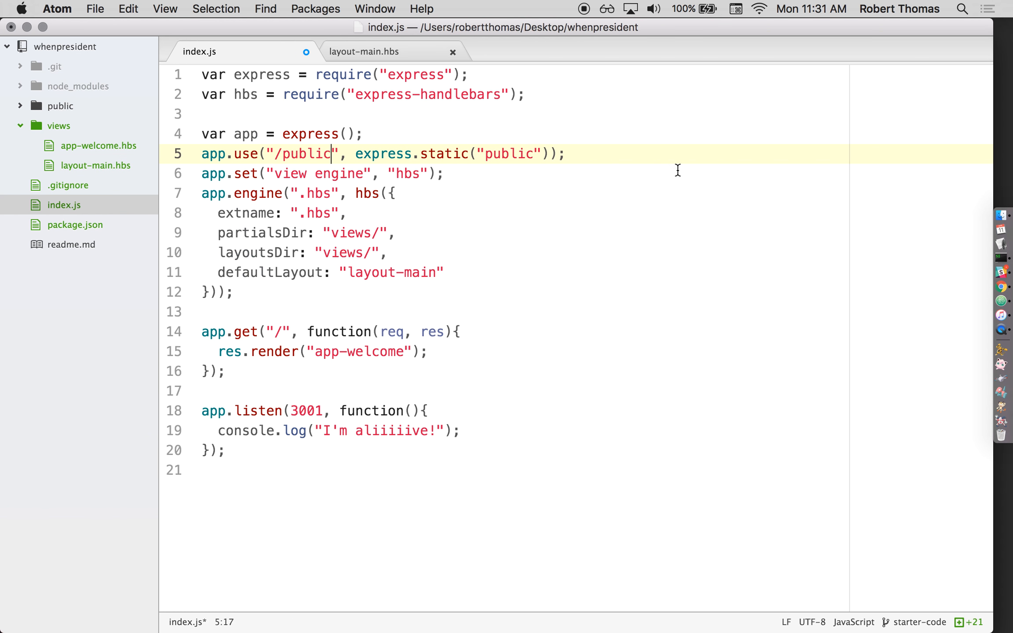
left_click(956, 295)
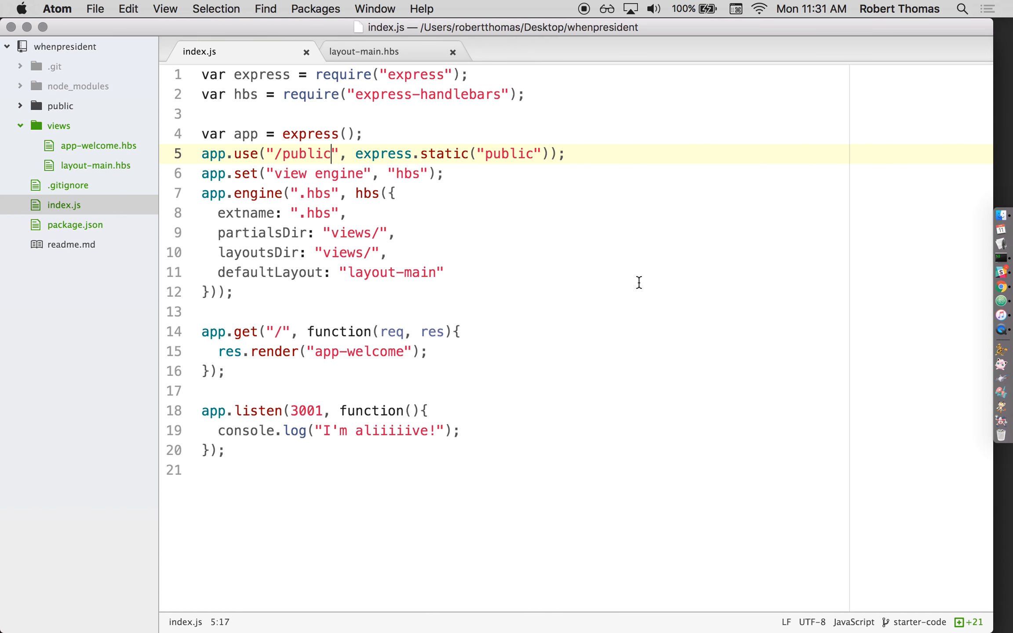
mouse_move(595, 245)
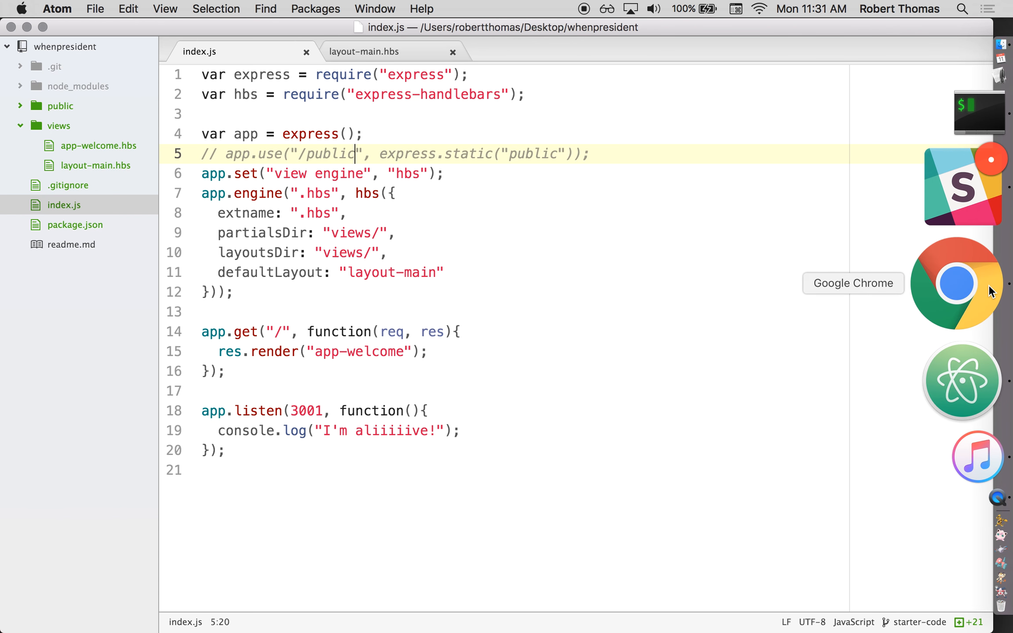
- Note localhost:3001/public/css/styles.css below the closing html tag in layout-main.hbs
left_click(364, 51)
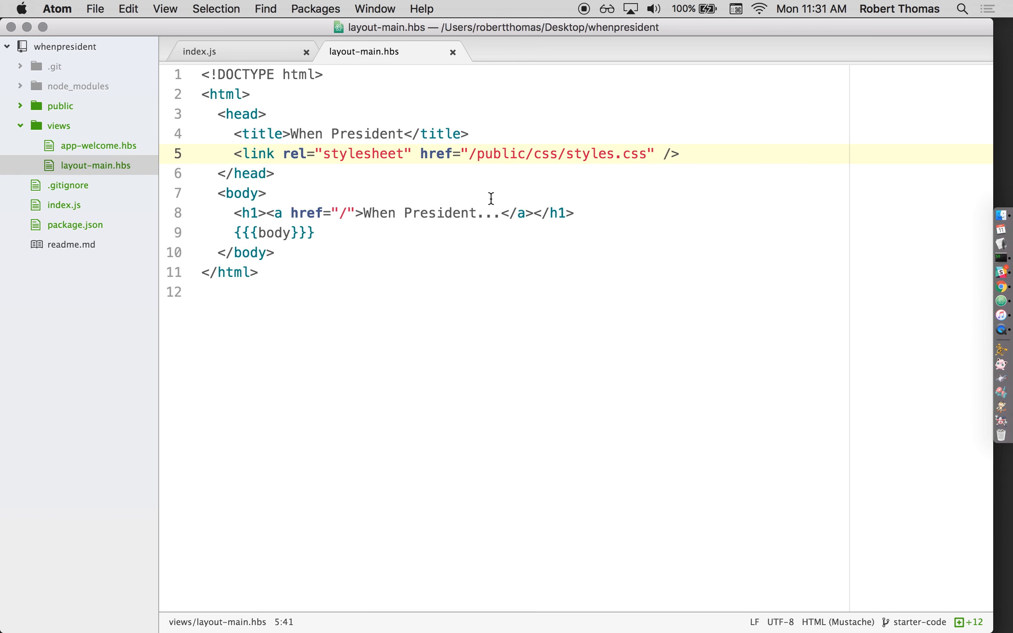
left_click(527, 291)
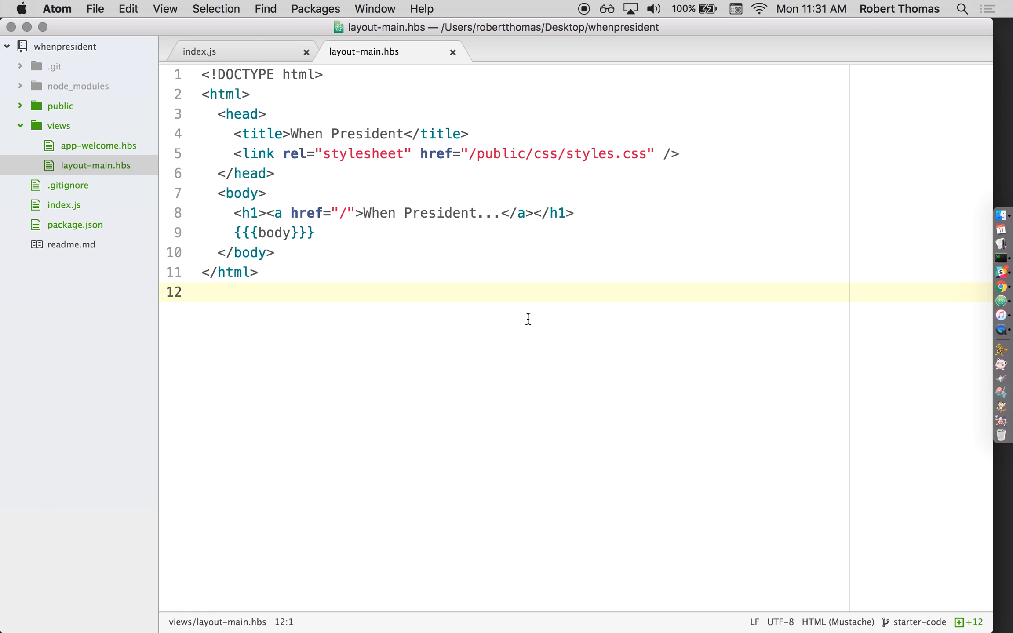
type("localhost:300")
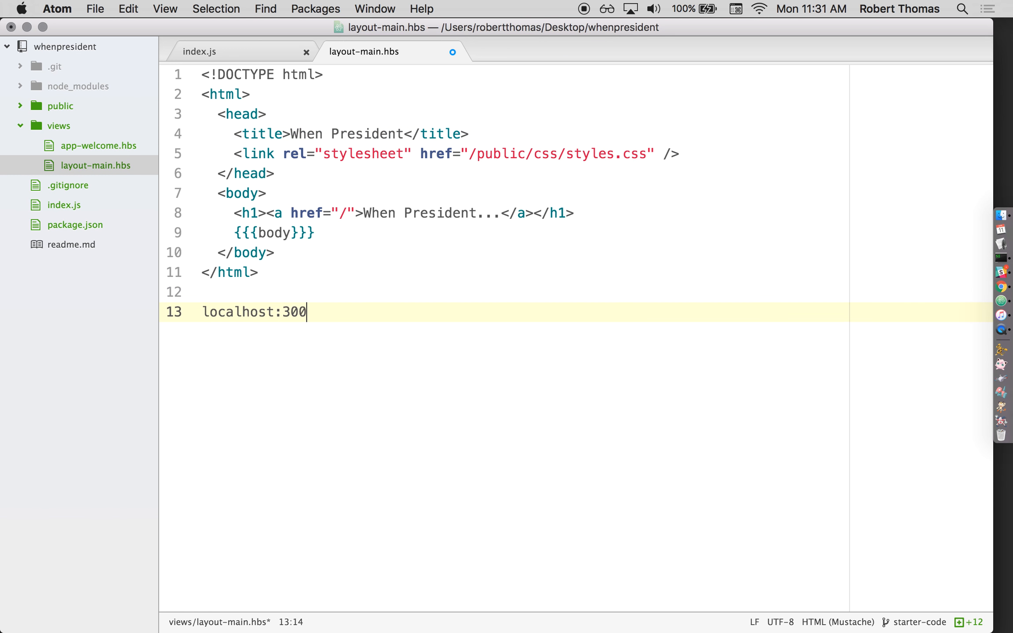
type("1/public")
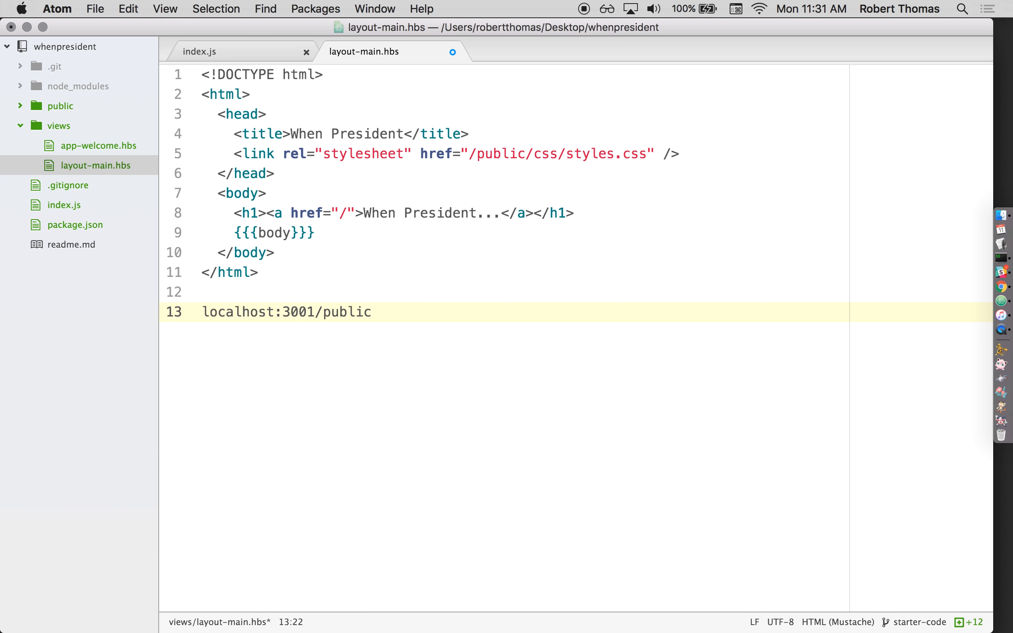
type("/css/styles.css")
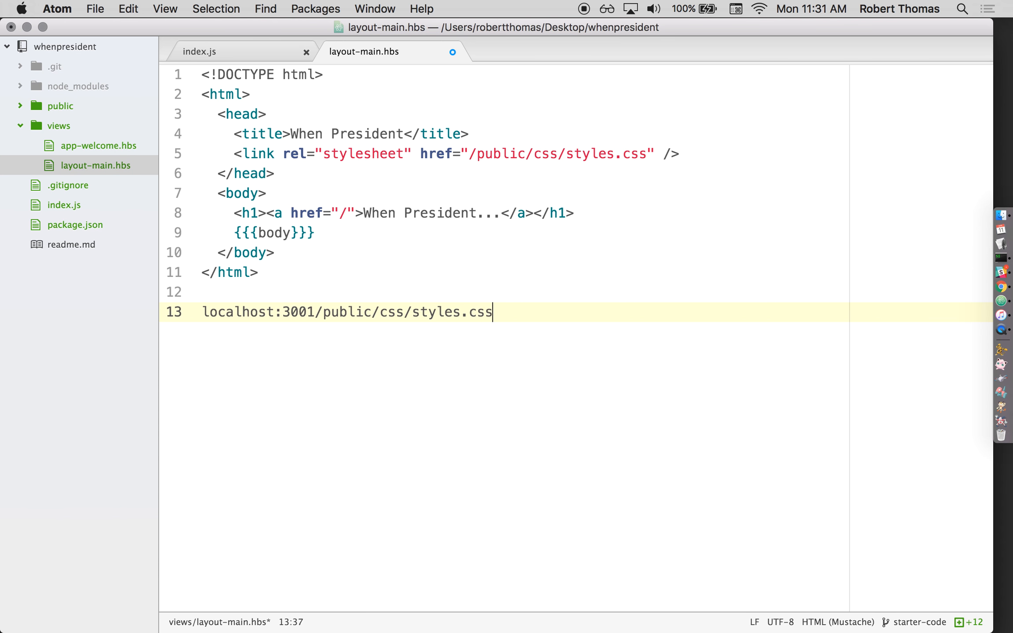
- Start an app.get("/public/css/styles.css", function(req)) route in index.js
left_click(201, 51)
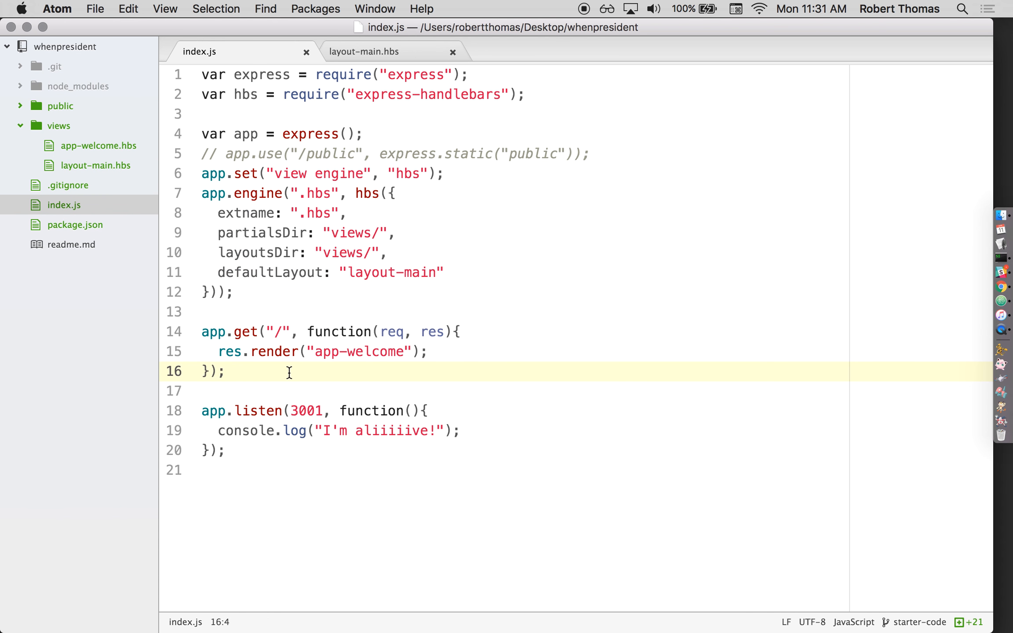
left_click(363, 51)
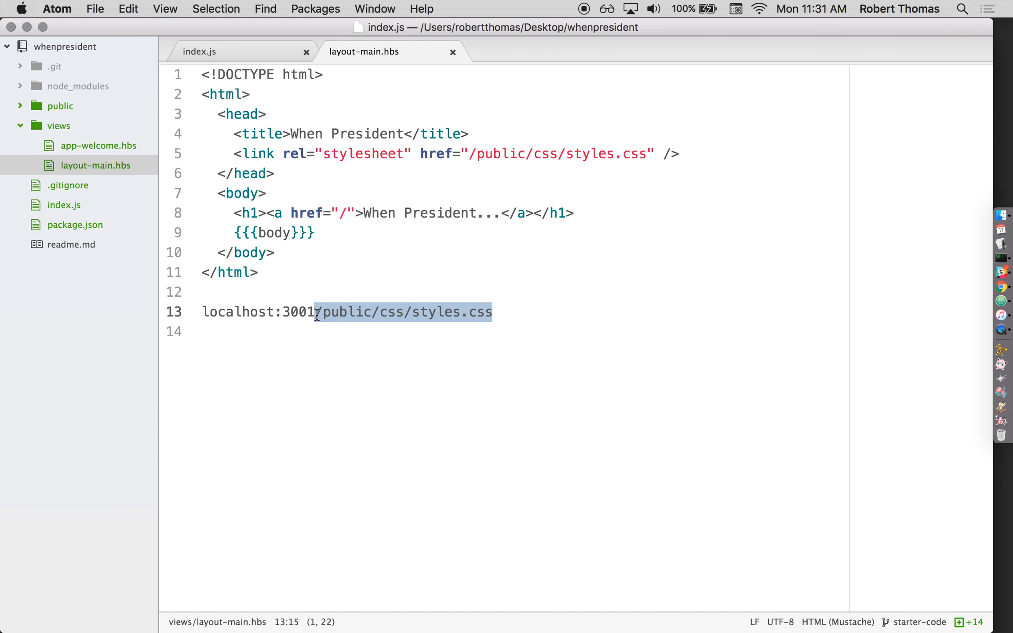
left_click(201, 51)
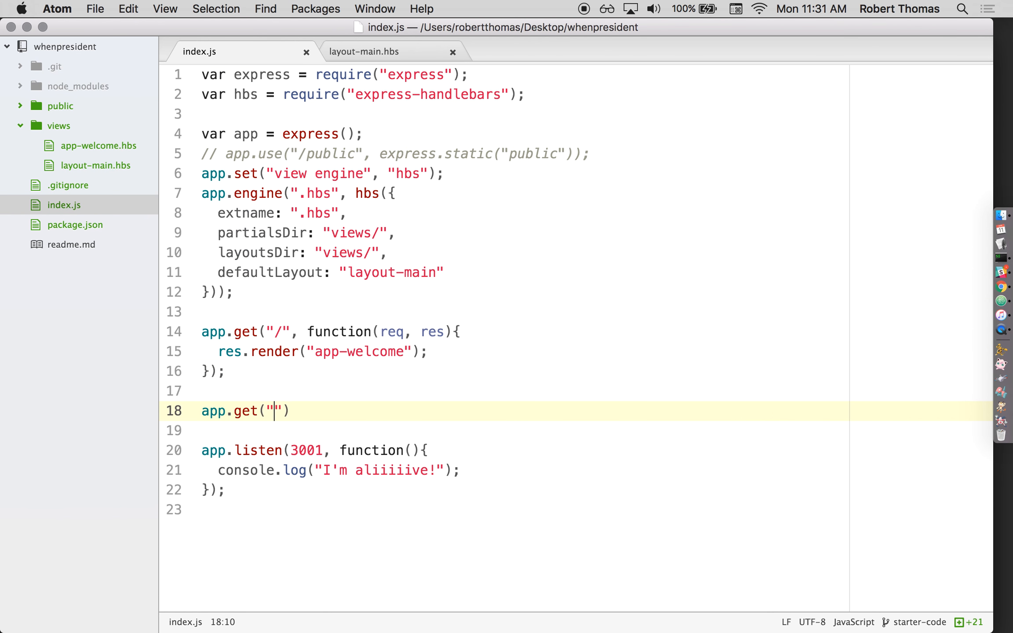
type("/public/css/styles.css")
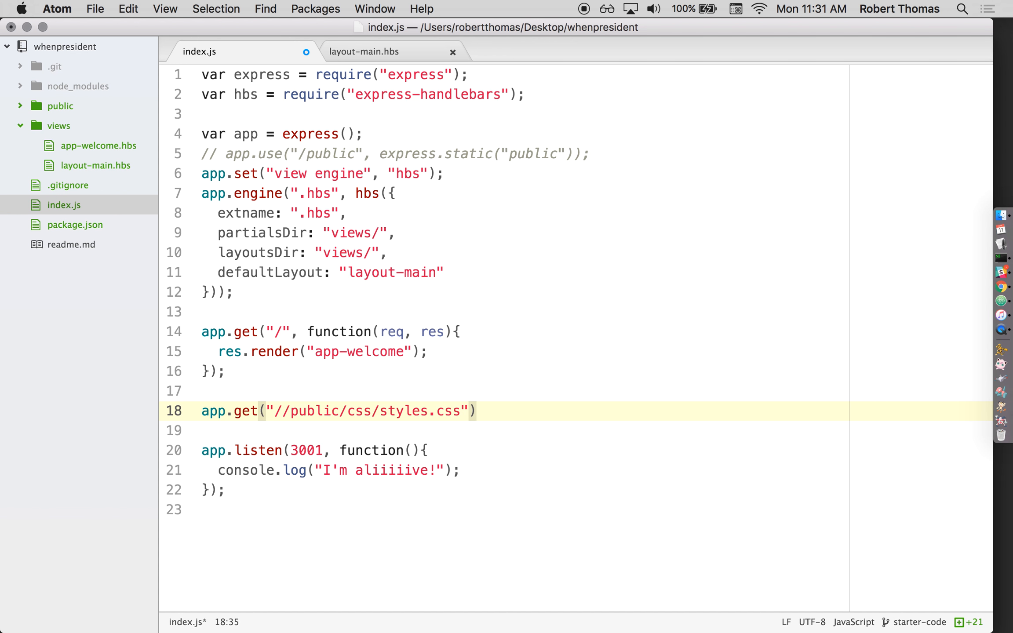
type(", function(req)")
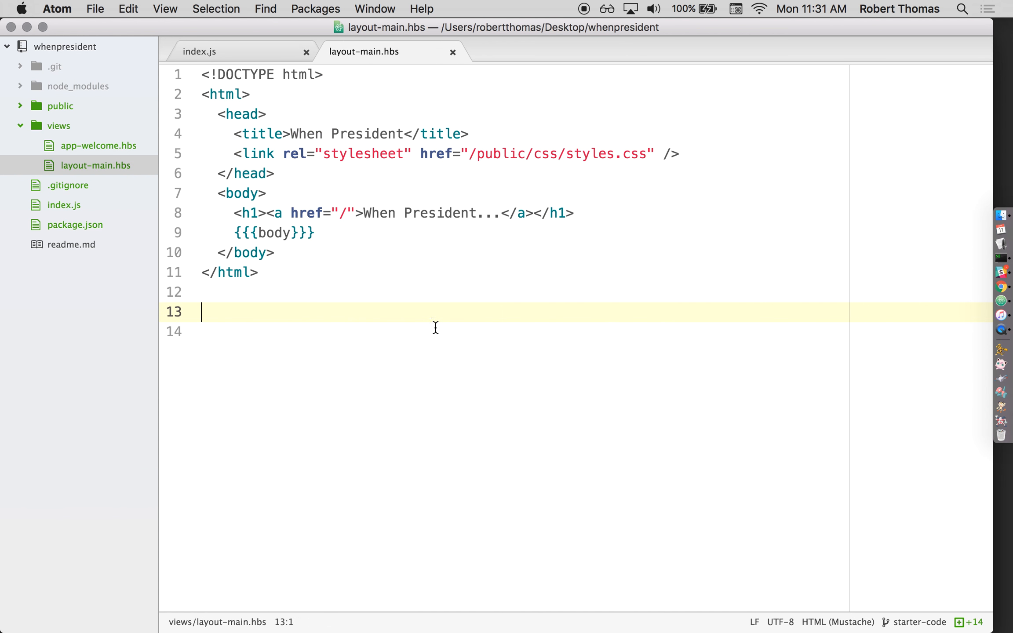
- Change the static mount path in index.js from /public to /assets
left_click(201, 52)
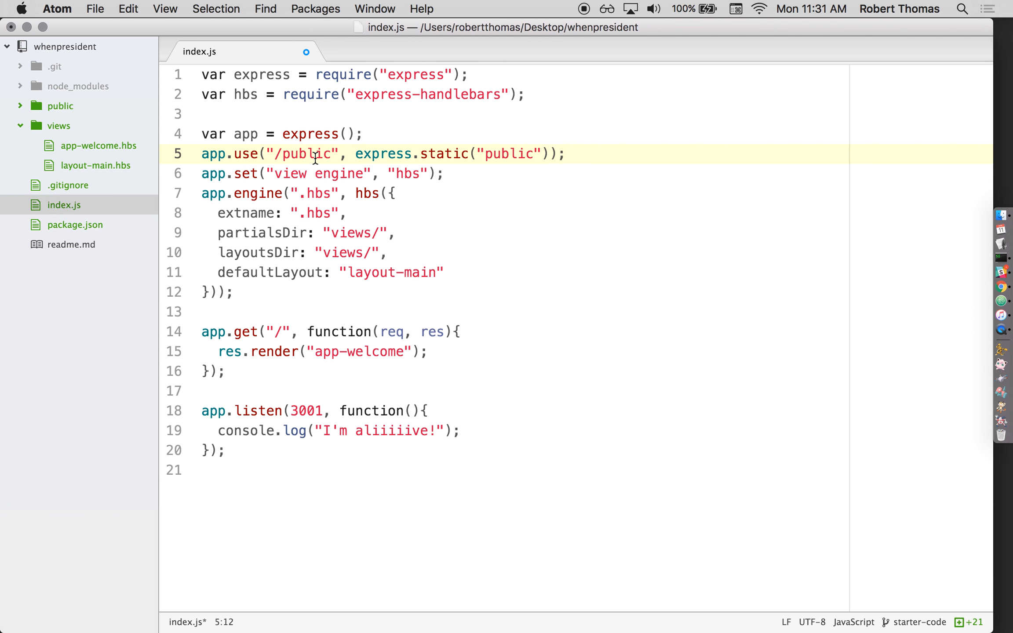
type("assets")
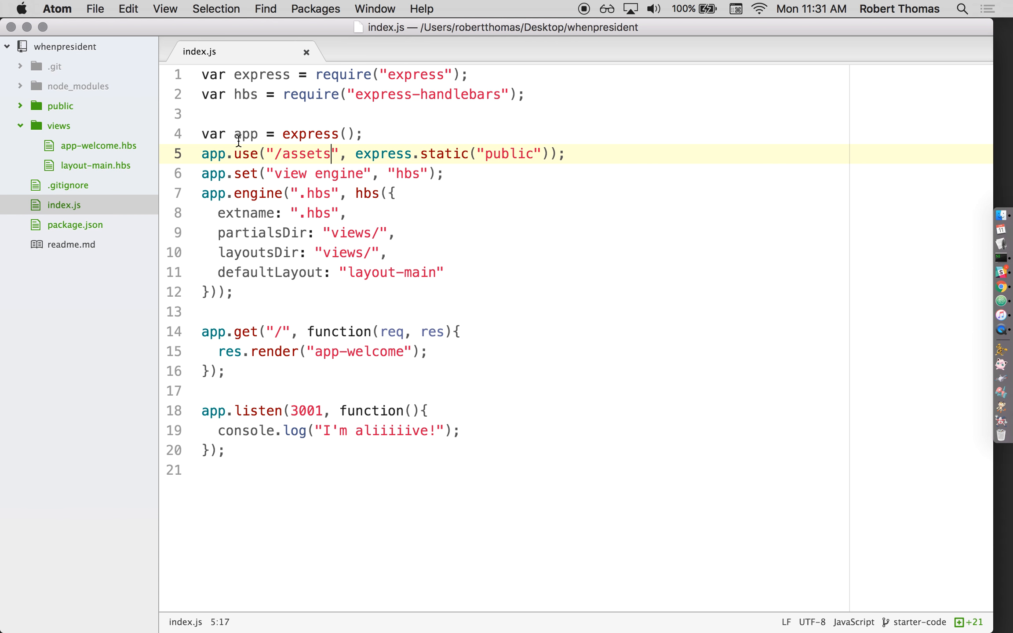
left_click(99, 165)
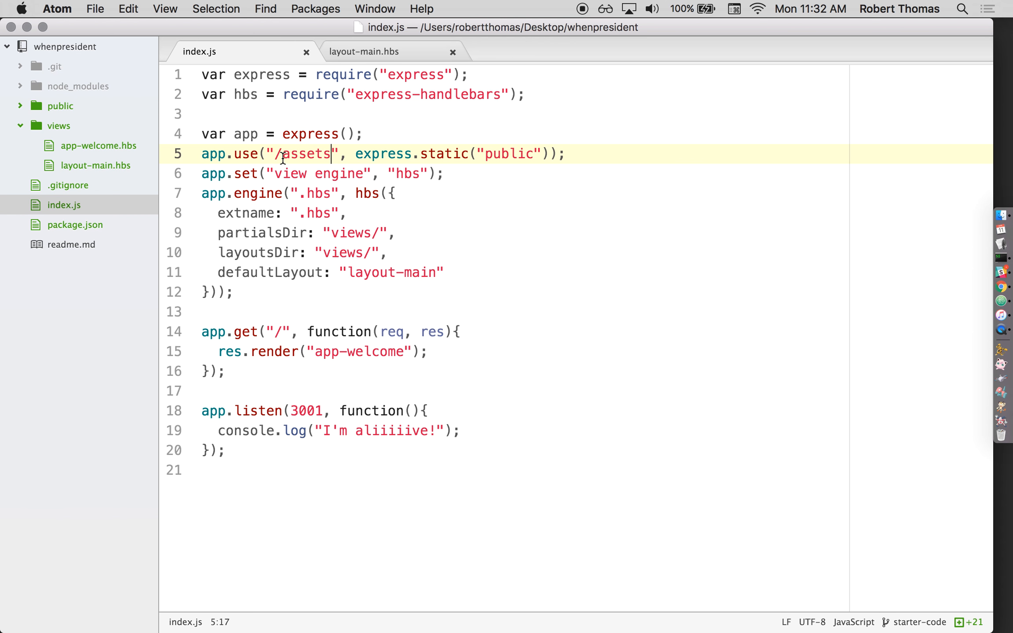
double_click(510, 154)
type("app")
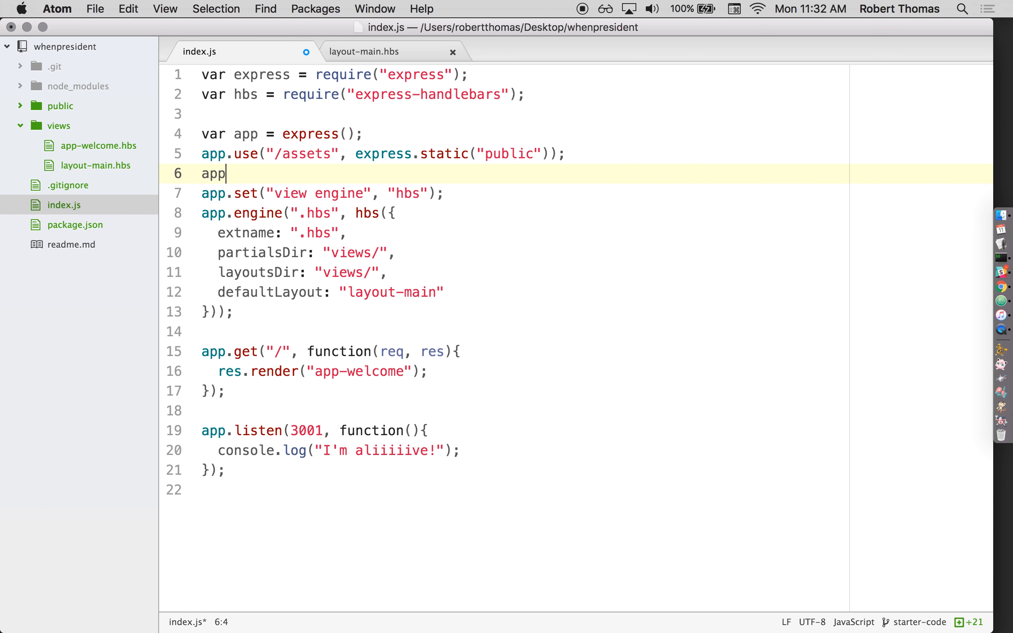
- Begin a second app.use("/assets", express.static(...)) line in index.js
type(".use(\"/\")")
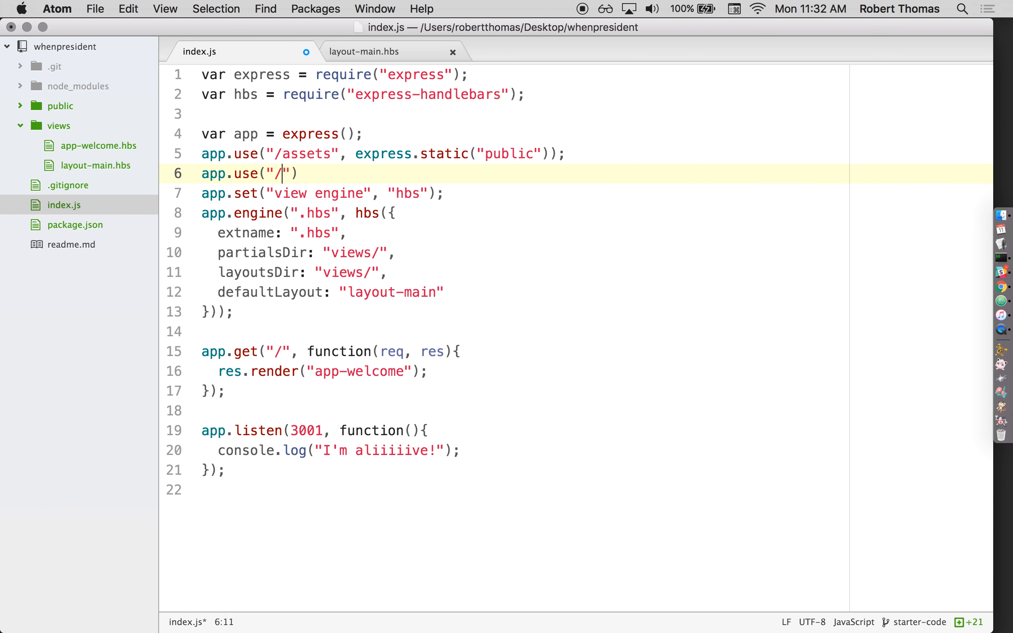
type("assets\", express.static(\"bower_components")
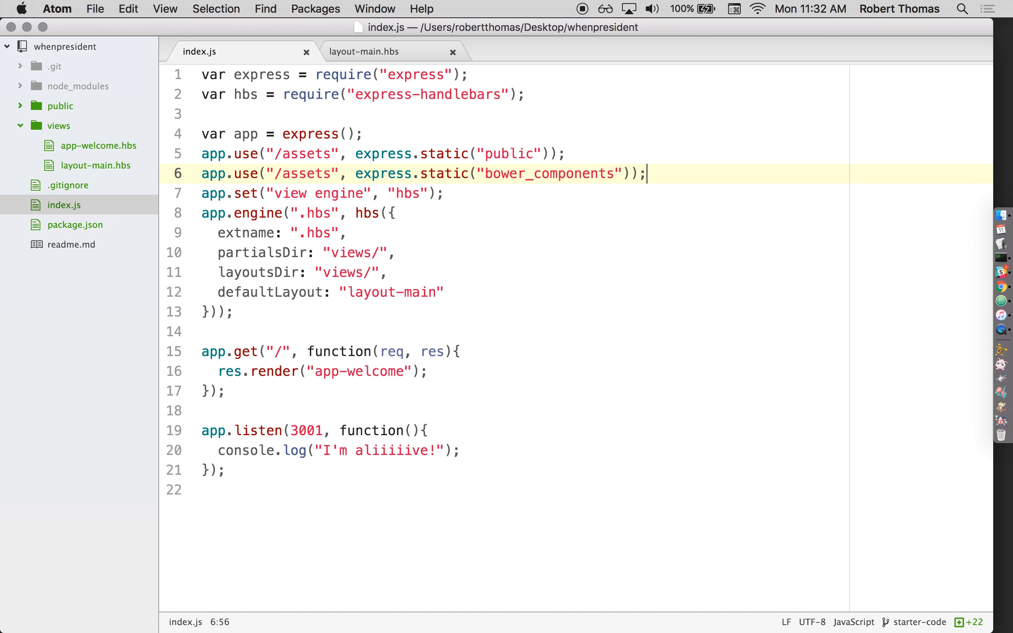
double_click(308, 154)
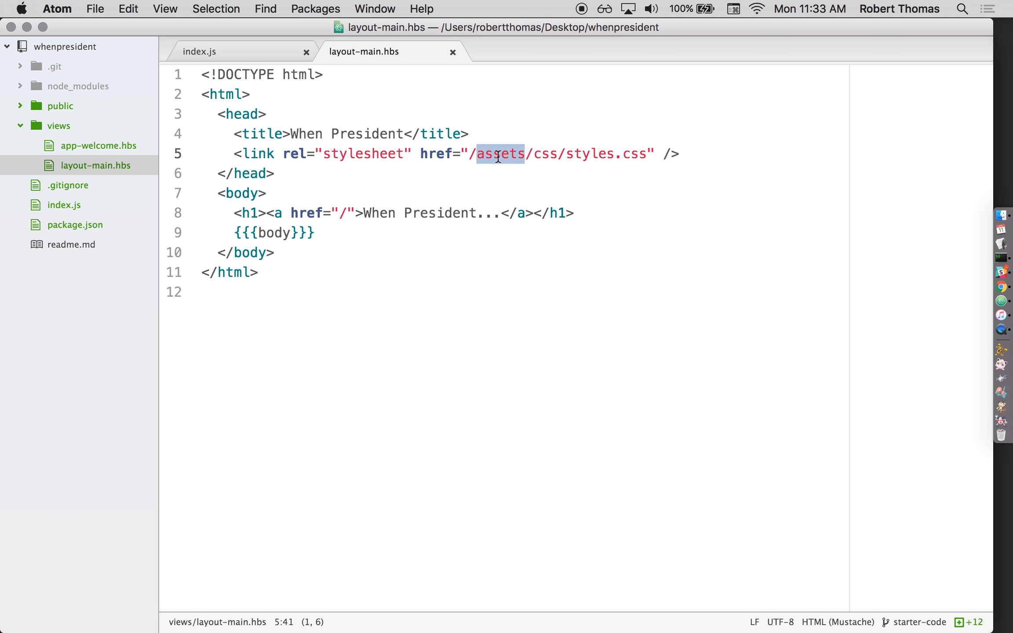
mouse_move(499, 6)
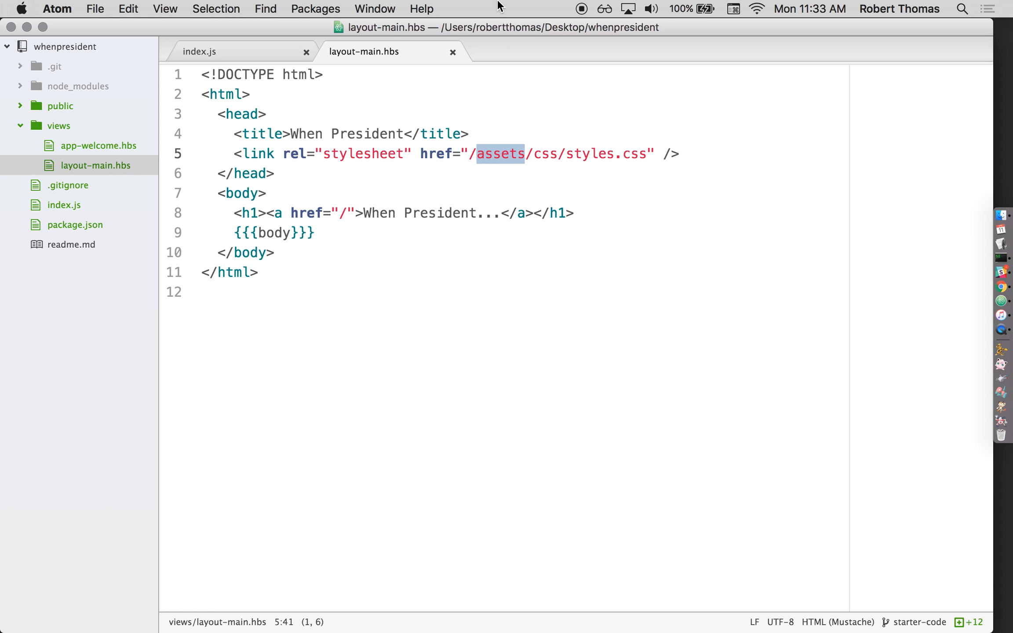
- Point the route at bower_components and set the stylesheet link folder to /assets
type("bower_c")
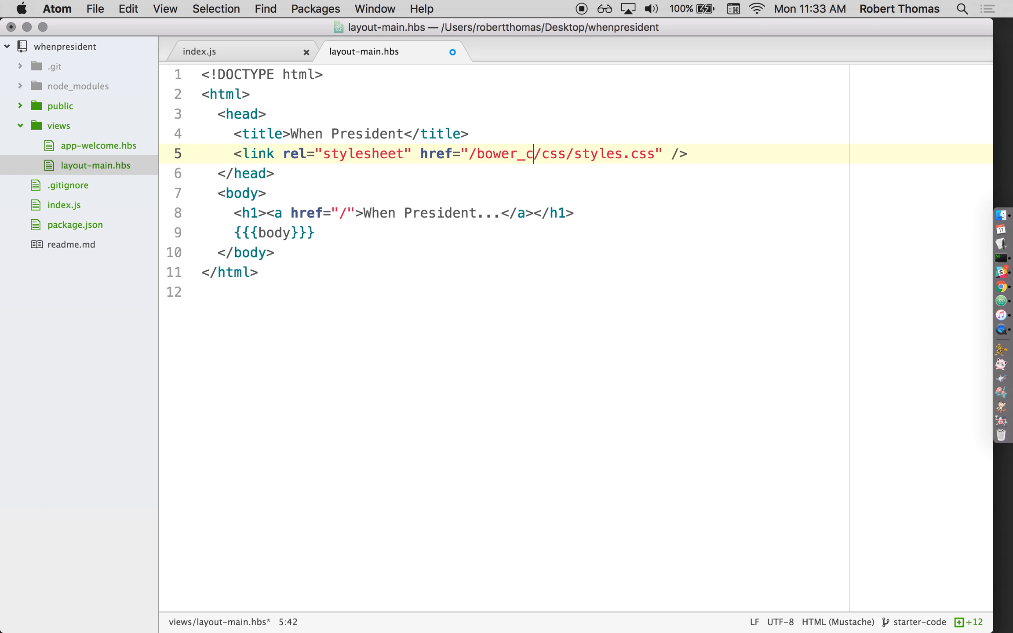
type("omponents")
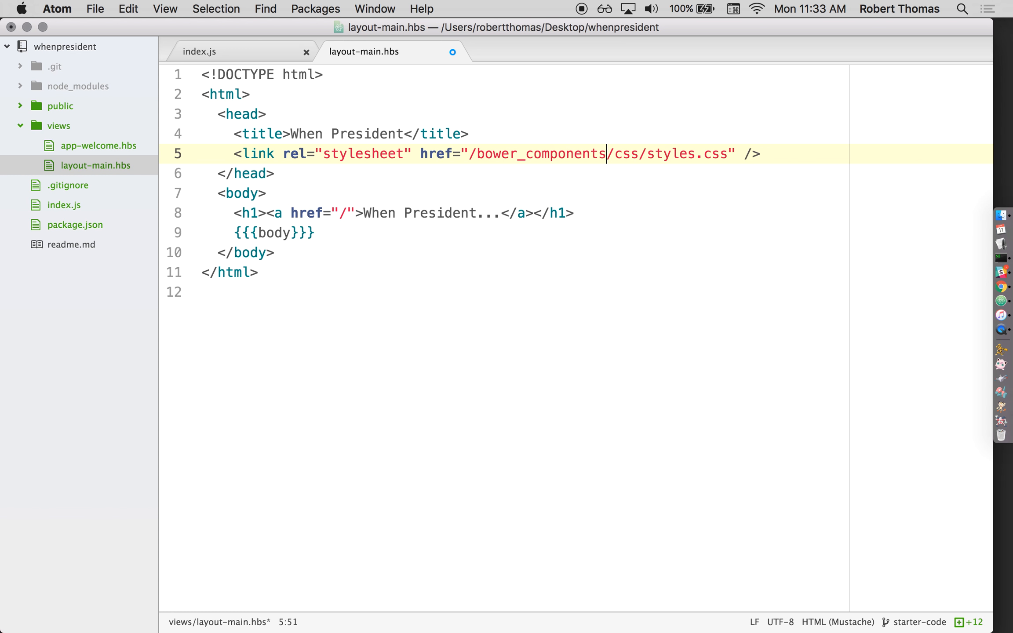
type("assets")
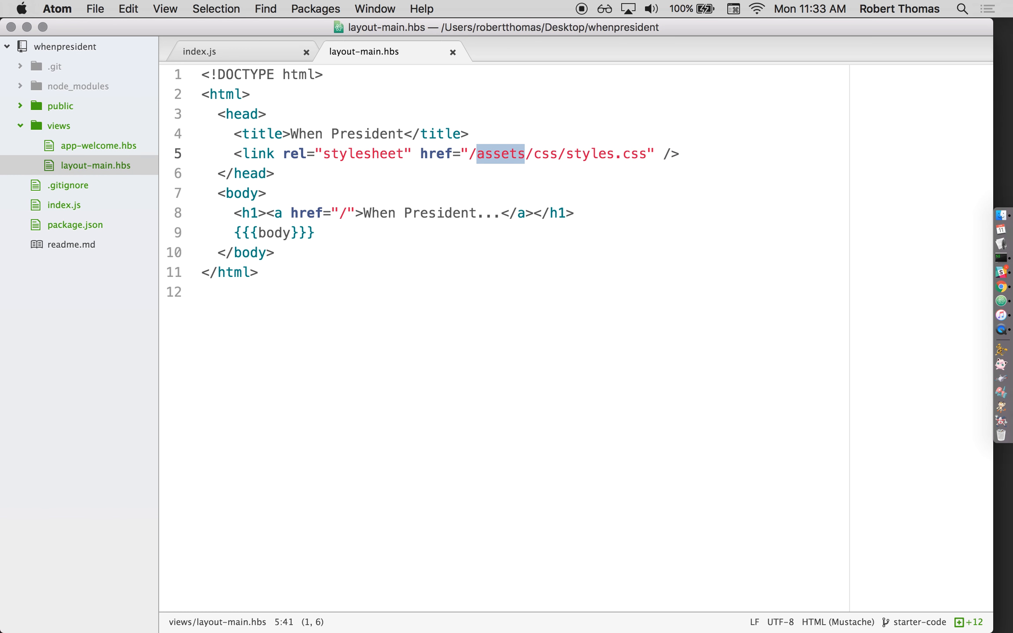
left_click(200, 51)
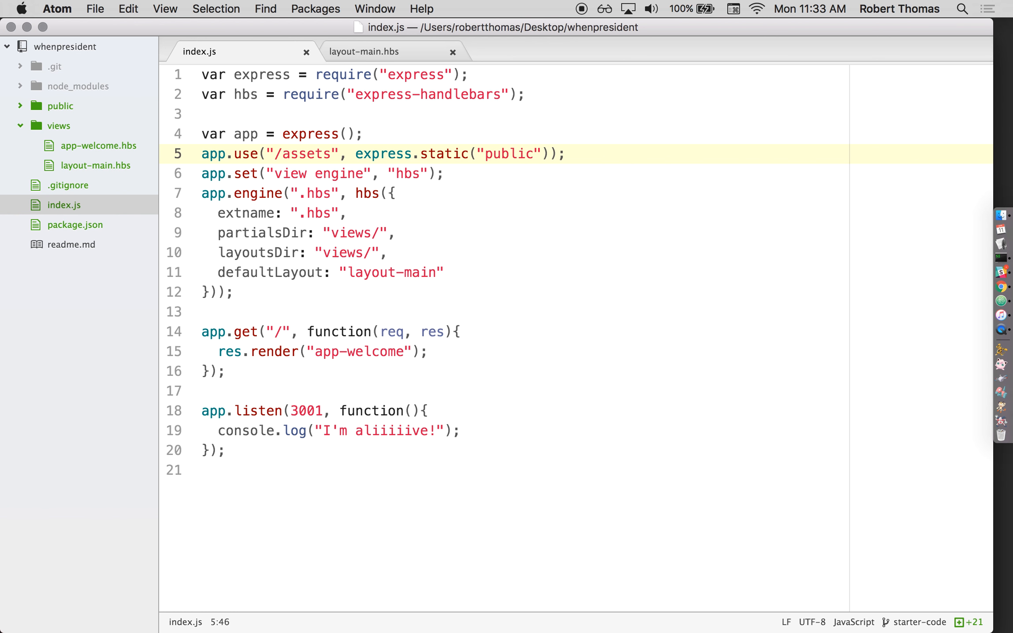
- Remove the bower_components static line, leaving only public served at /assets
left_click(566, 153)
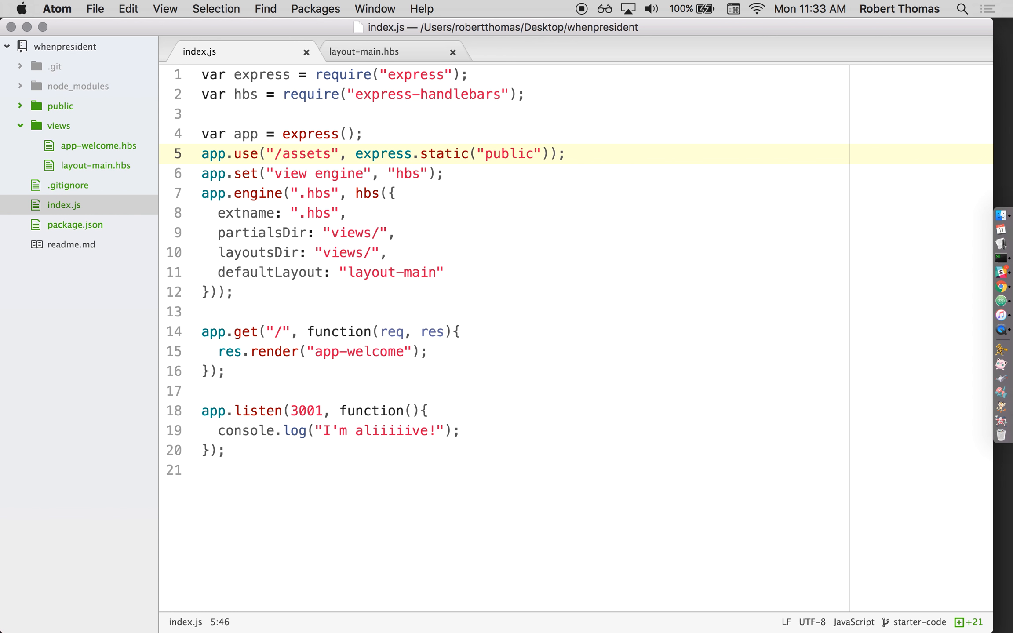
left_click(564, 154)
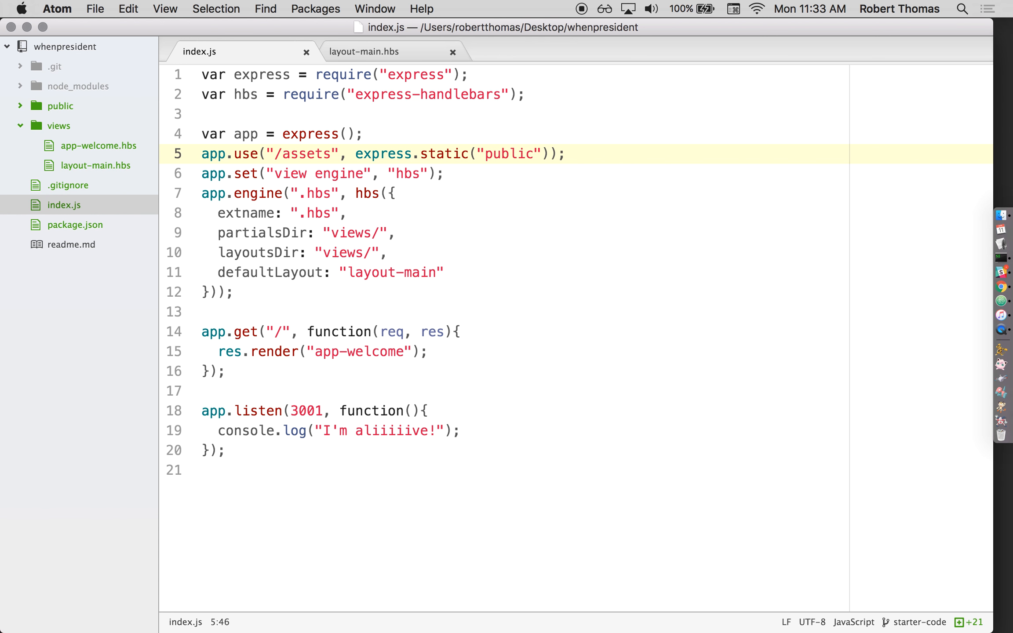
left_click(567, 154)
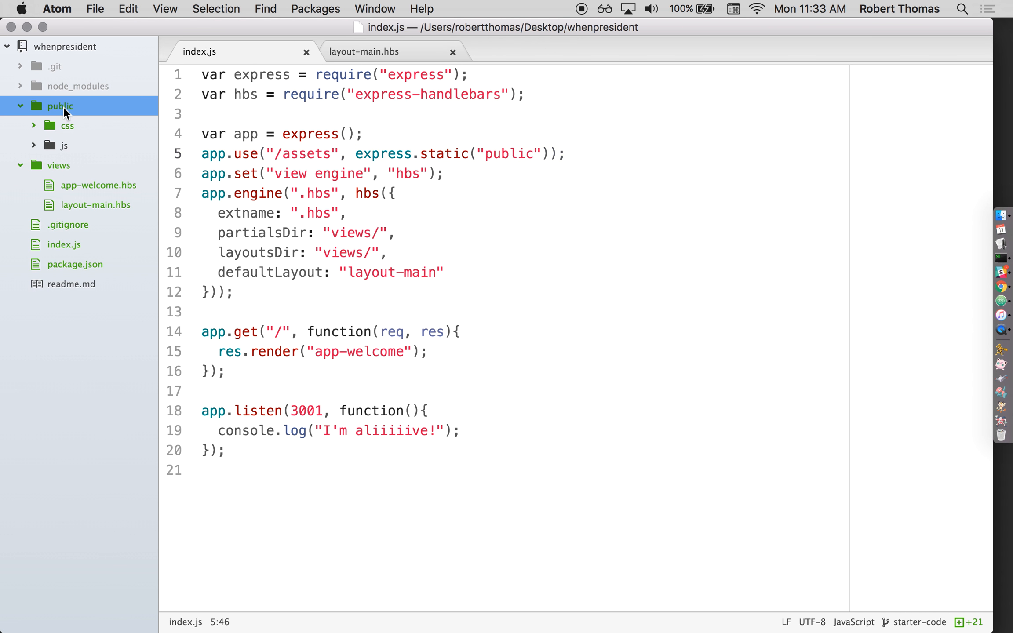
- Create public/js/script.js containing console.log("This is working!")
right_click(62, 145)
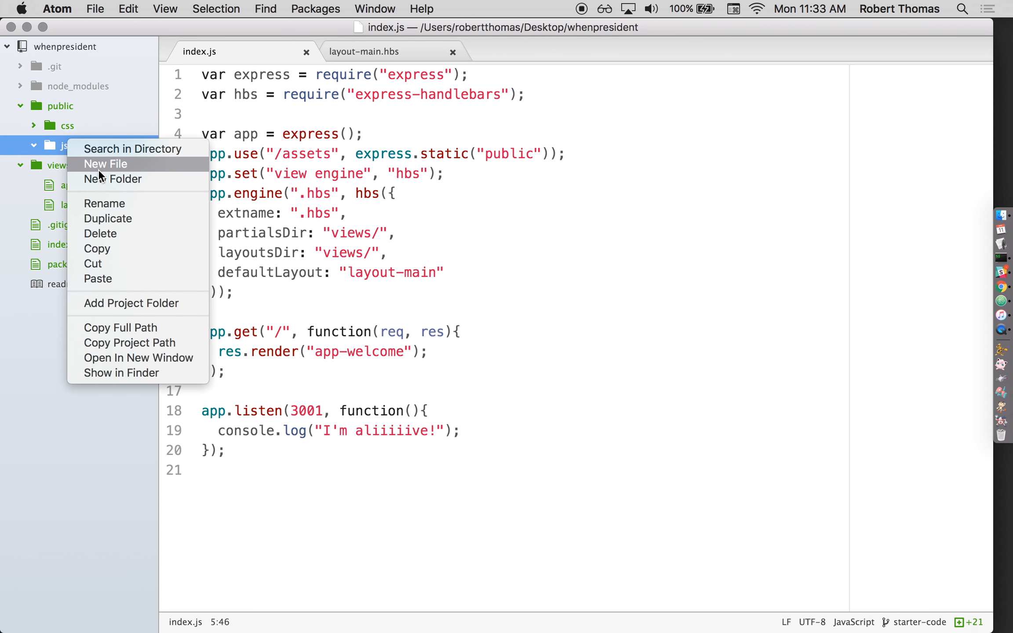
left_click(105, 164)
type("console.log(\"This i")
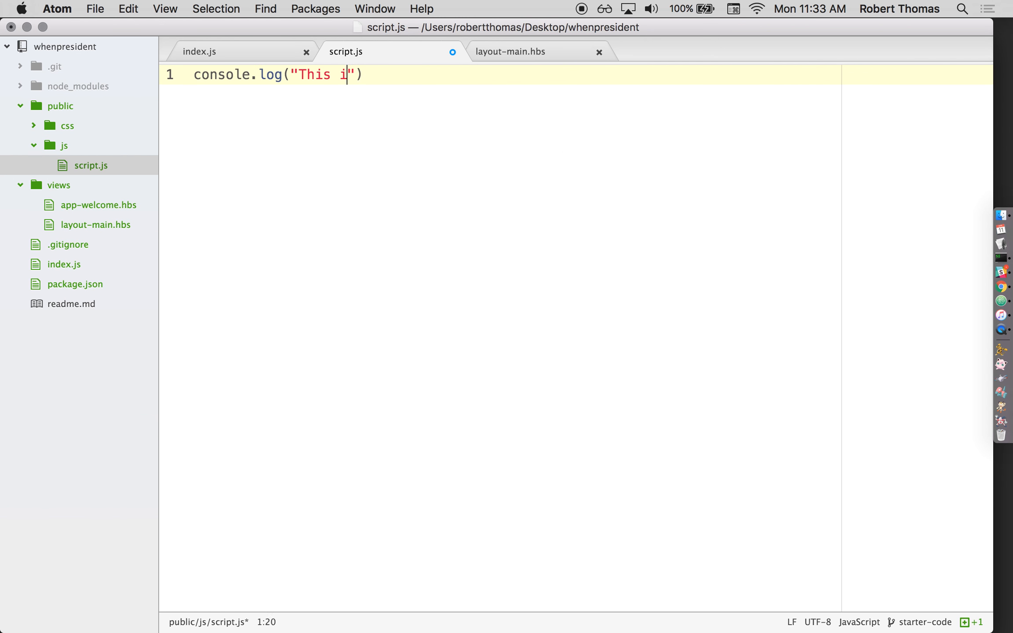
type("s working!")
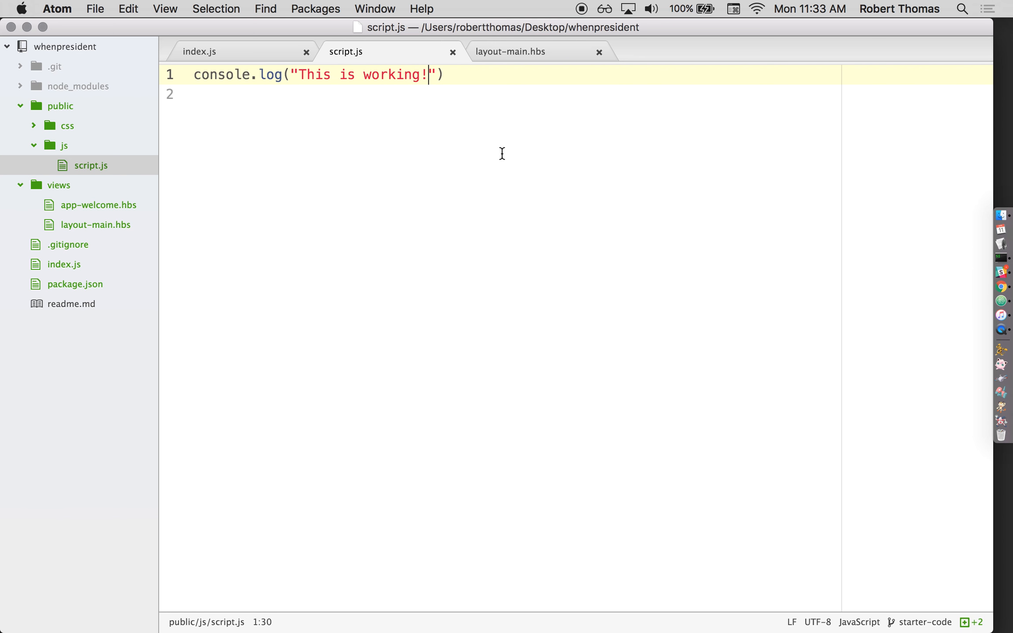
left_click(510, 51)
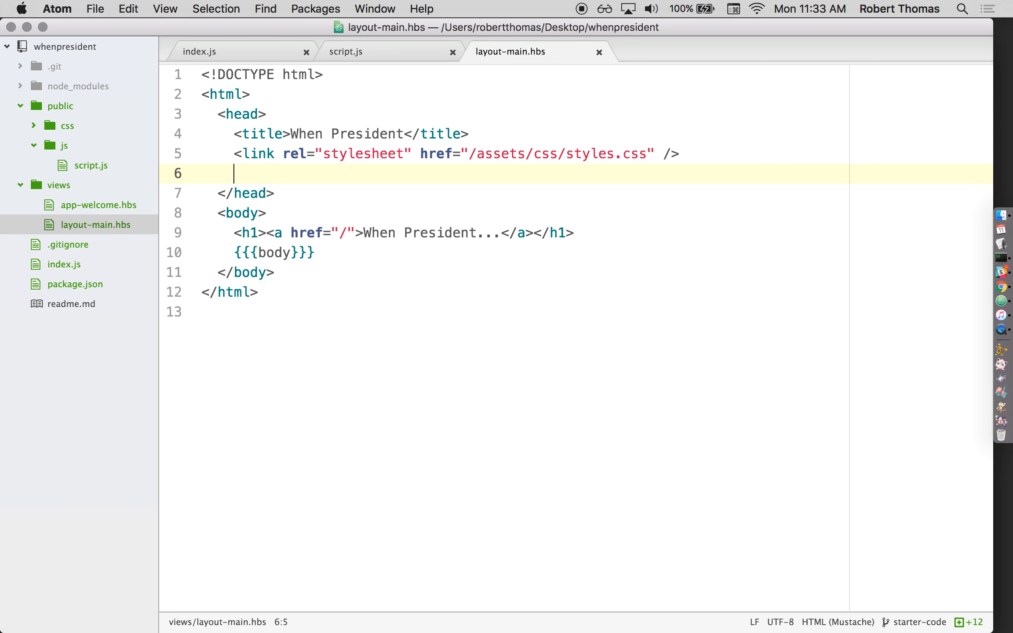
- Add <script src="/assets/js/script.js"></script> to the head of layout-main.hbs
type("<script src")
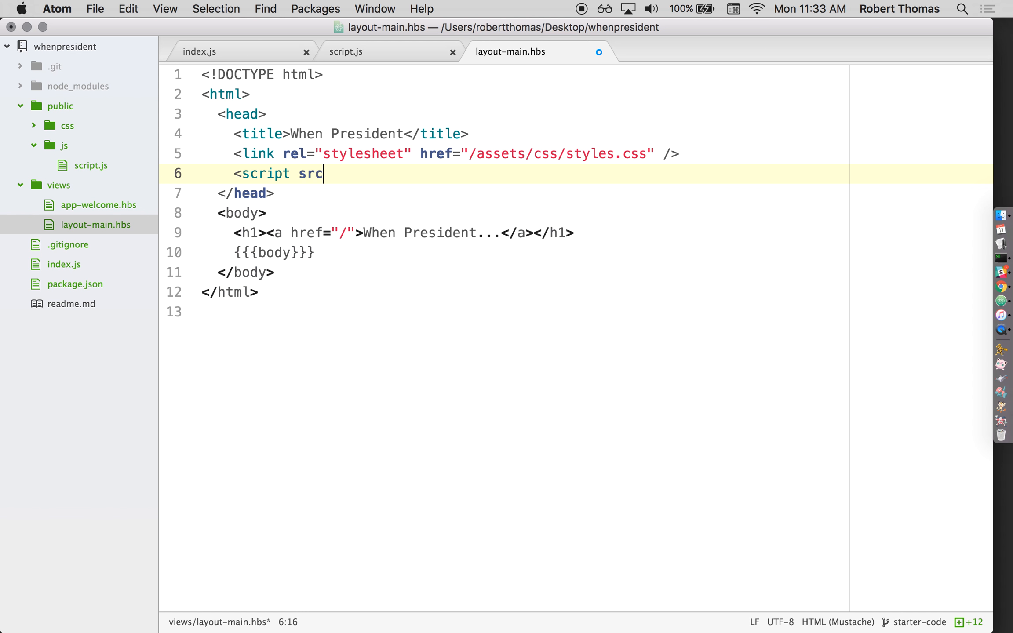
type("=\"/assets/js/sc\"")
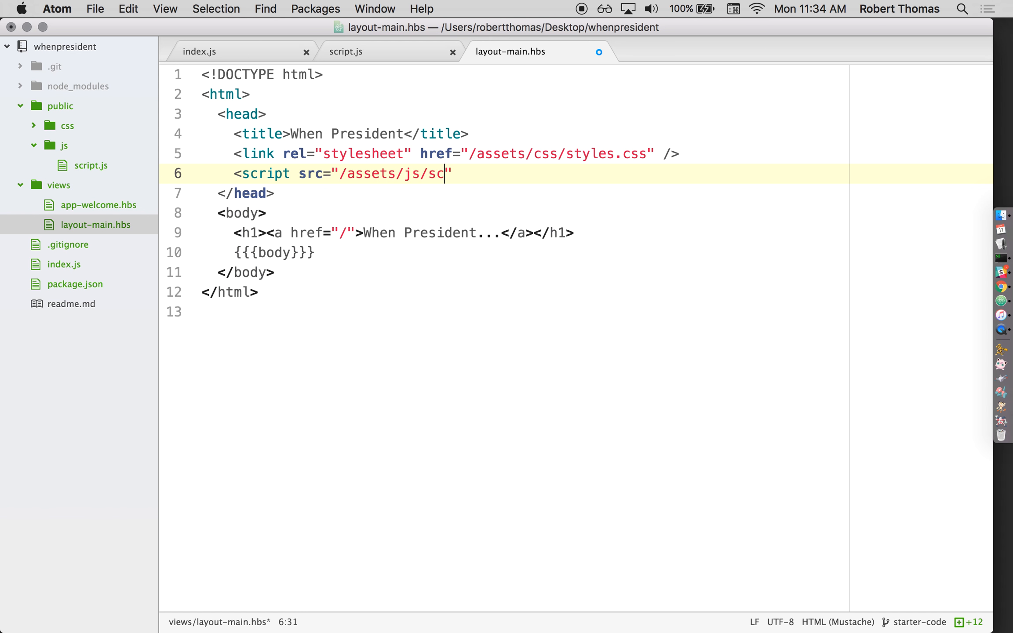
type("ript.js\"><")
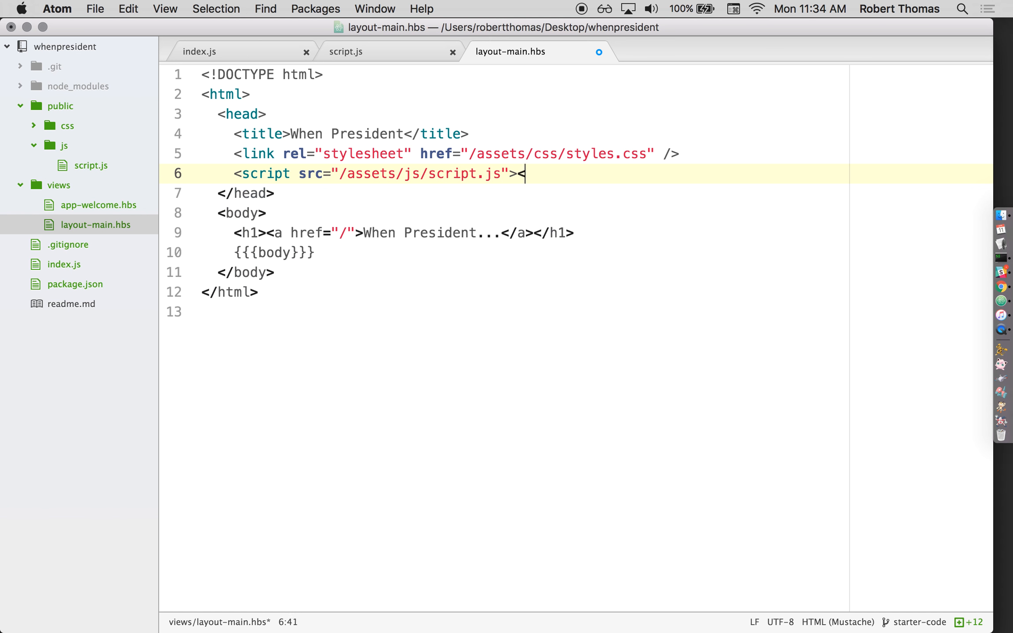
type("/script>")
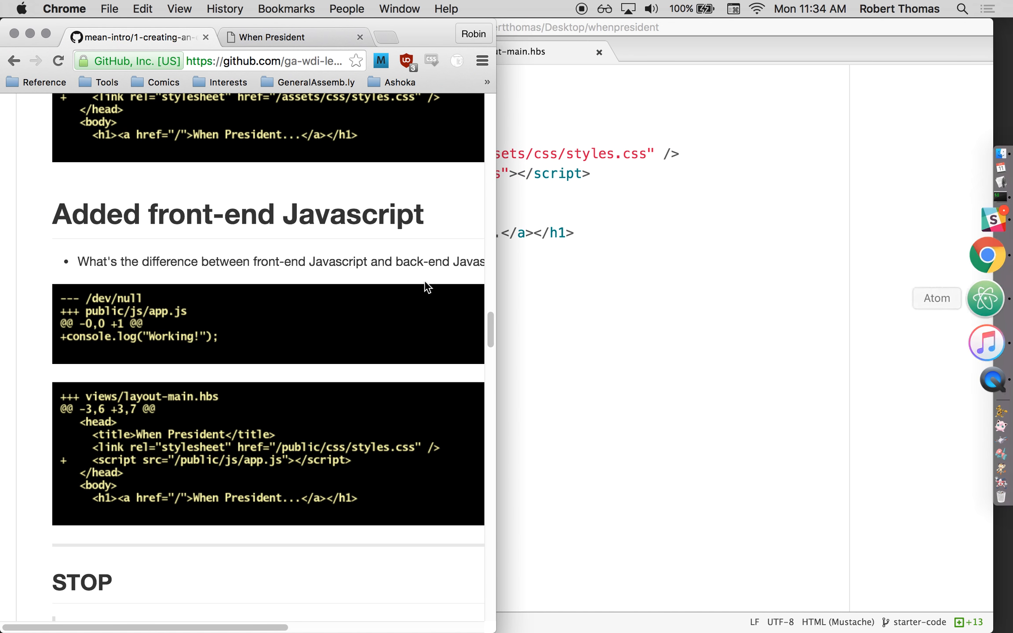
- Switch to the When President page to check the console logs "This is working!"
left_click(272, 37)
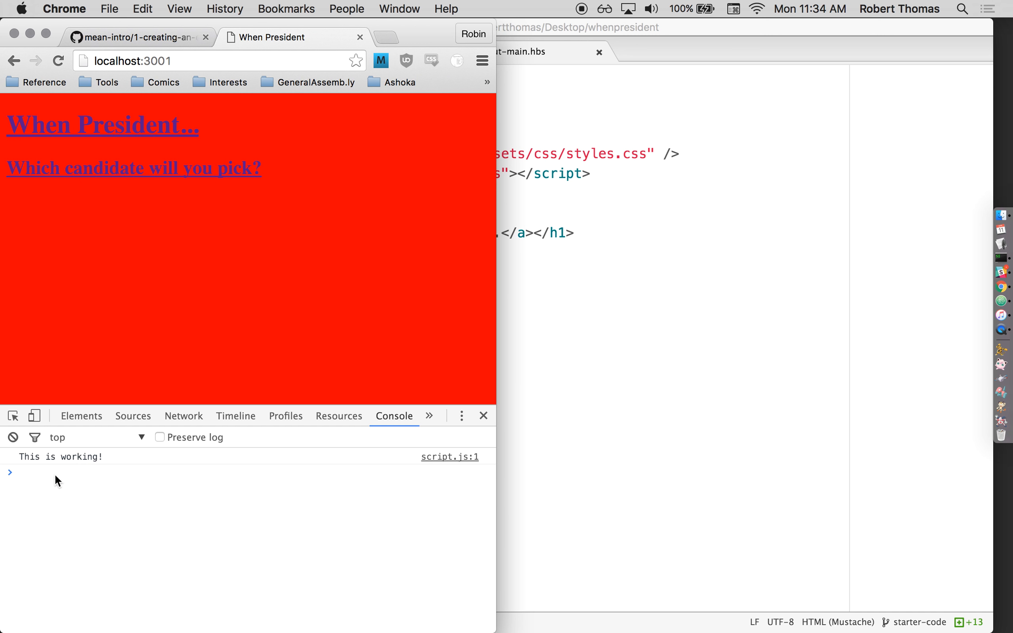
mouse_move(61, 479)
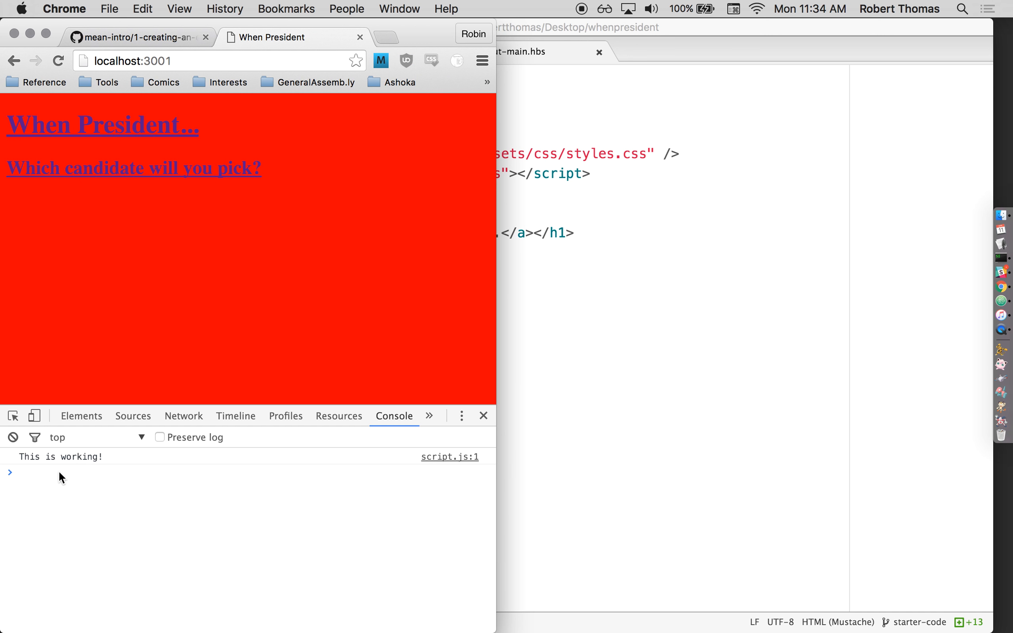
mouse_move(145, 576)
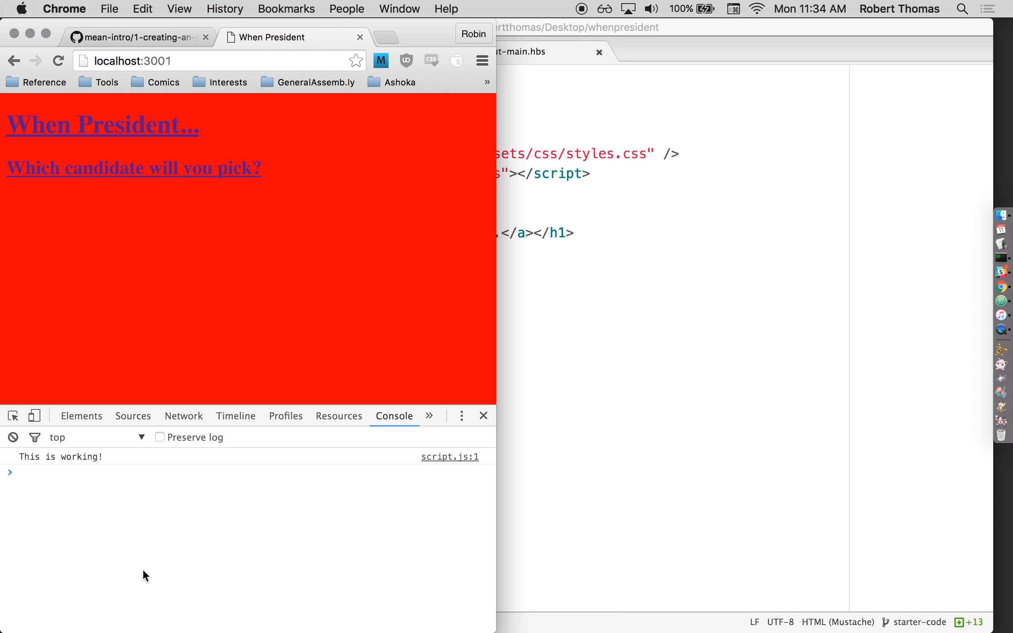
mouse_move(186, 476)
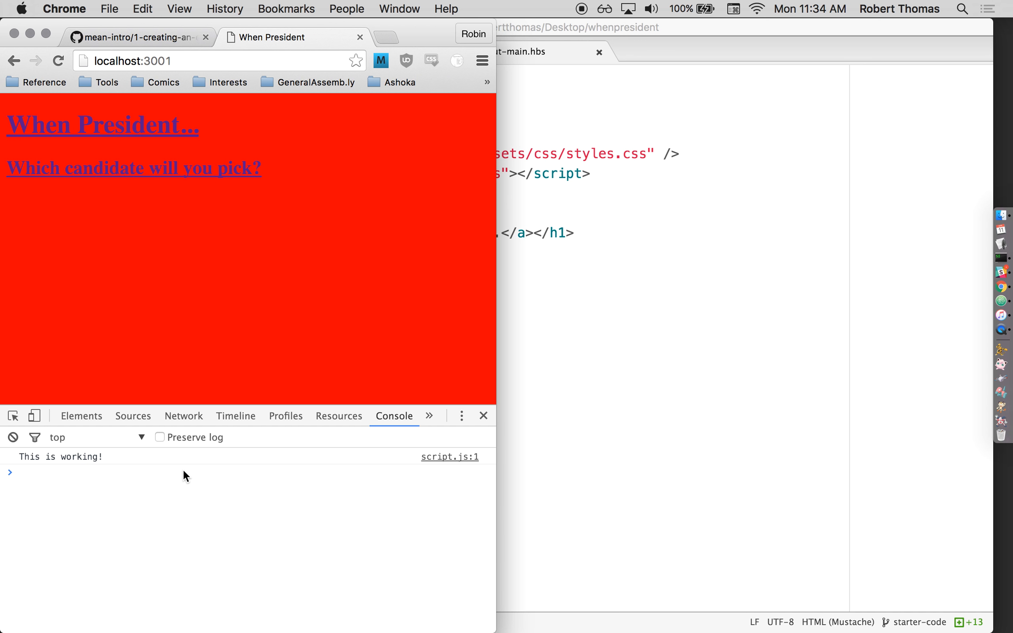
mouse_move(190, 437)
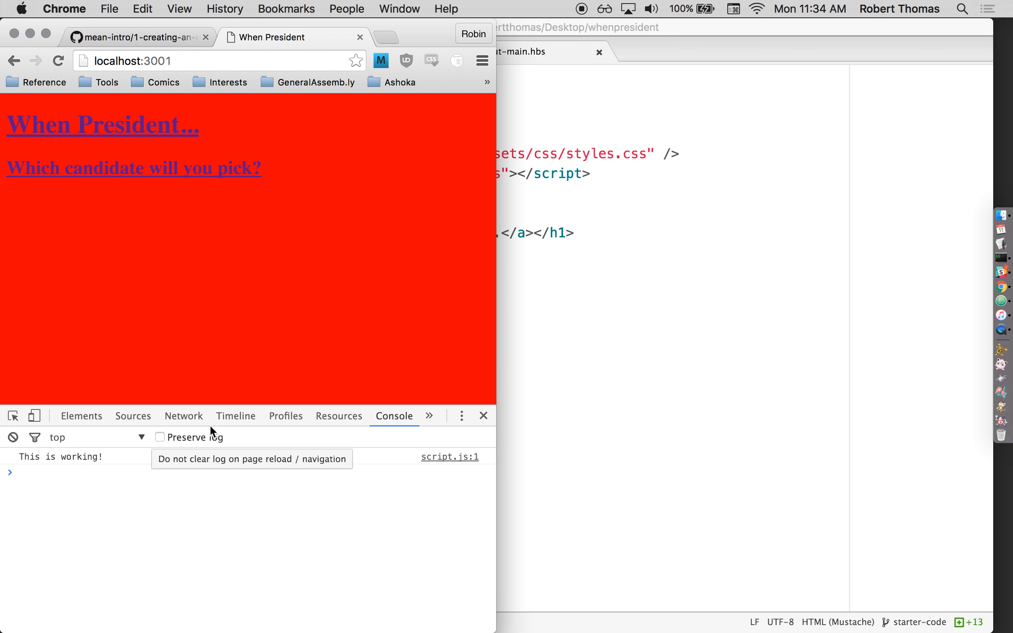
mouse_move(310, 351)
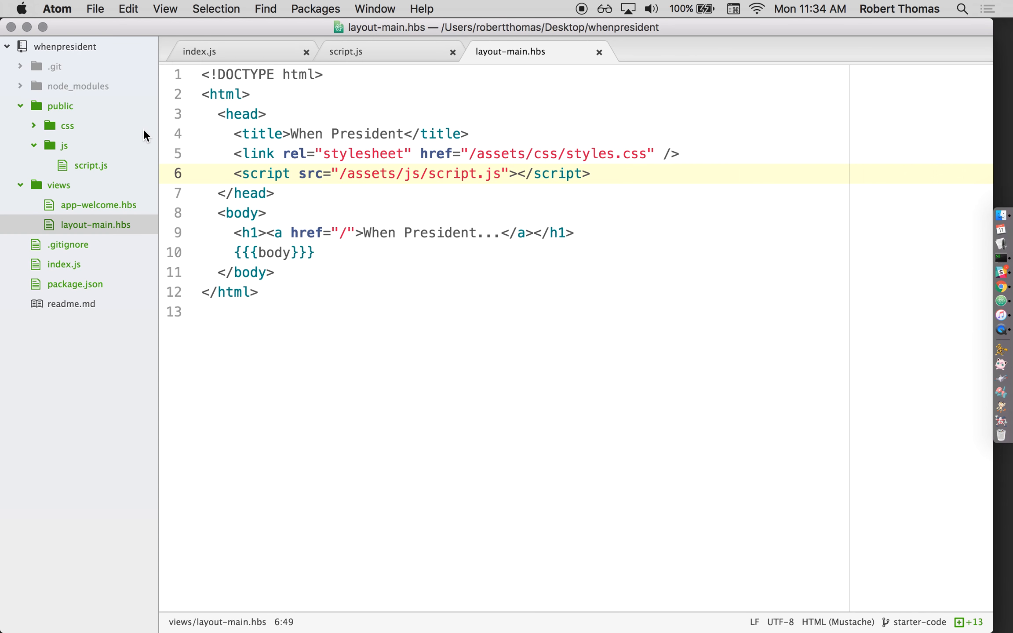
- Expand the css folder and toggle index.js's static route between /public and /assets
left_click(67, 126)
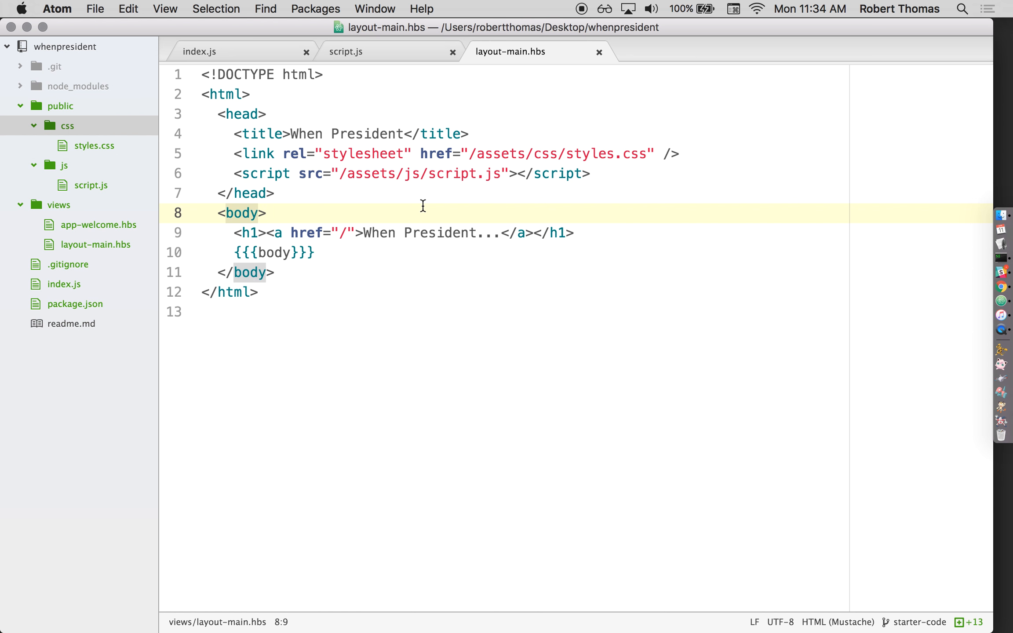
left_click(201, 51)
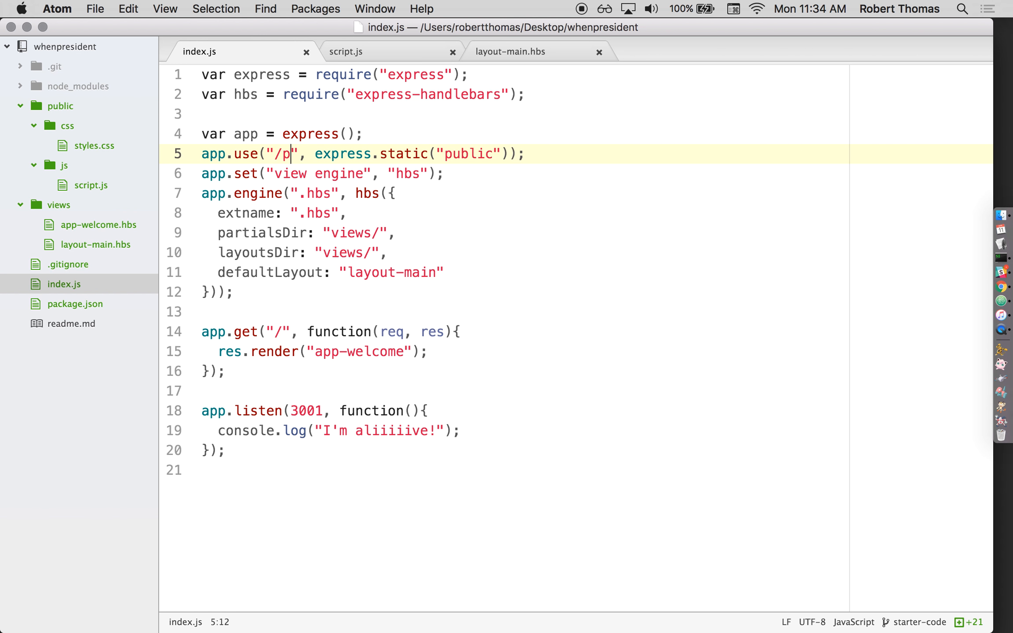
type("ublic")
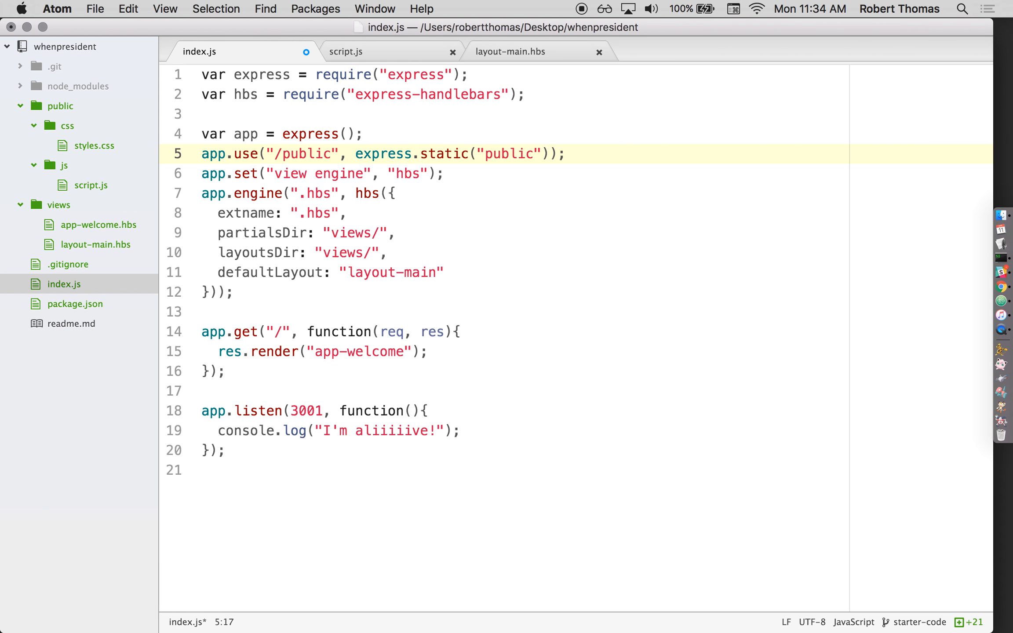
type("assets")
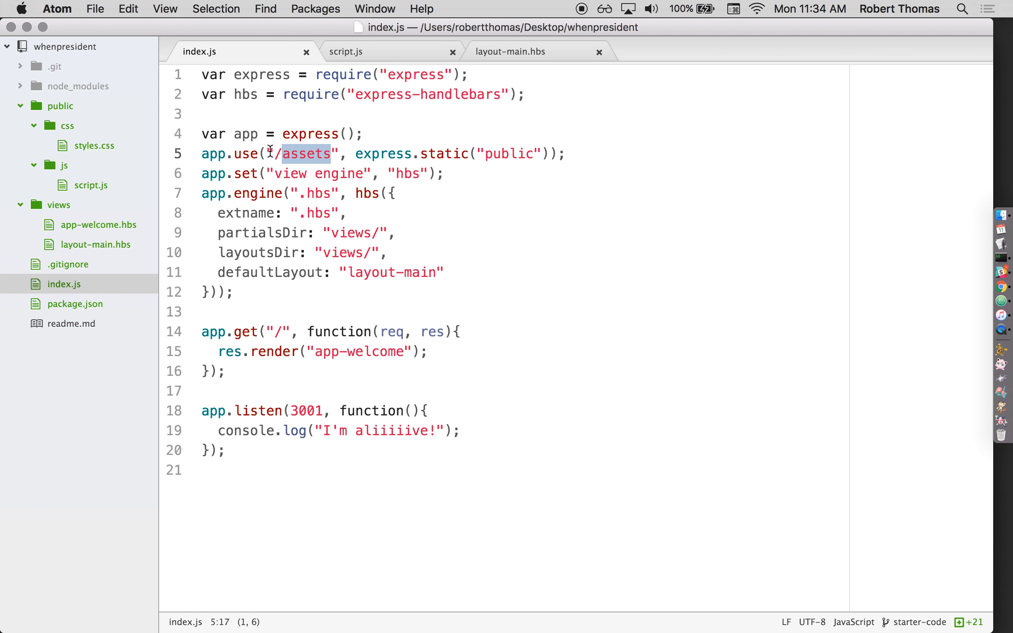
double_click(509, 154)
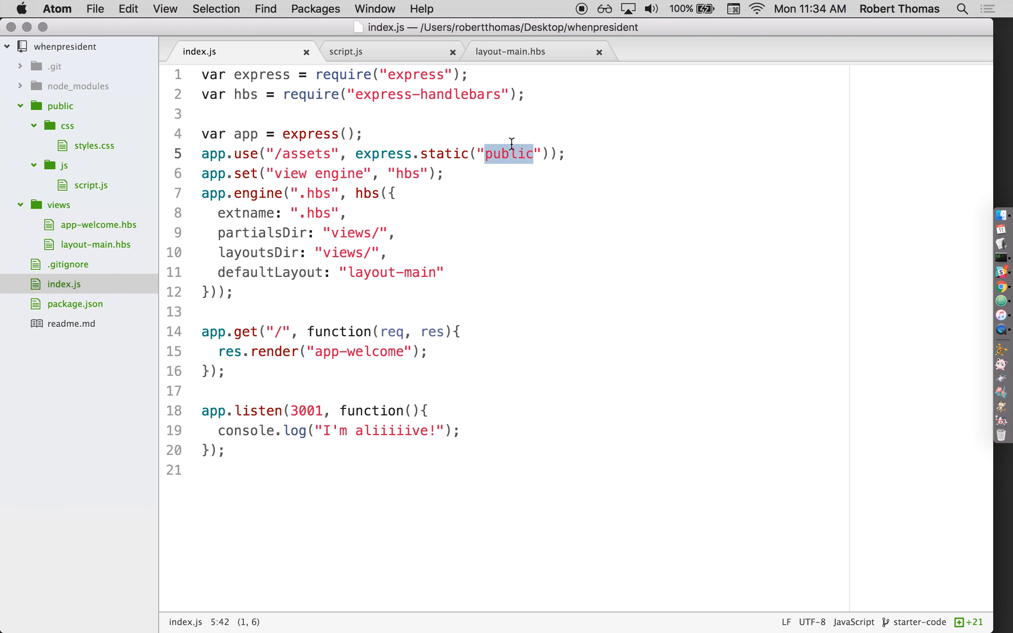
type("/p")
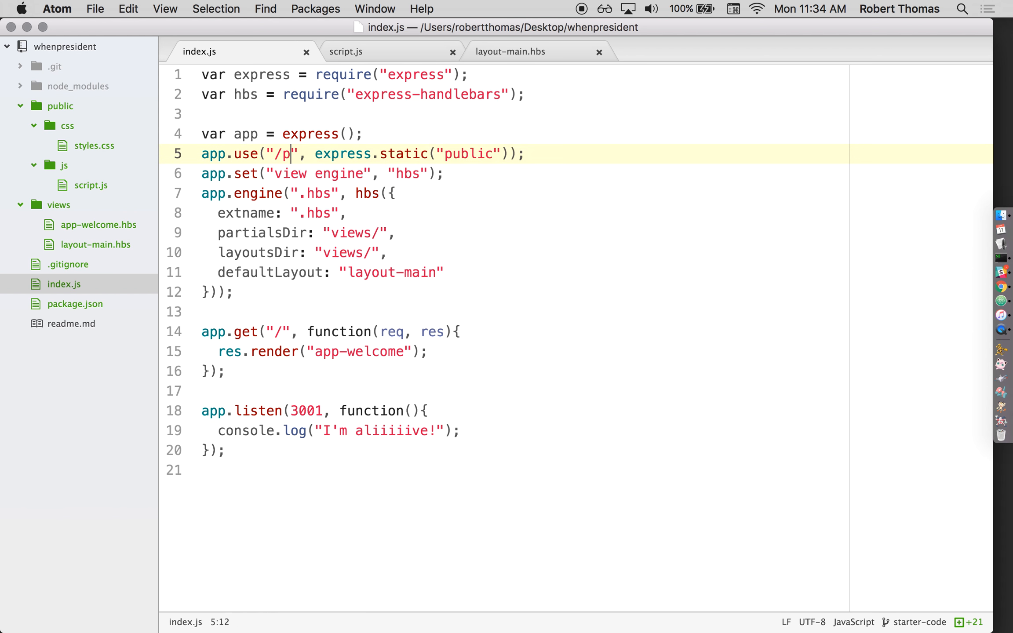
- Confirm layout-main.hbs links use /assets, then return to index.js
left_click(510, 51)
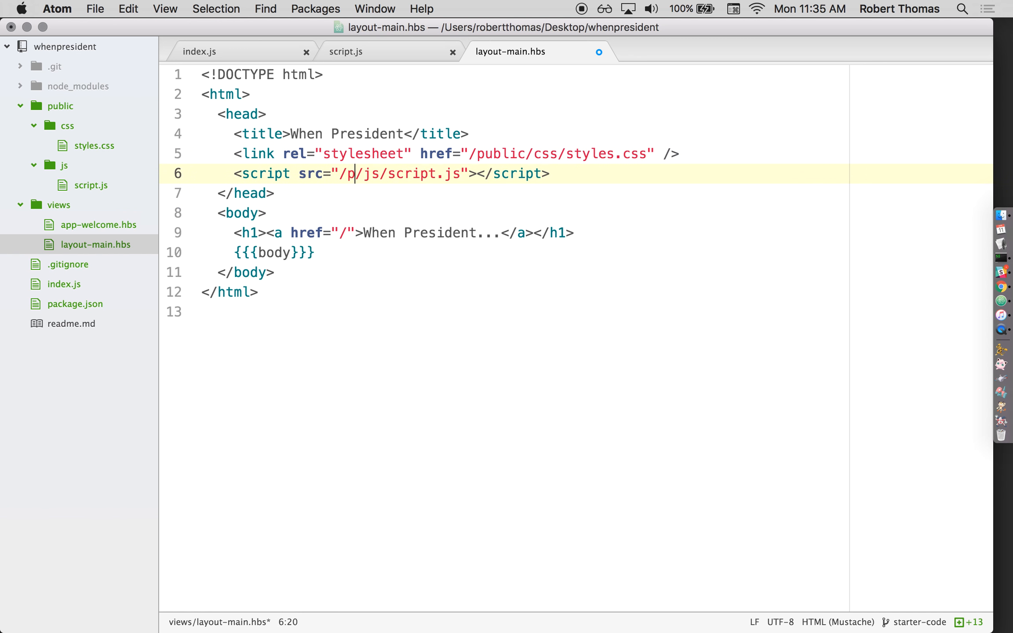
type("assets")
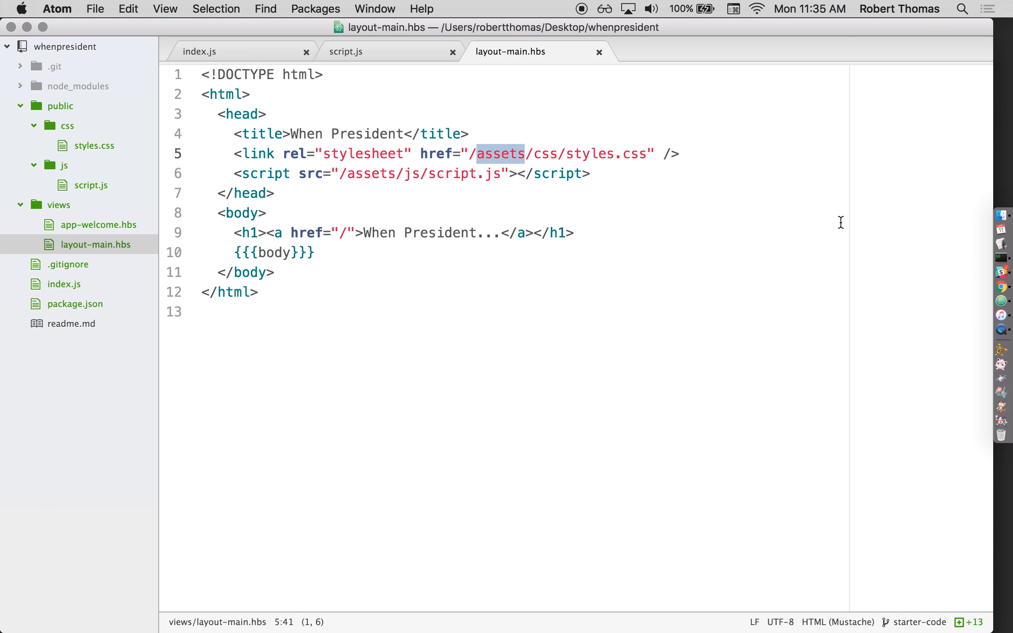
left_click(200, 51)
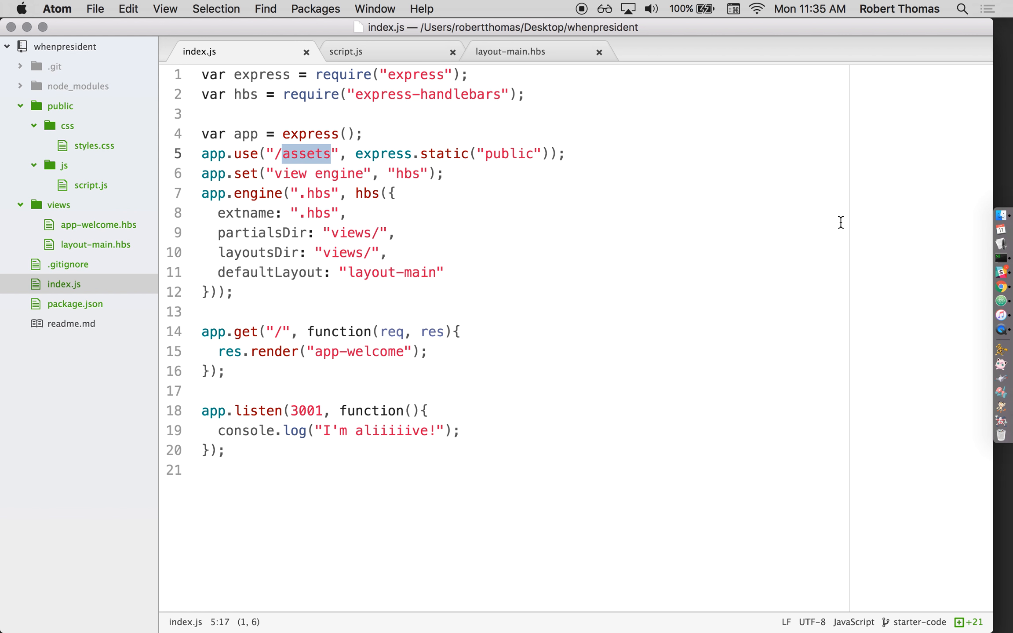
mouse_move(828, 102)
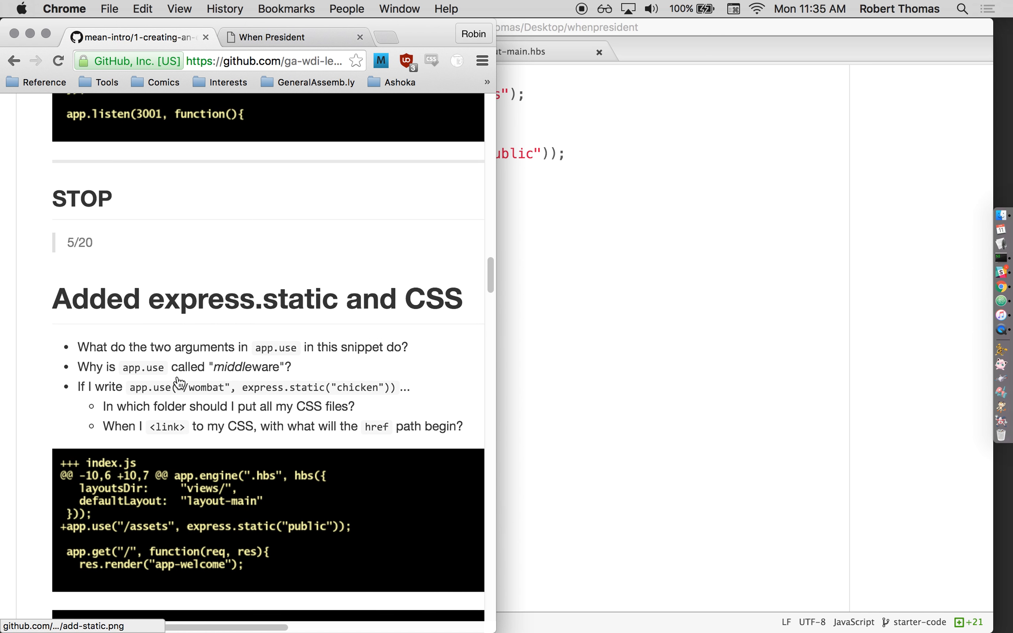
- Scroll the GitHub lesson to the "Added express.static and CSS" section
scroll("down", 3)
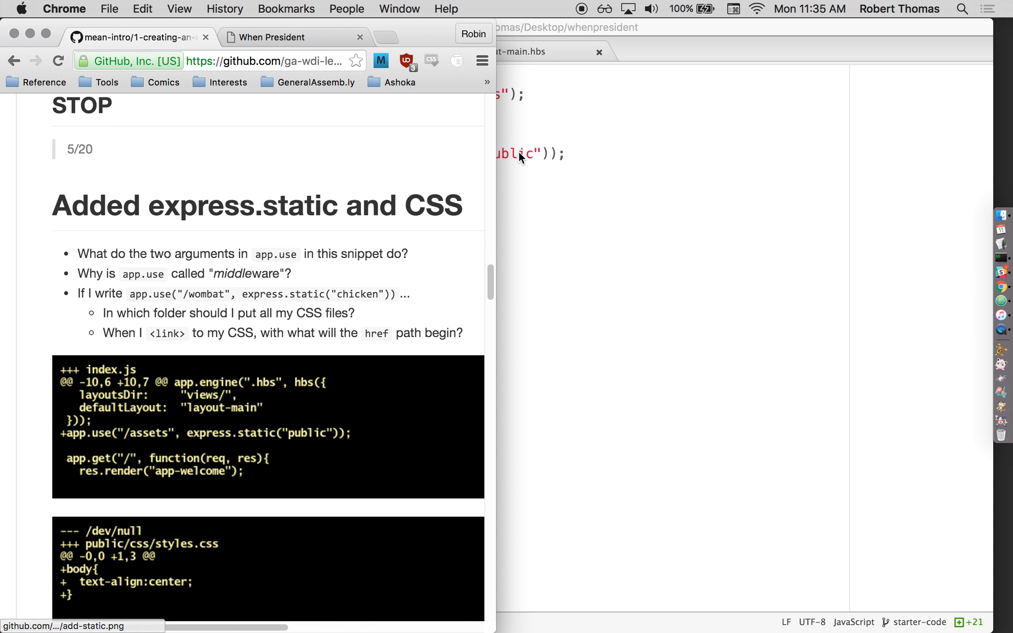